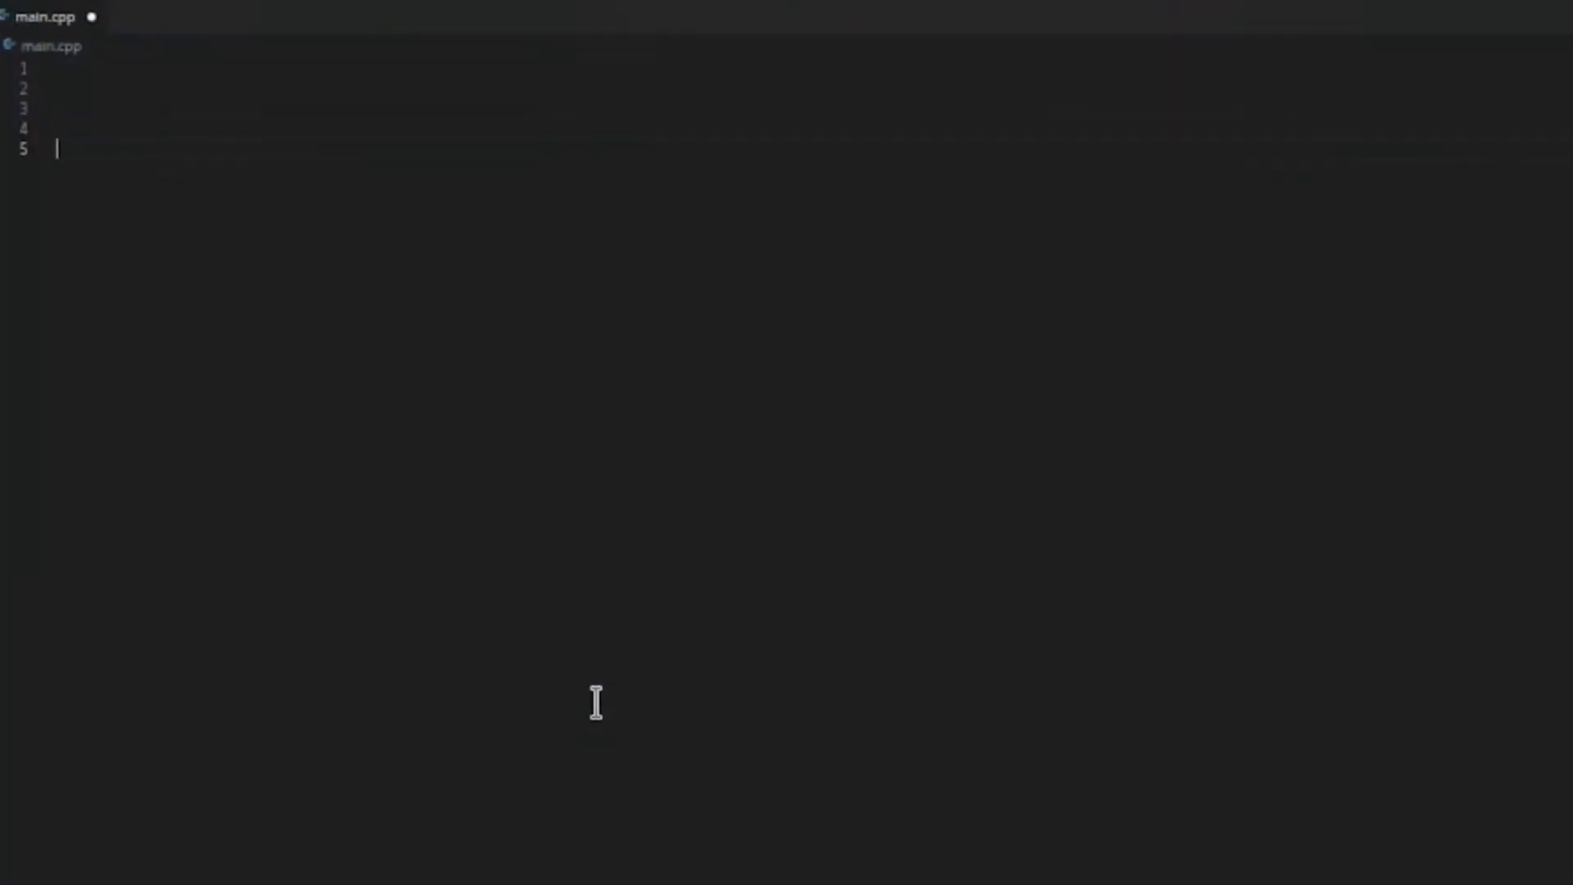
Write int main() { return 0; } in main.cpp.
{"action": "type", "text": "int main"}
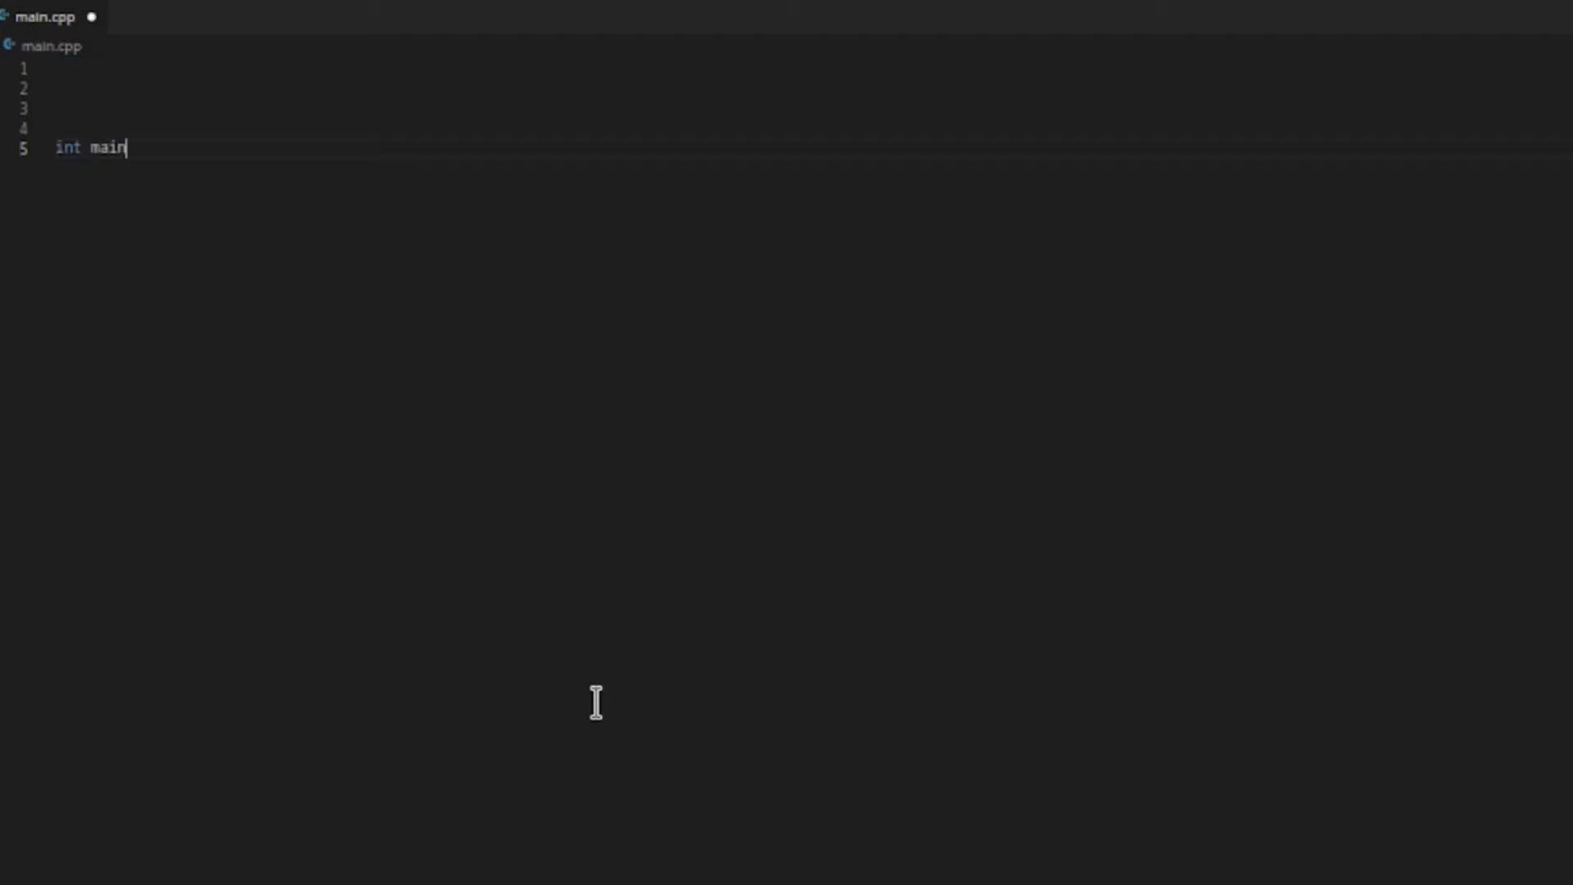
{"action": "type", "text": "() {"}
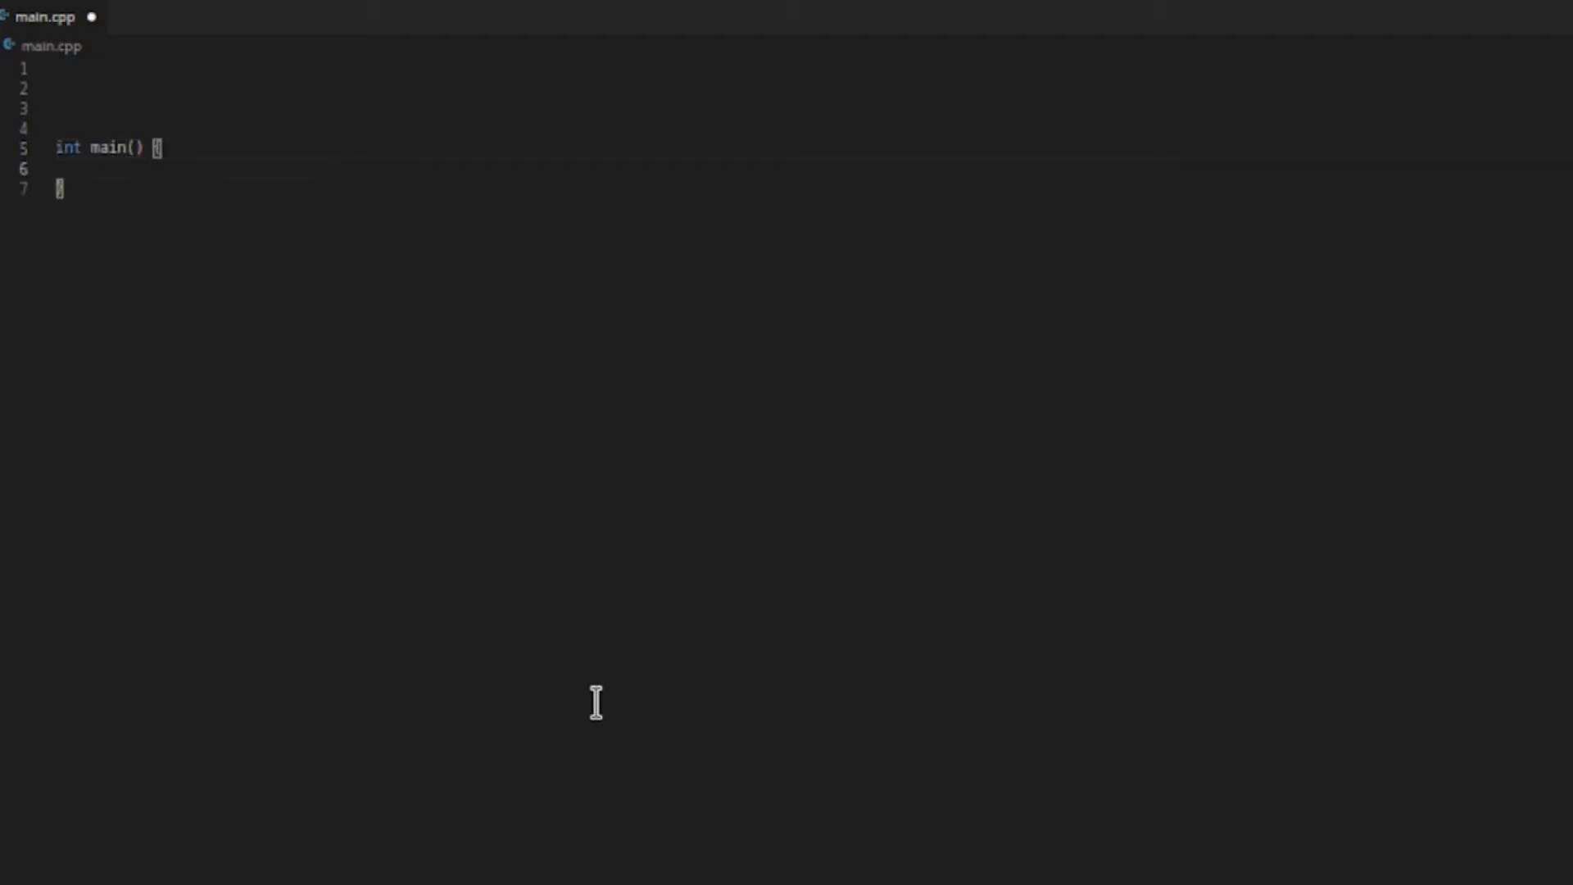
{"action": "type", "text": "return 0;"}
{"action": "left_click", "coordinate": [811, 107]}
{"action": "type", "text": "void foo("}
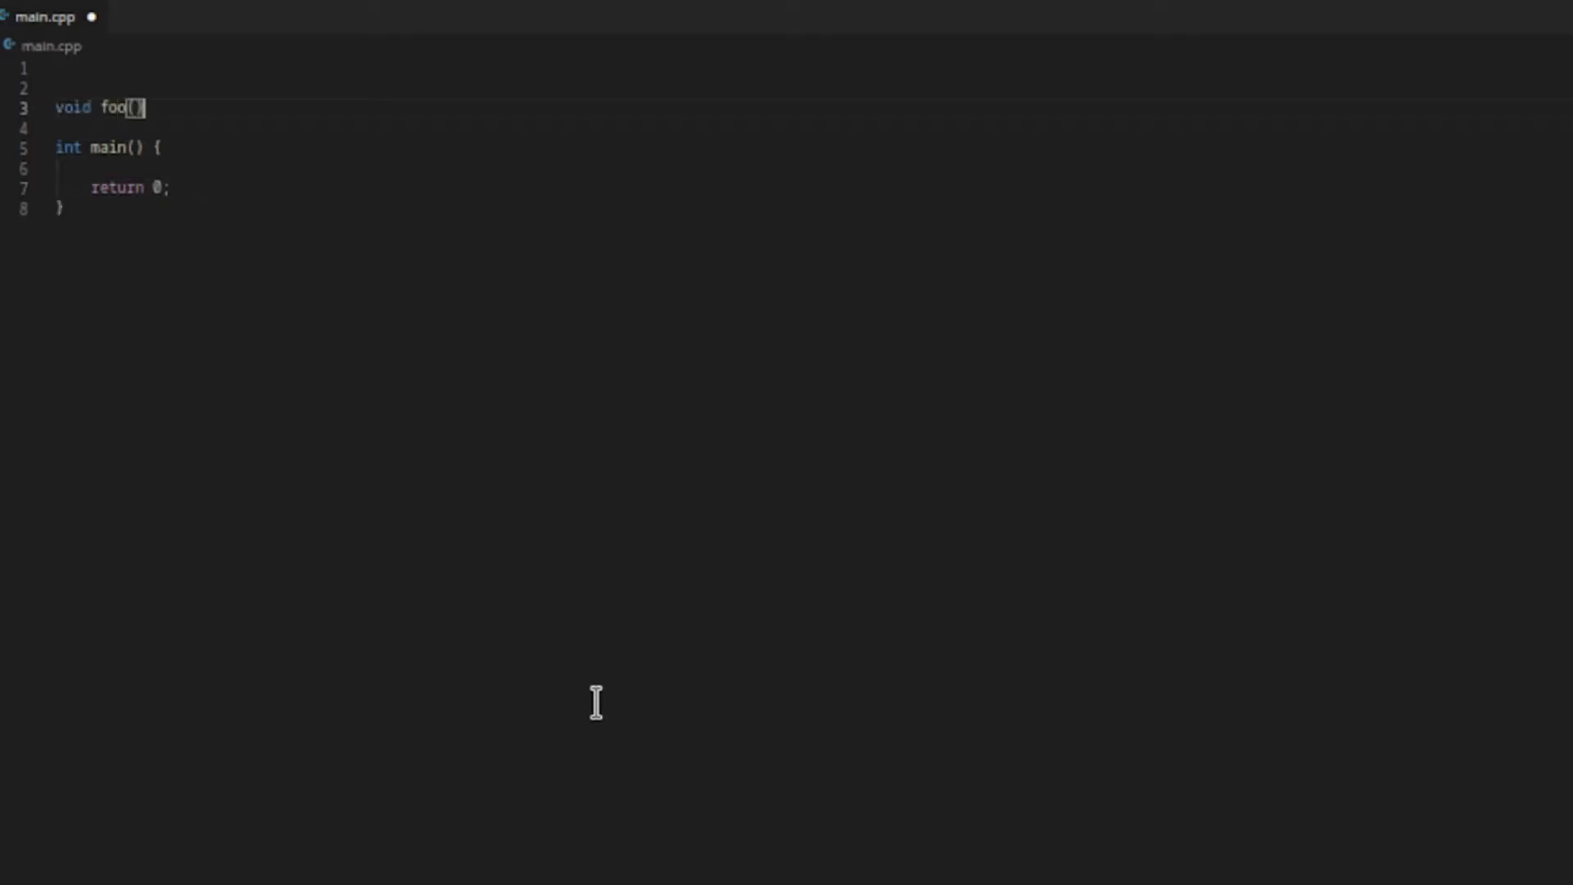
Write foo's for loop from 0u to 1'000'000u printing "i = " << i each iteration.
{"action": "type", "text": "for(auto i = 0u; i <"}
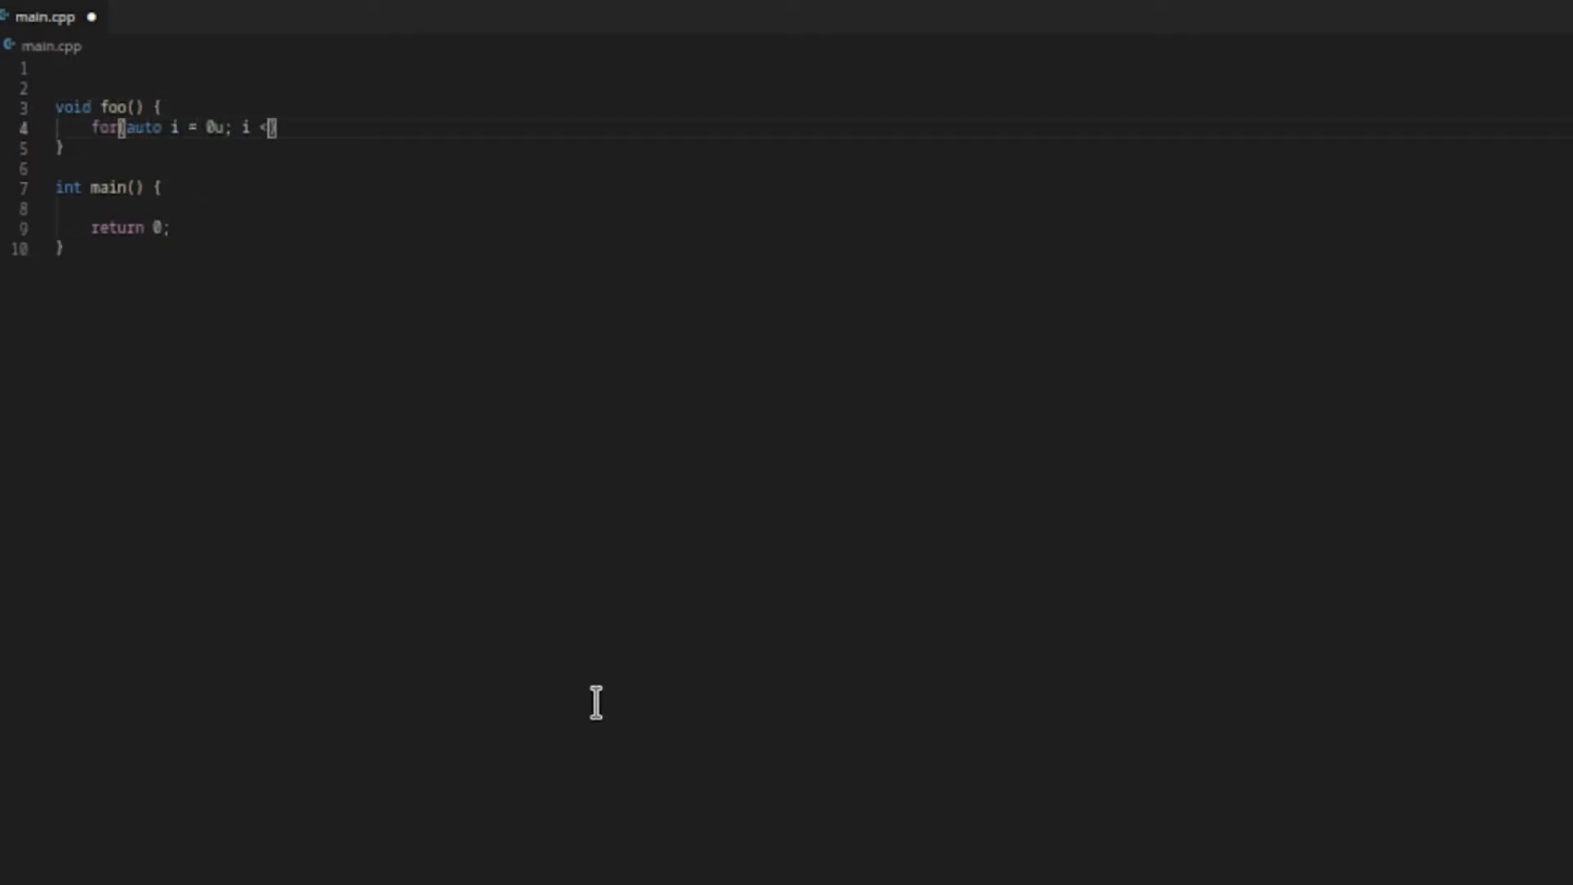
{"action": "type", "text": "1'000'000u; ++i"}
{"action": "type", "text": "bar();"}
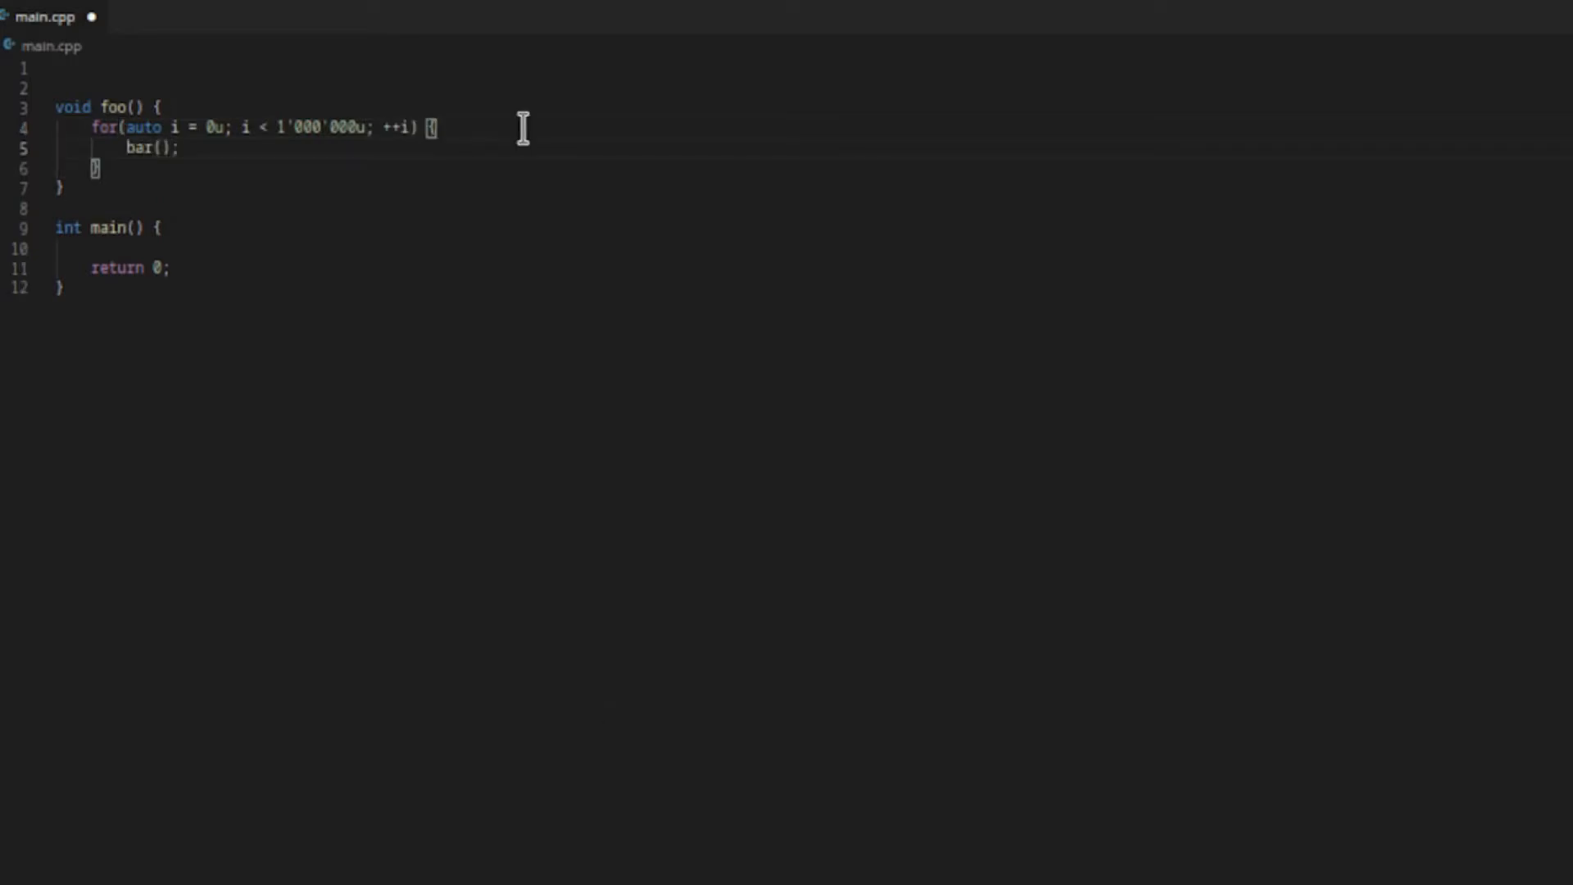
{"action": "type", "text": "std::cout <<"}
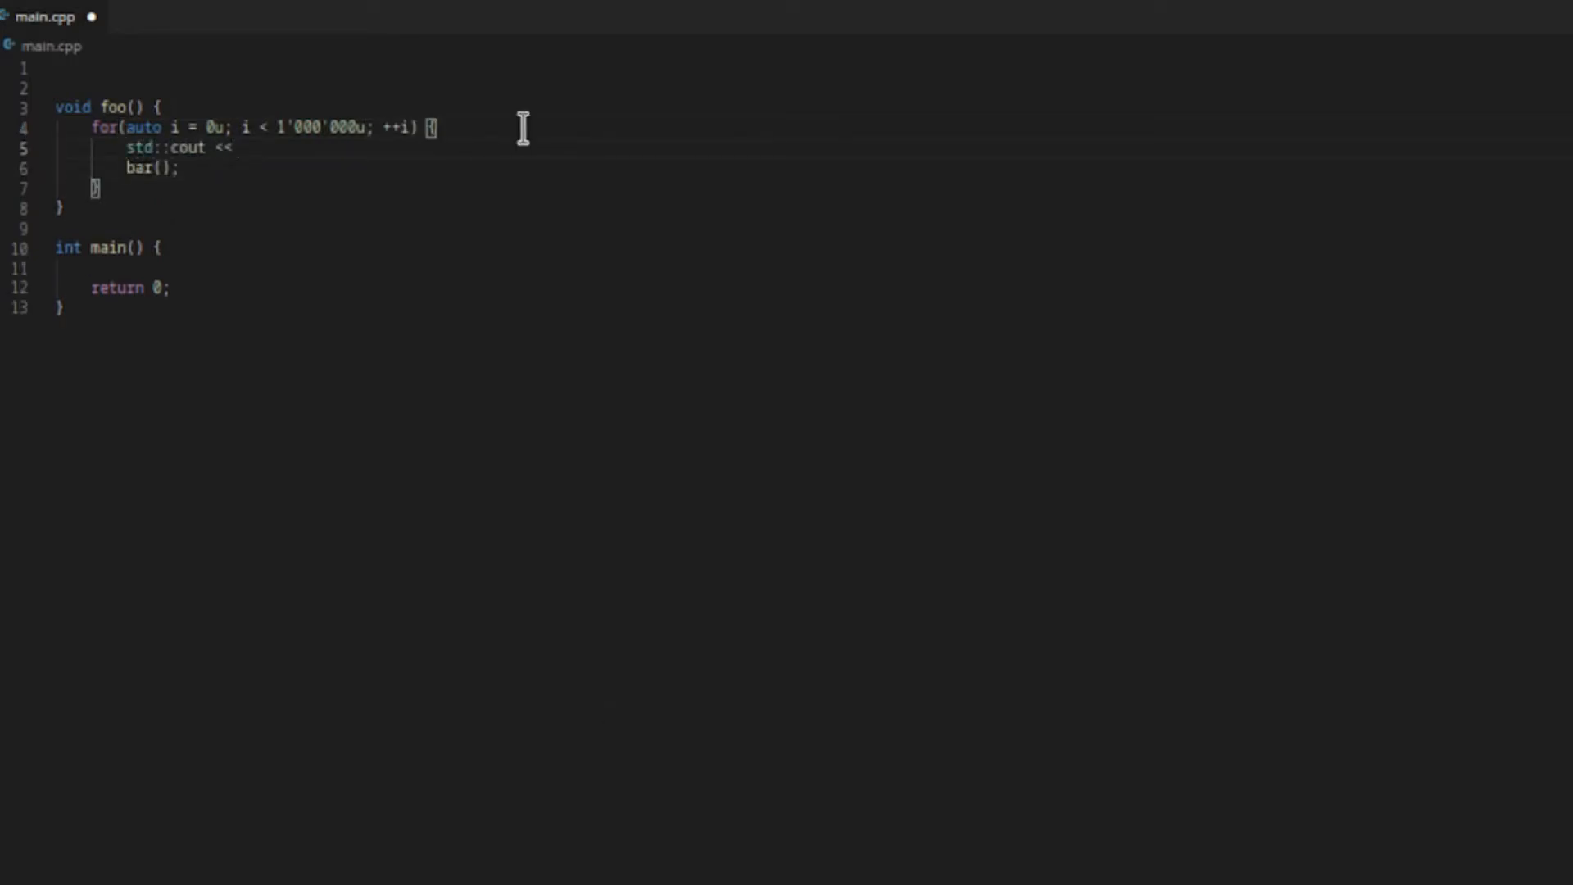
{"action": "type", "text": "\"i = \" << i << std::endl;"}
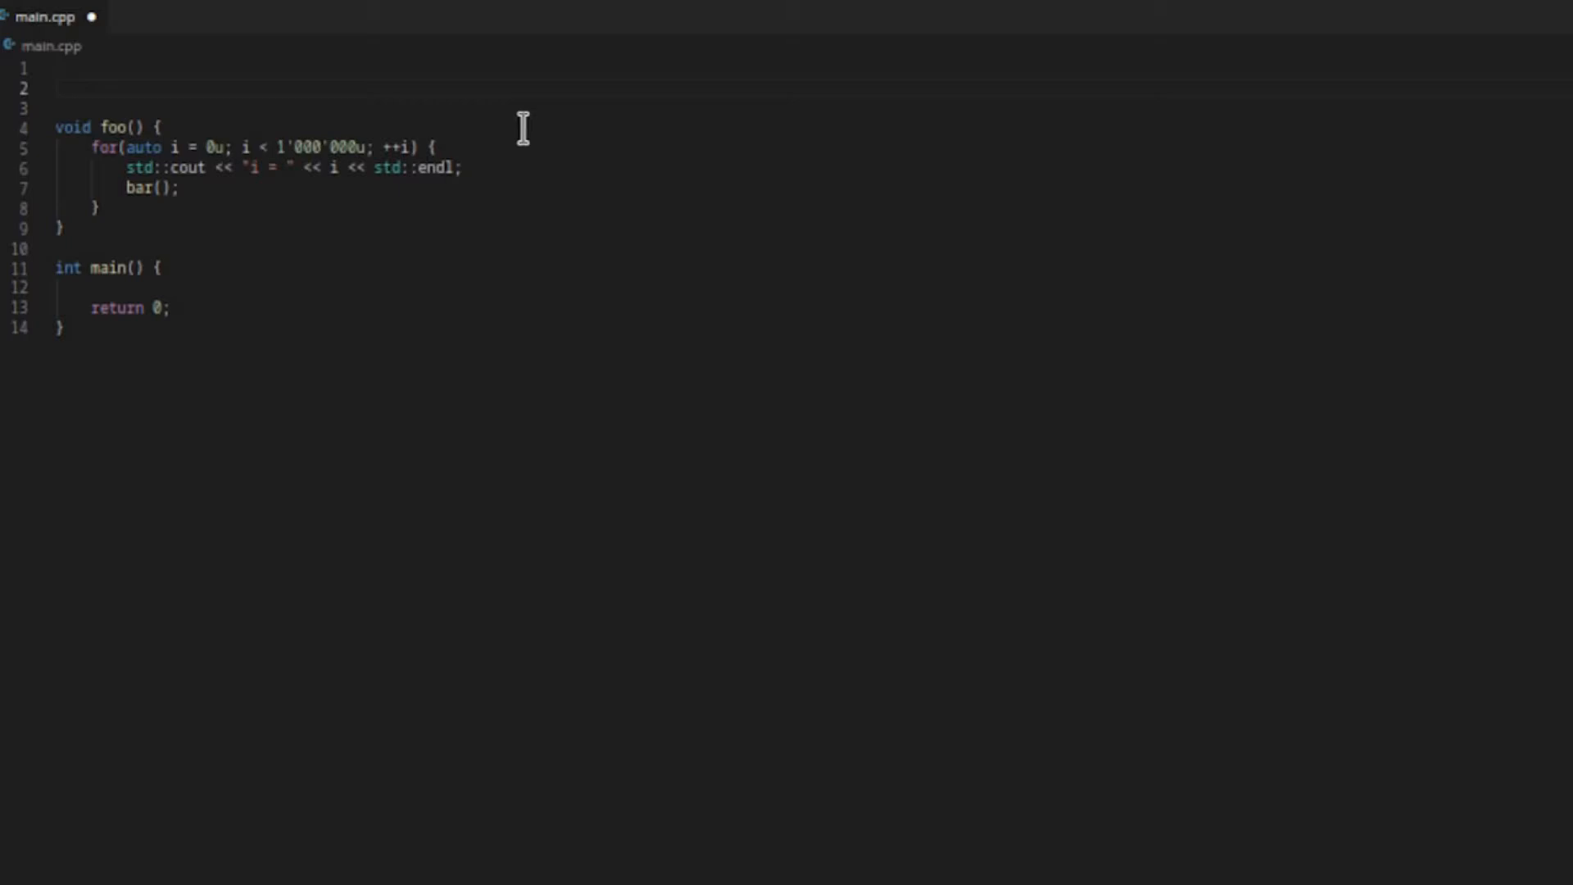
Write void bar() allocating const Data* dataPtr = new Data and printing the dataPtr address.
{"action": "type", "text": "void bar() {}"}
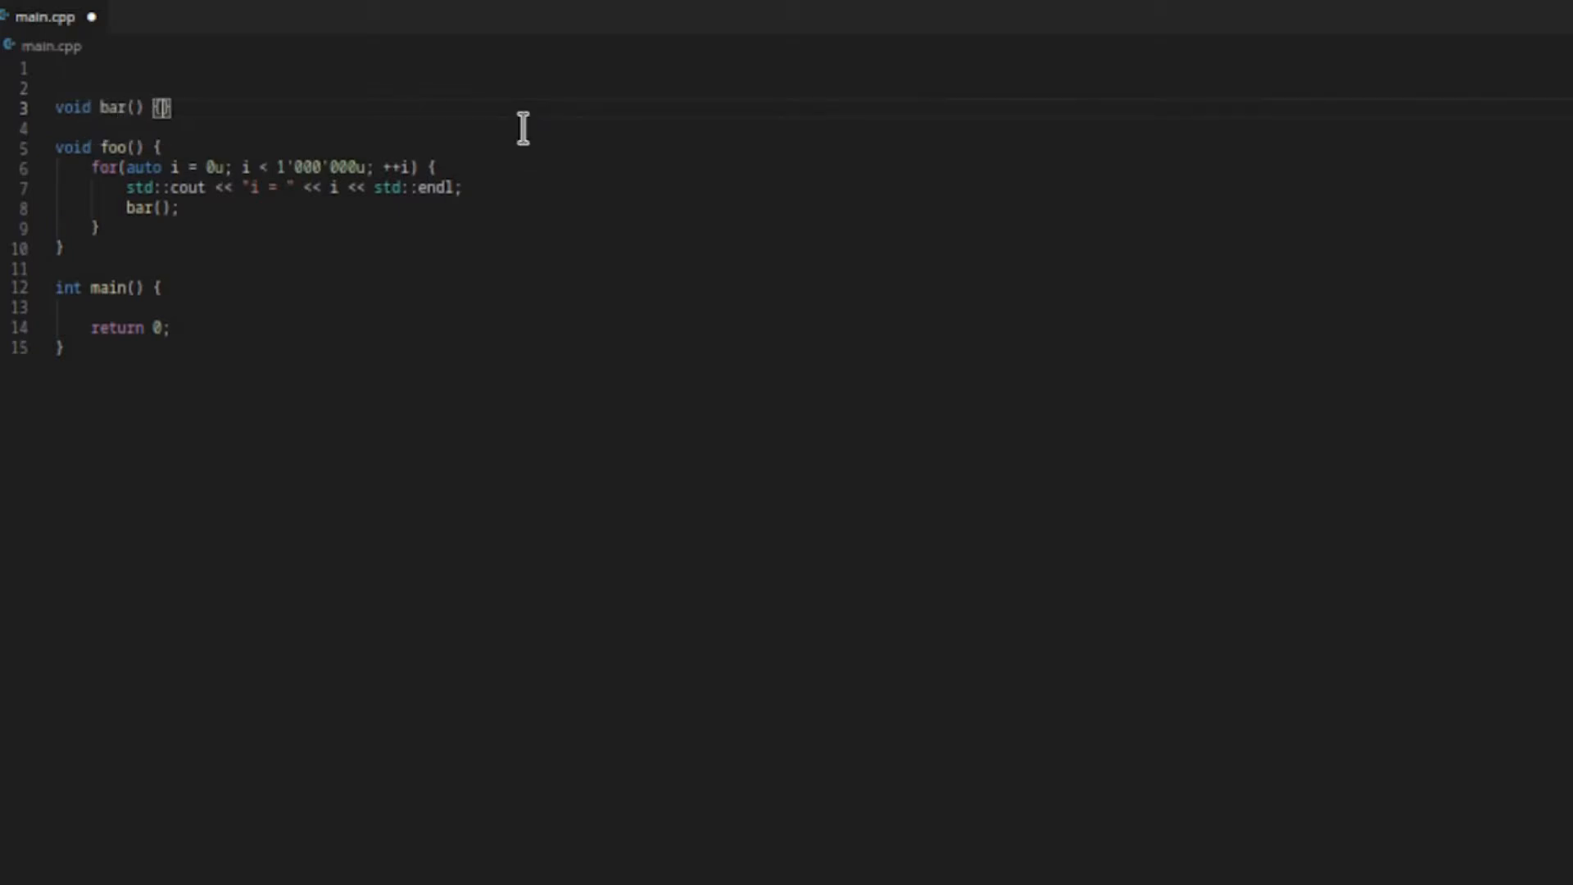
{"action": "type", "text": "const Data"}
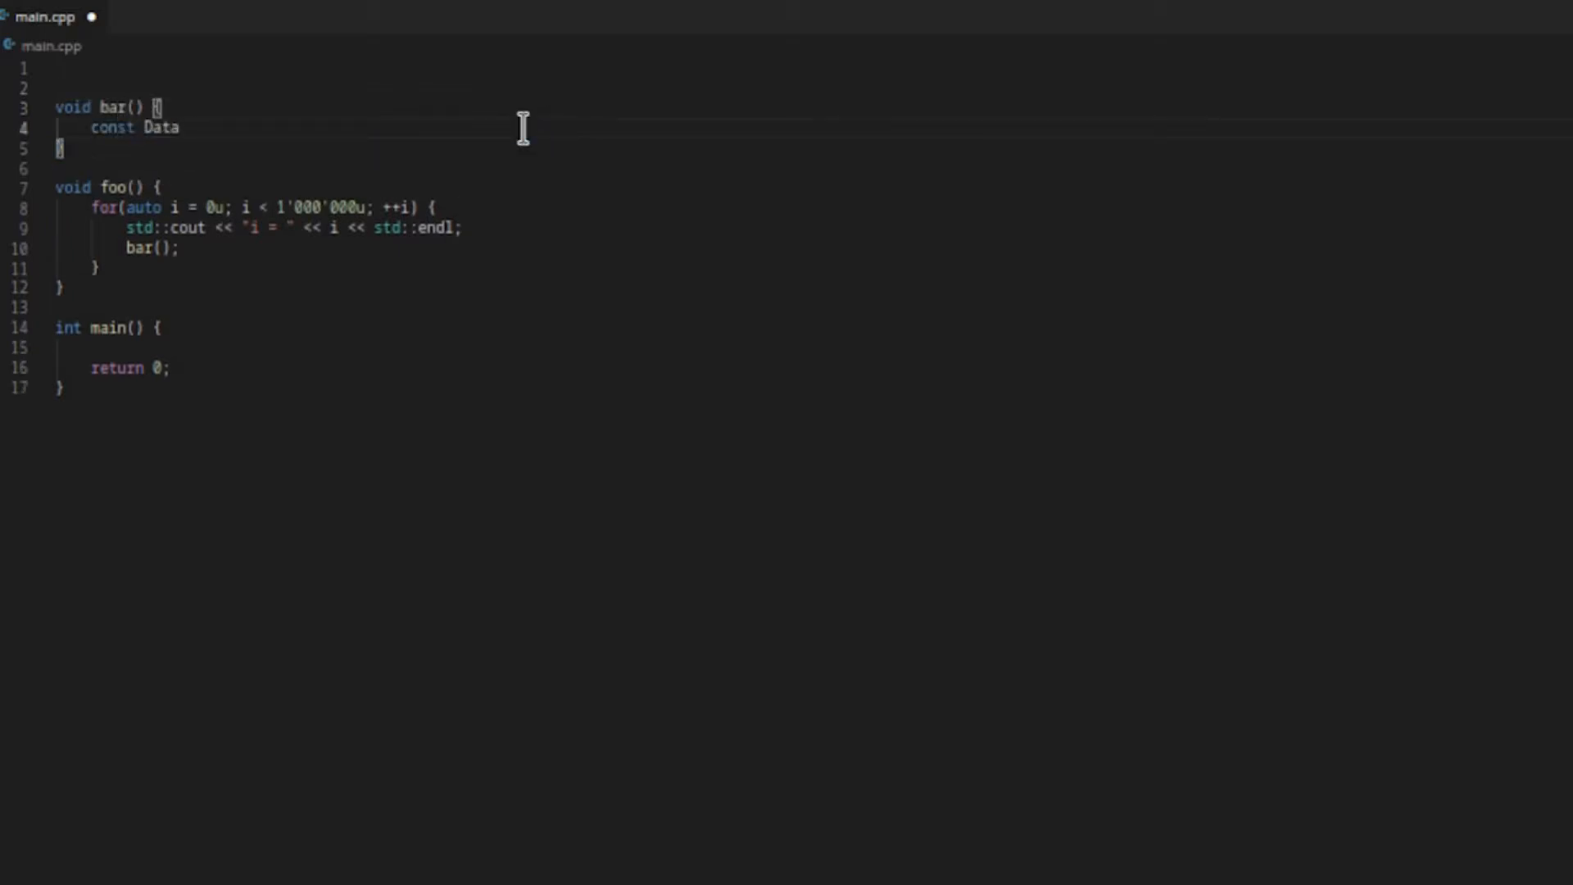
{"action": "type", "text": "* dataPtr ="}
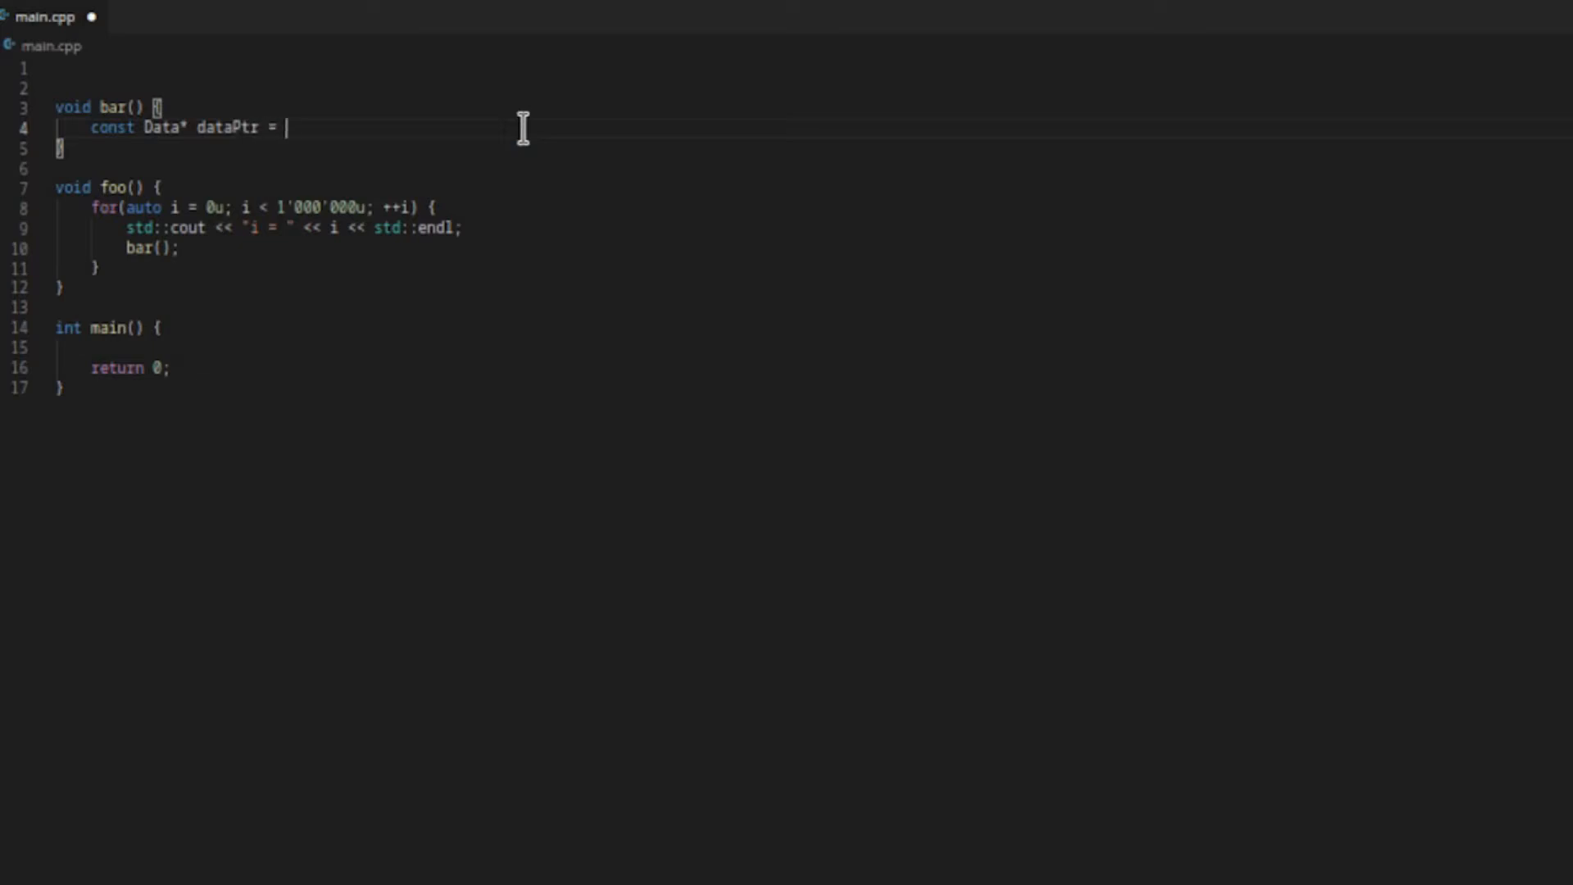
{"action": "type", "text": "new Data;"}
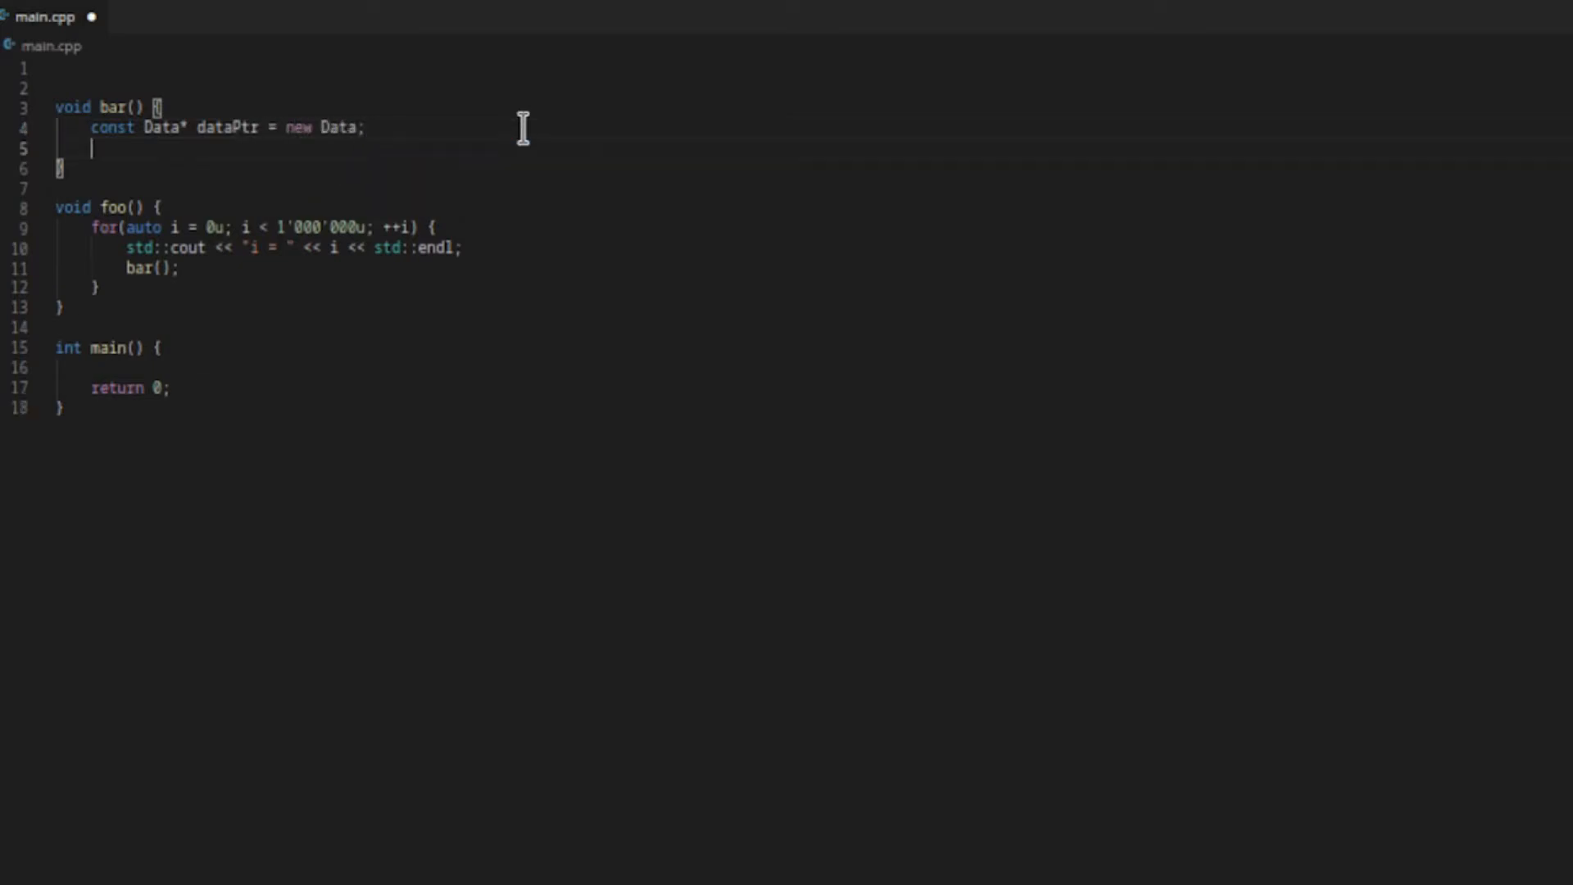
{"action": "type", "text": "std::cout <<"}
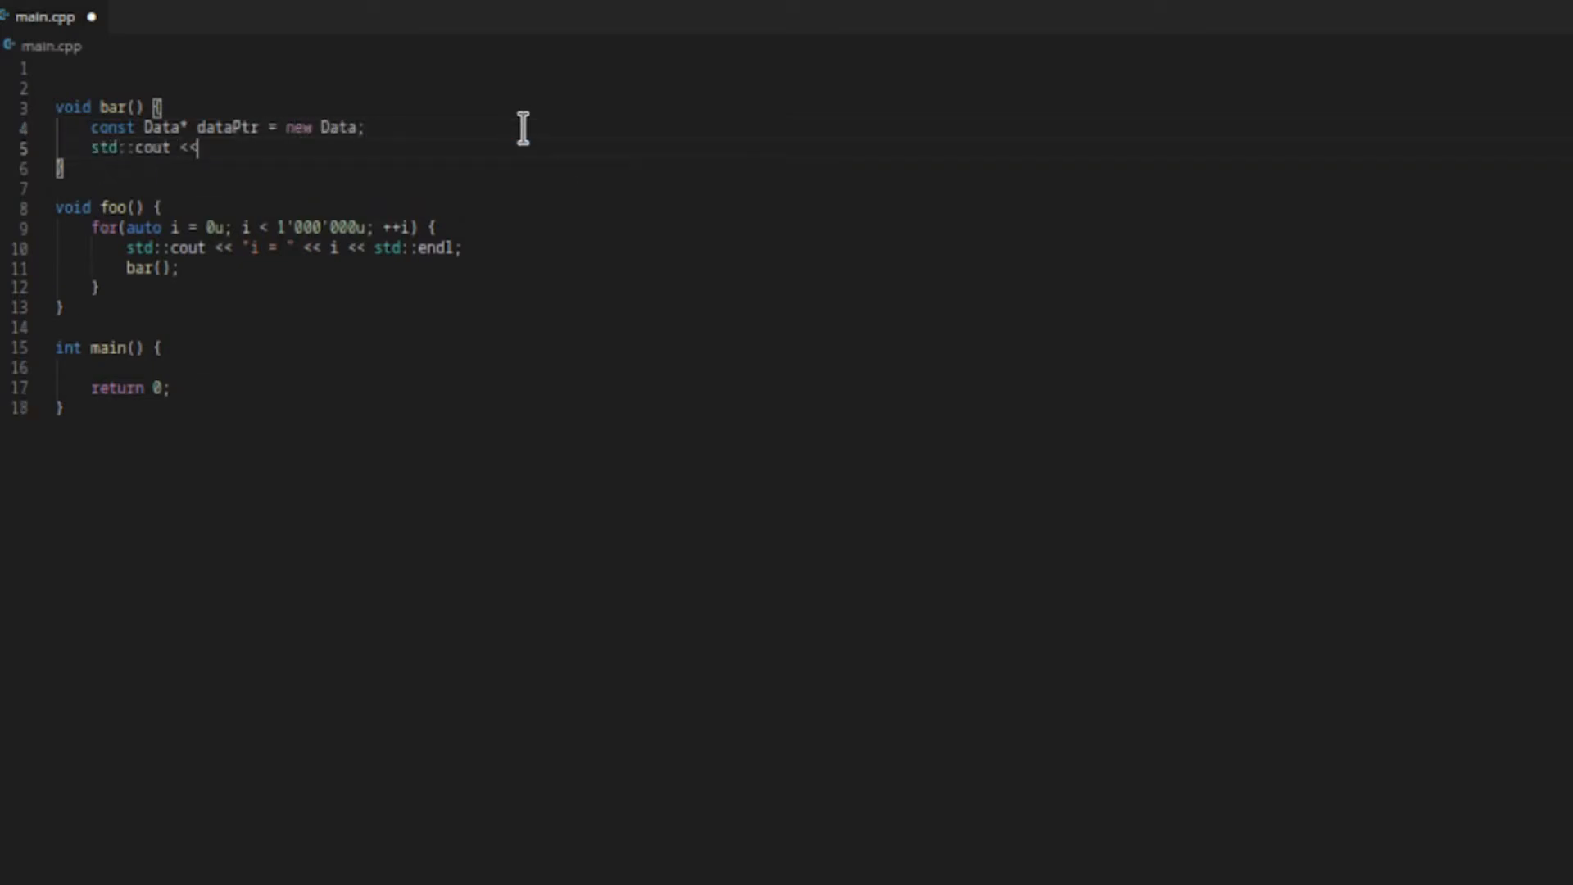
{"action": "type", "text": "\"A\""}
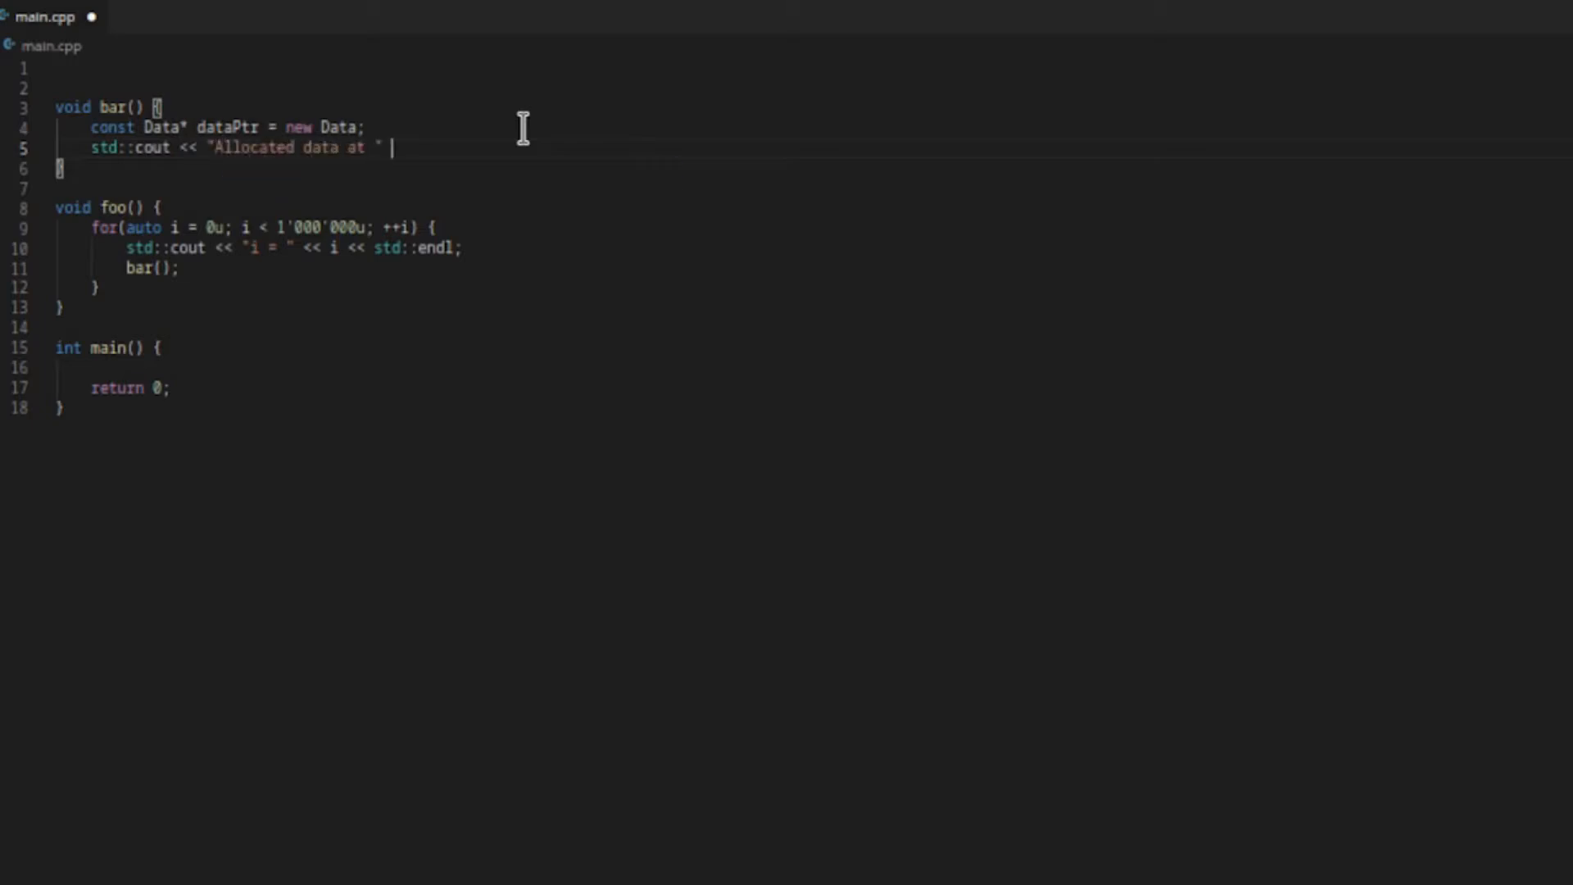
{"action": "type", "text": "<< dataPtr << std::endl;"}
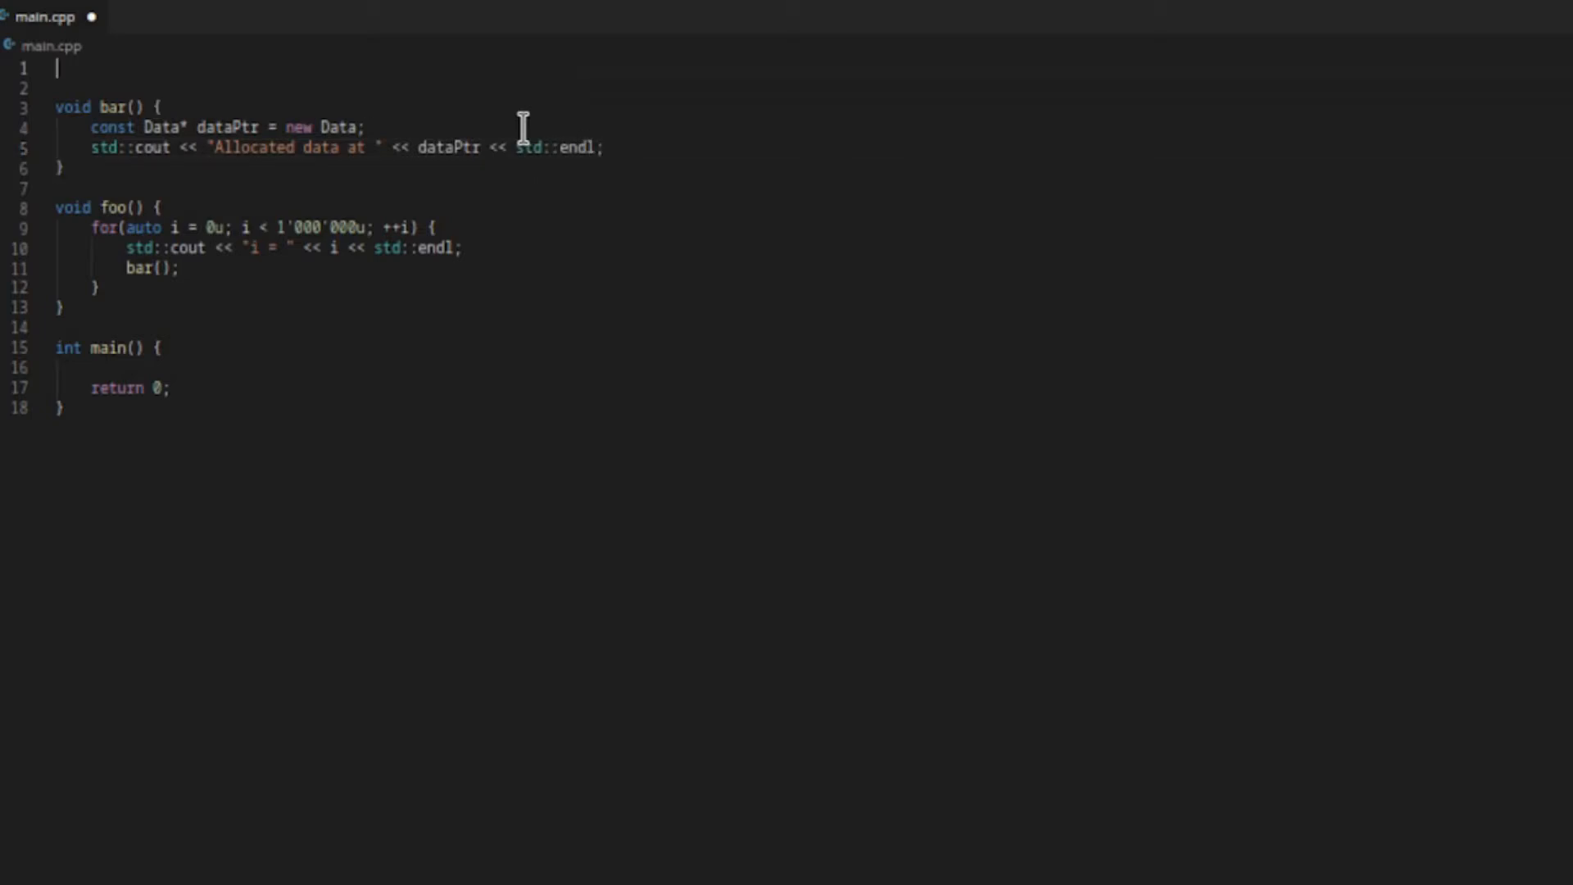
Define struct Data with std::array<char, 1'000'000'000u> memoryBlock.
{"action": "type", "text": "struct Data {}"}
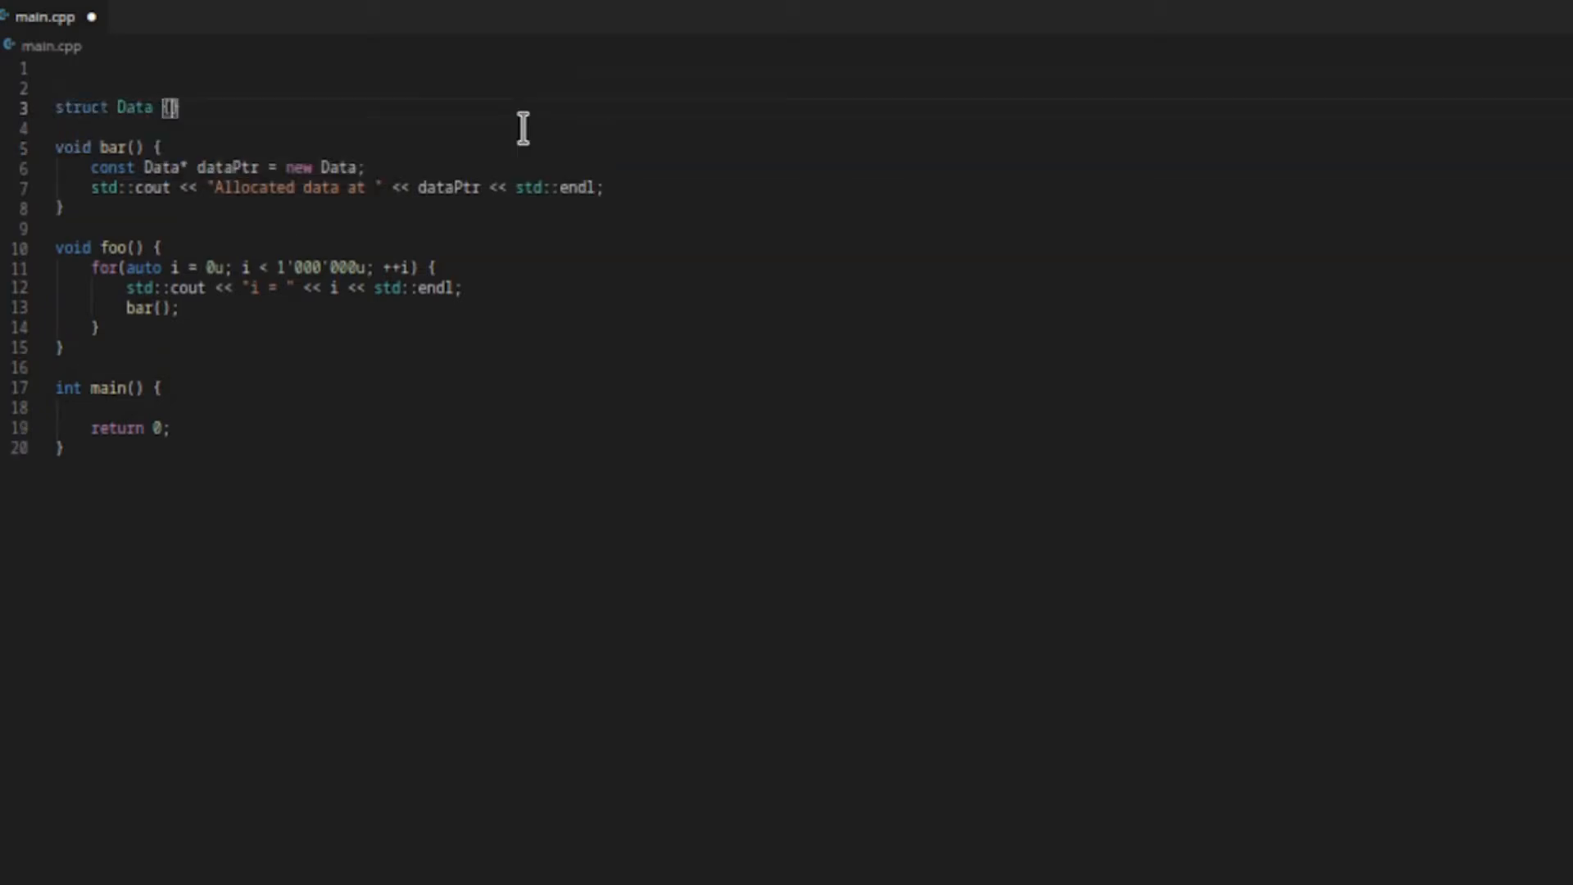
{"action": "type", "text": "std::array"}
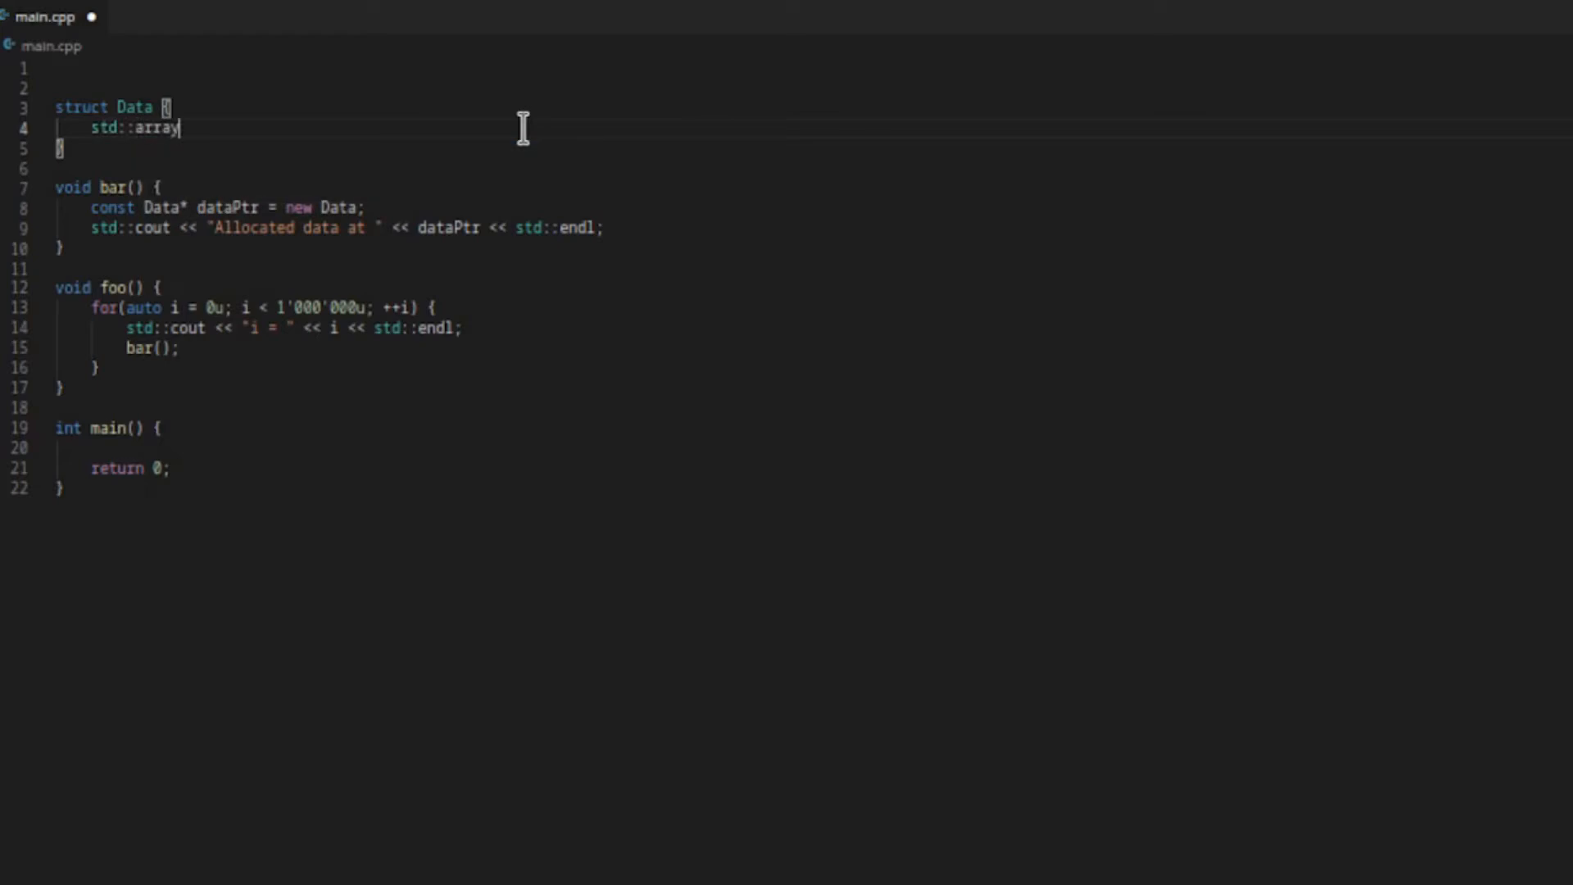
{"action": "type", "text": "<char"}
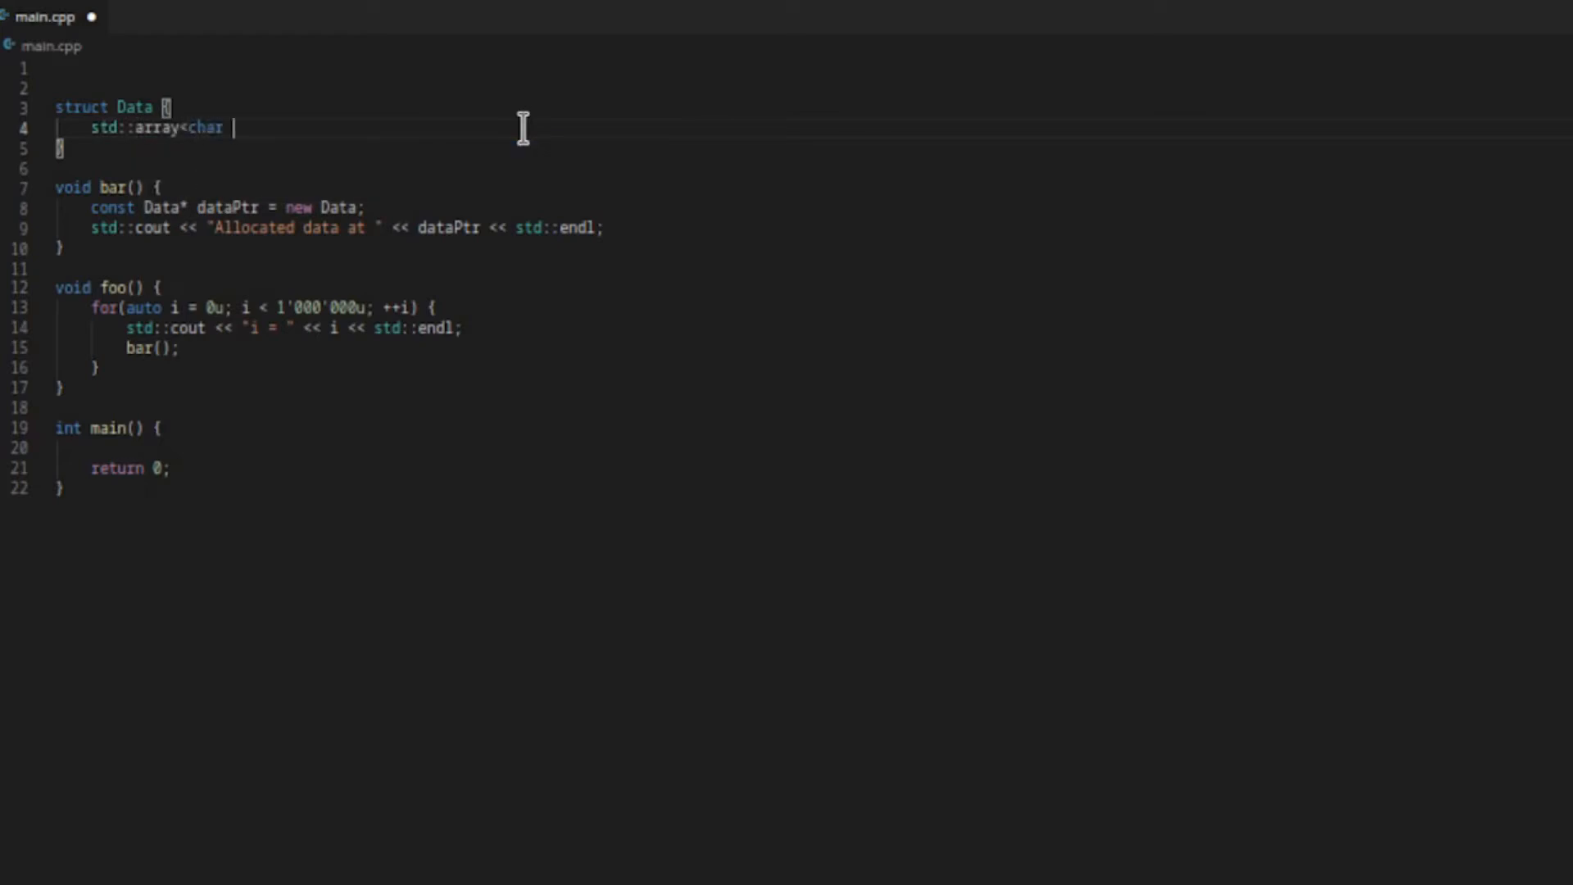
{"action": "type", "text": ", 1'000"}
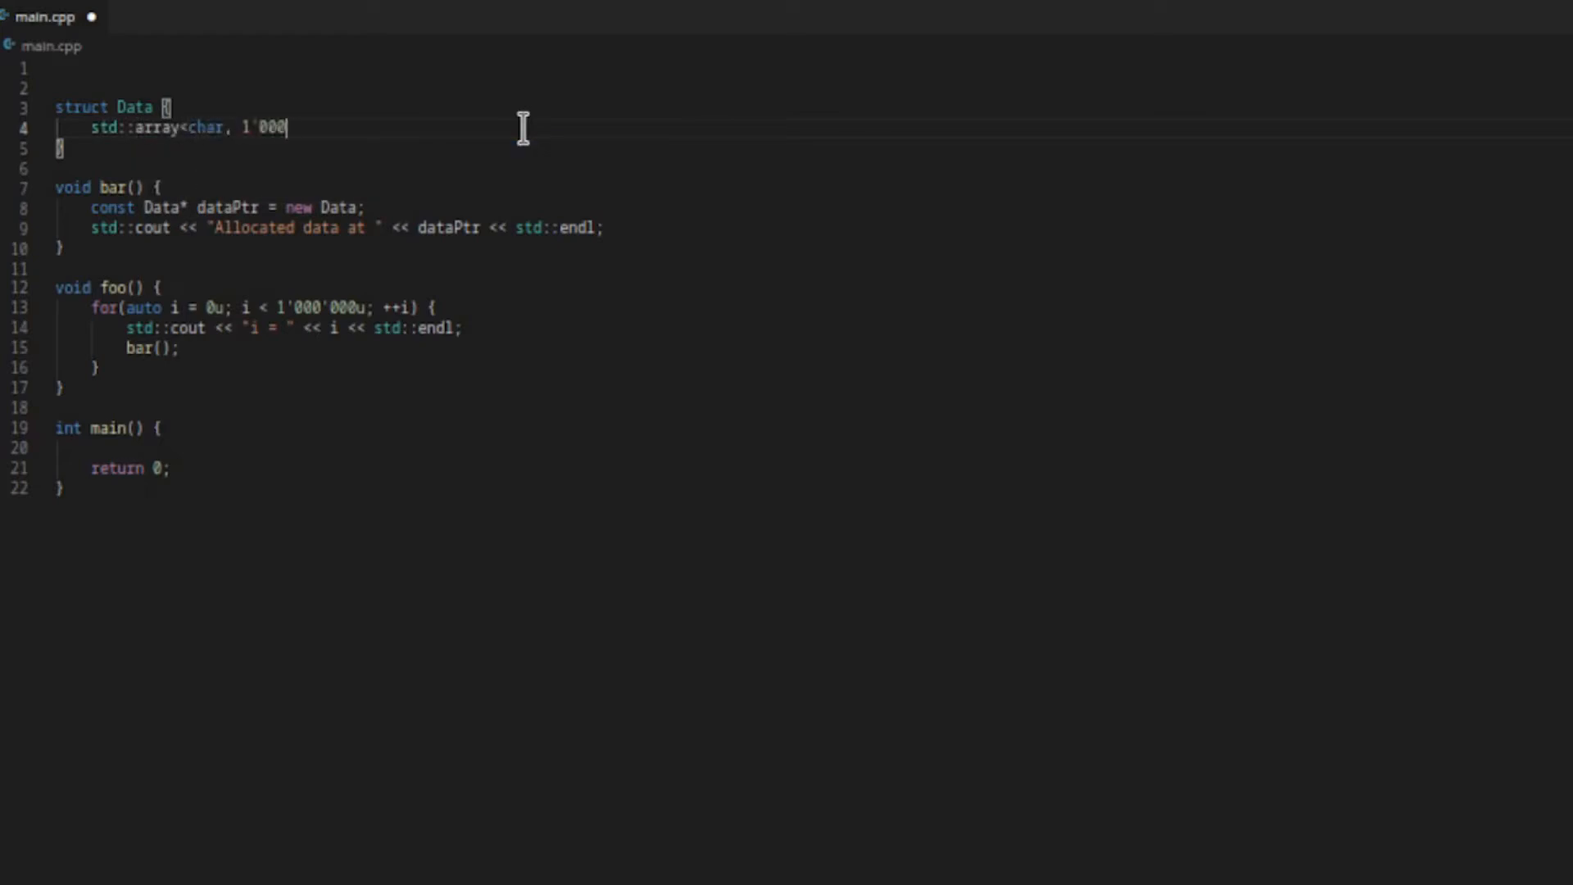
{"action": "type", "text": "'000'000u> memory"}
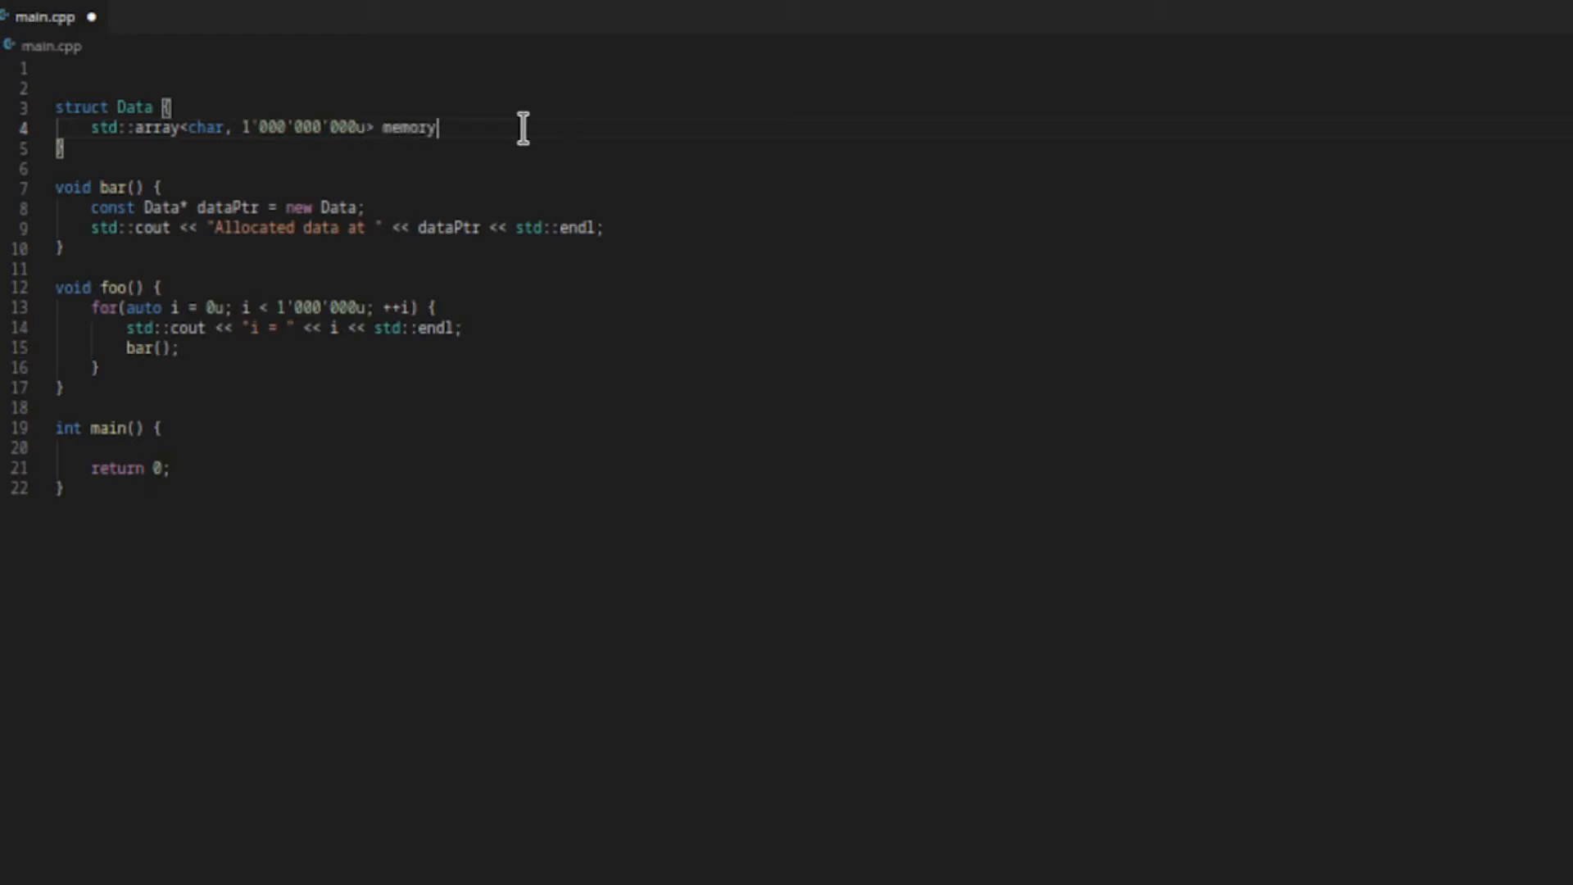
{"action": "type", "text": "Block;"}
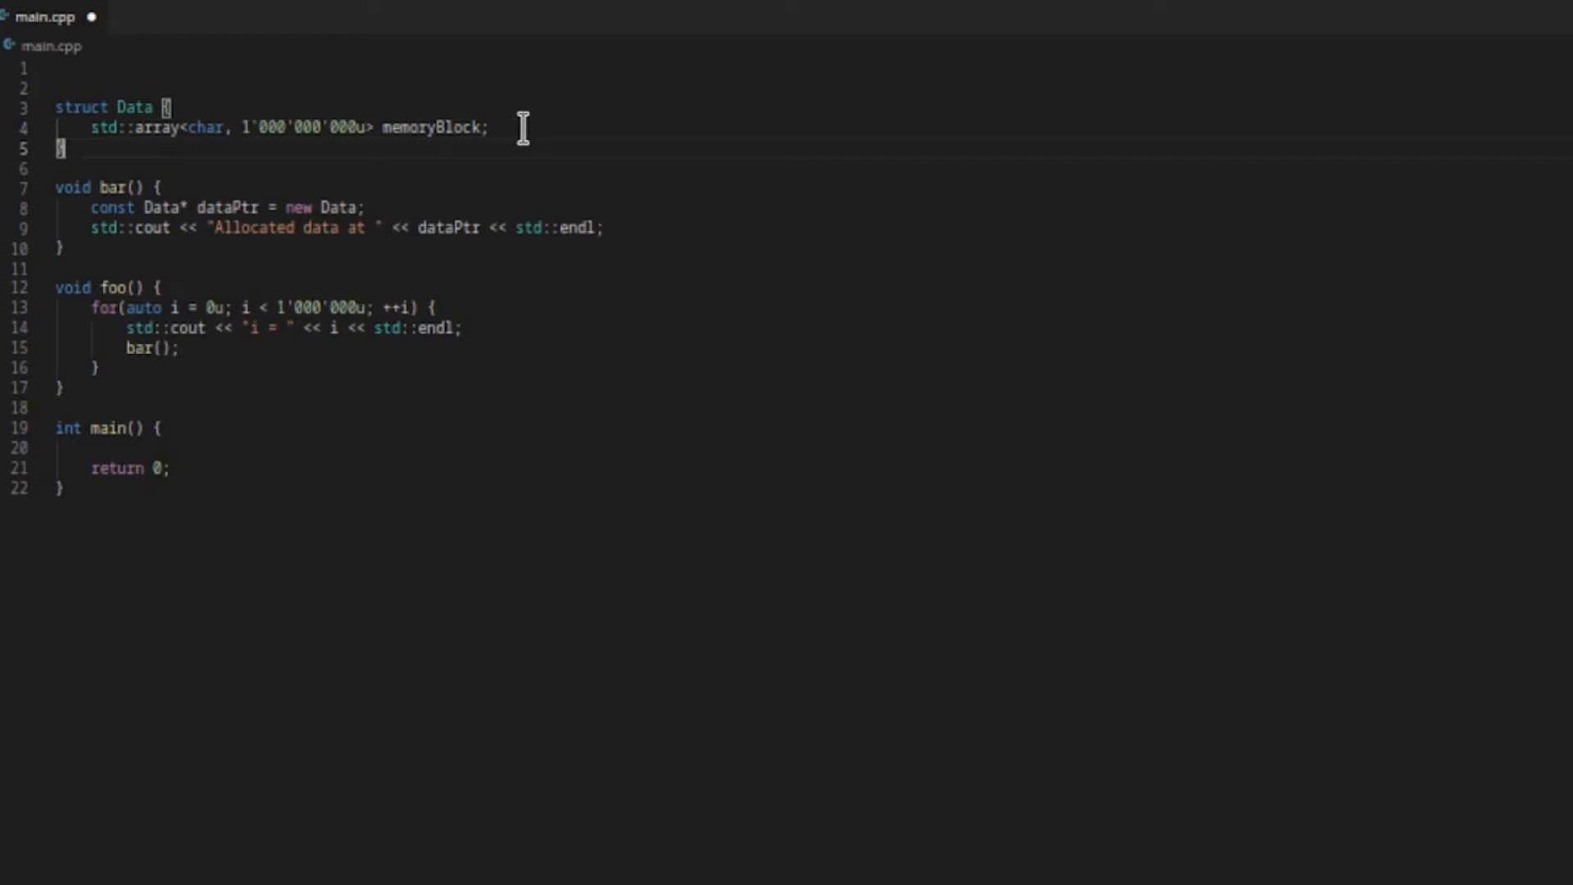
Add #include <array> and the other includes at the top, then start calling foo in main.
{"action": "type", "text": "#"}
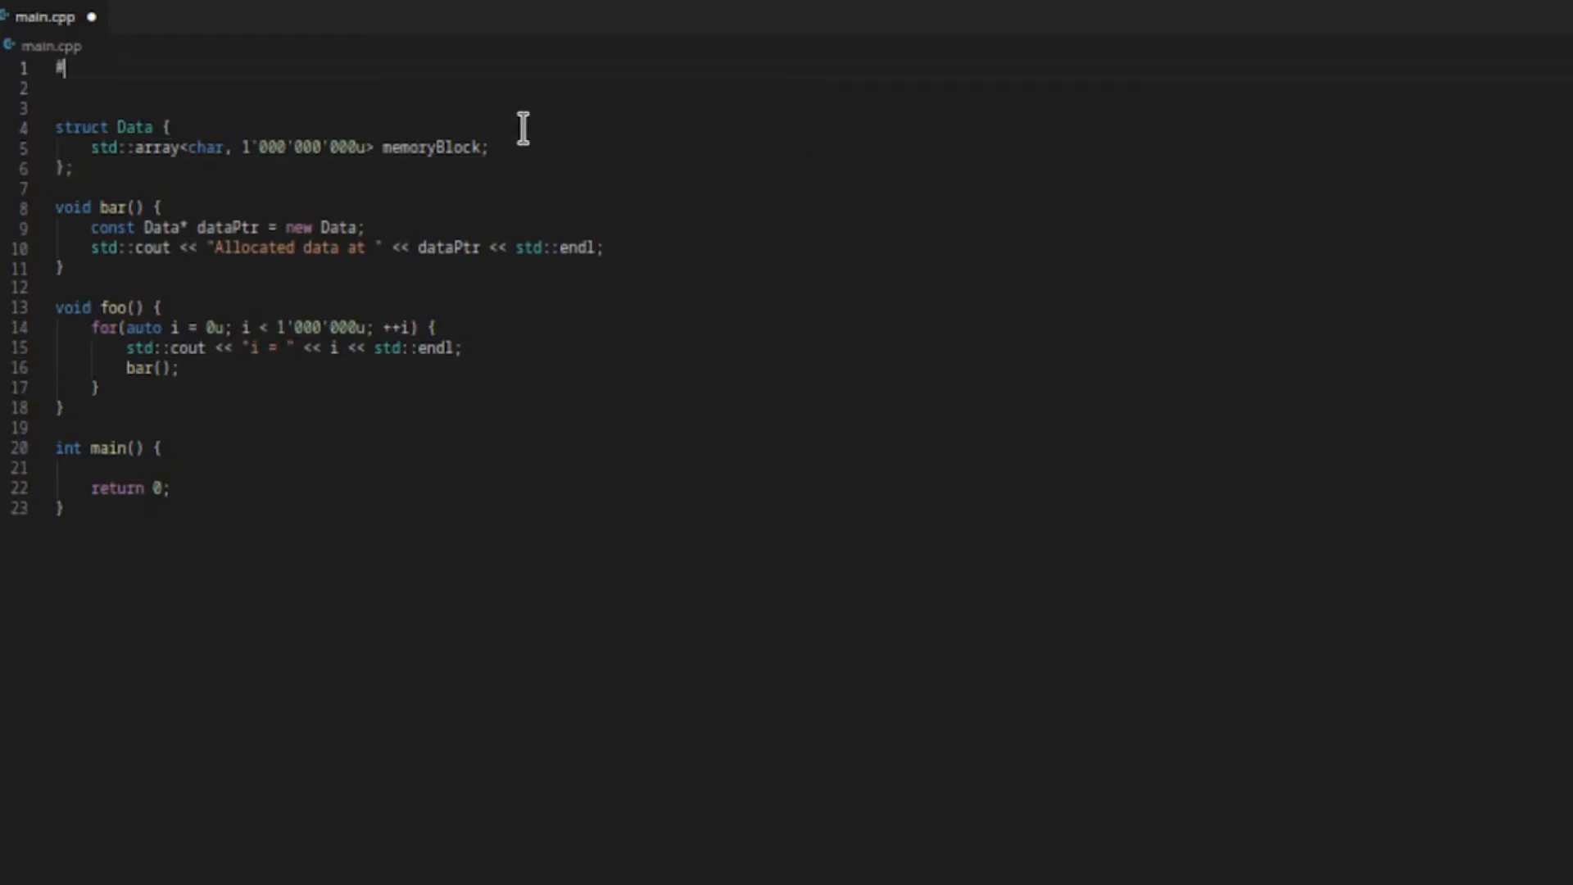
{"action": "type", "text": "include <array"}
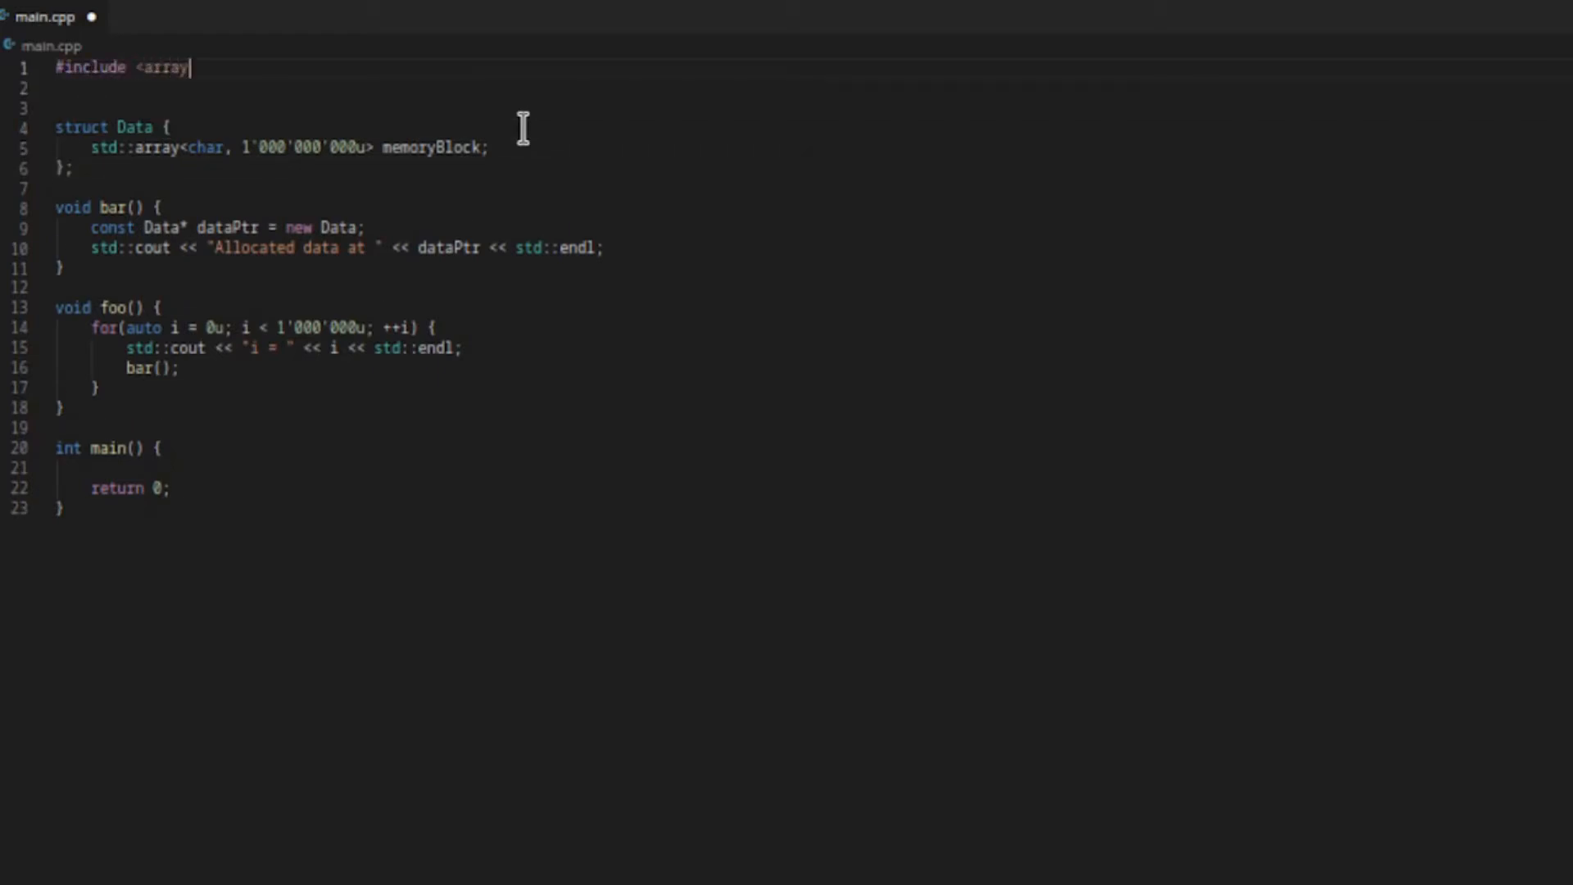
{"action": "type", "text": ">"}
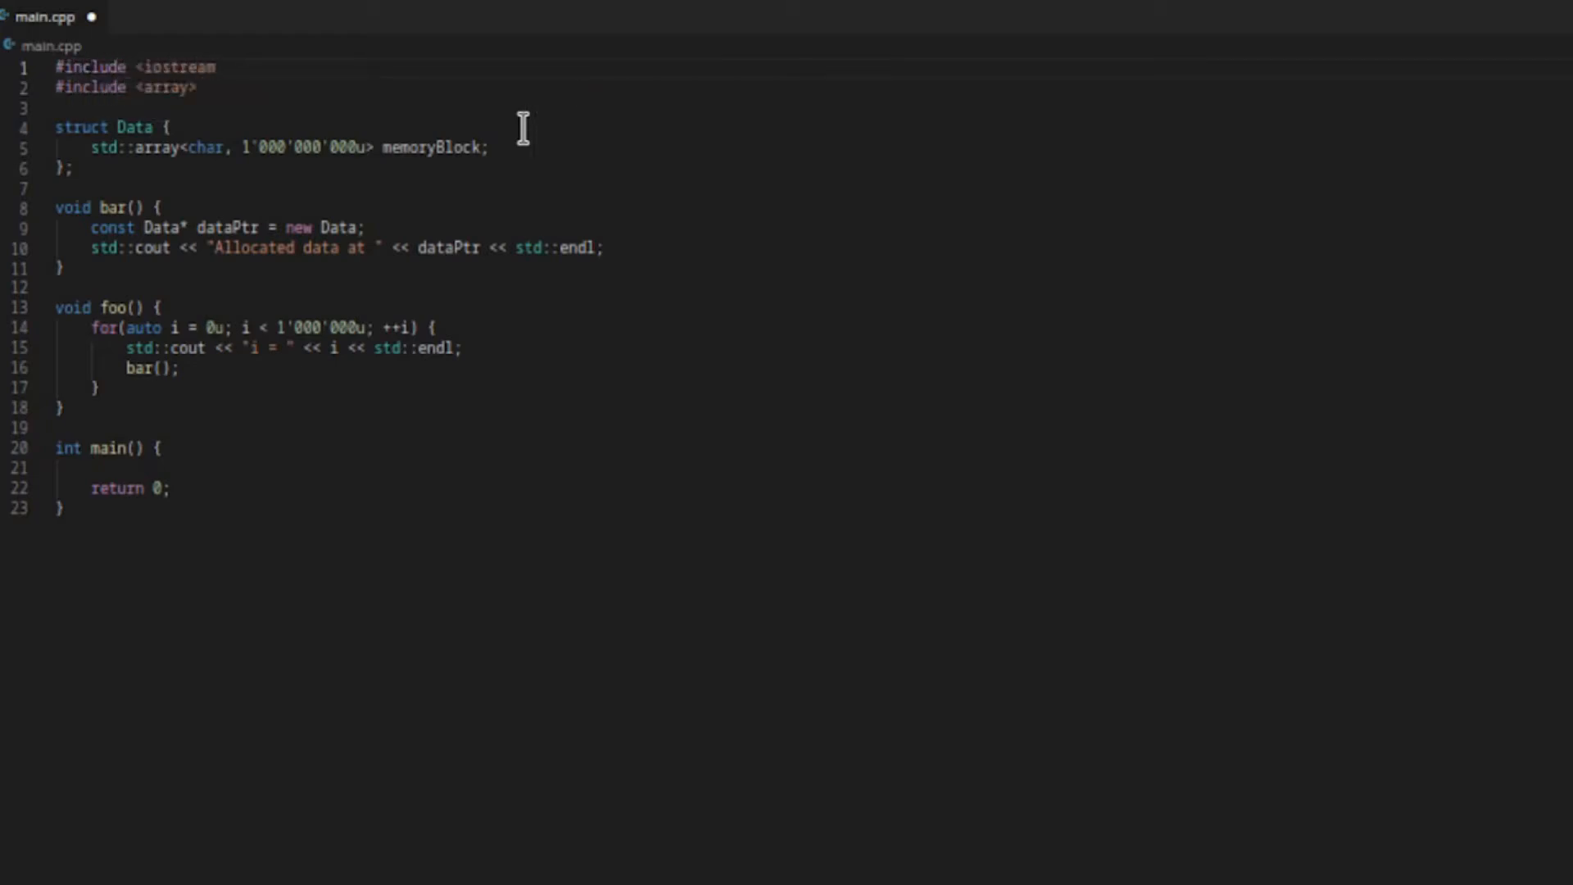
{"action": "type", "text": "#include <new>"}
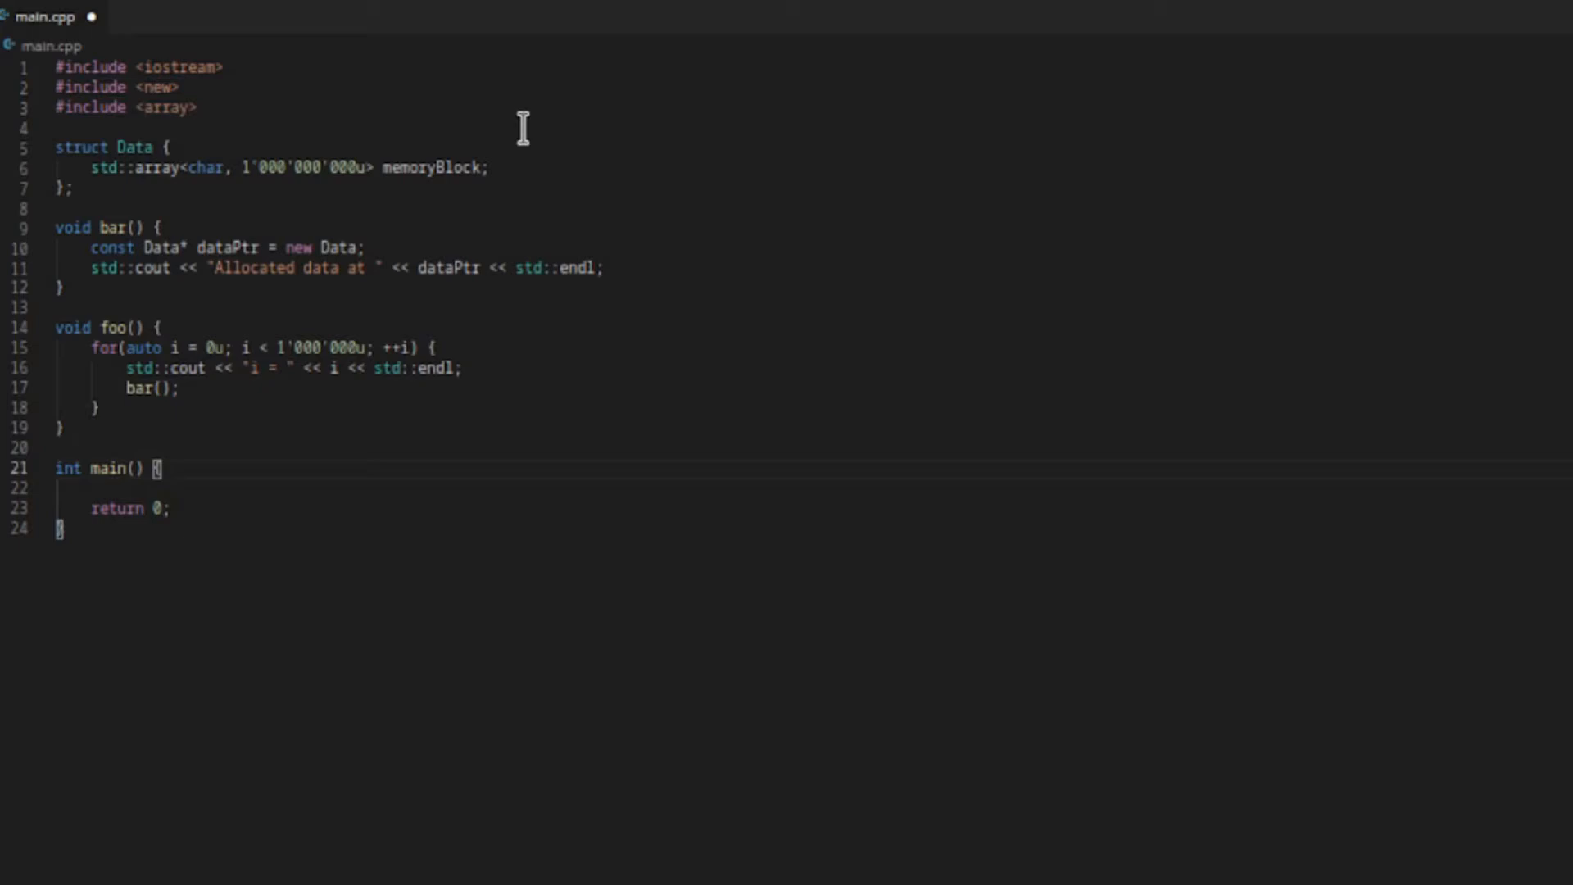
{"action": "type", "text": "foo("}
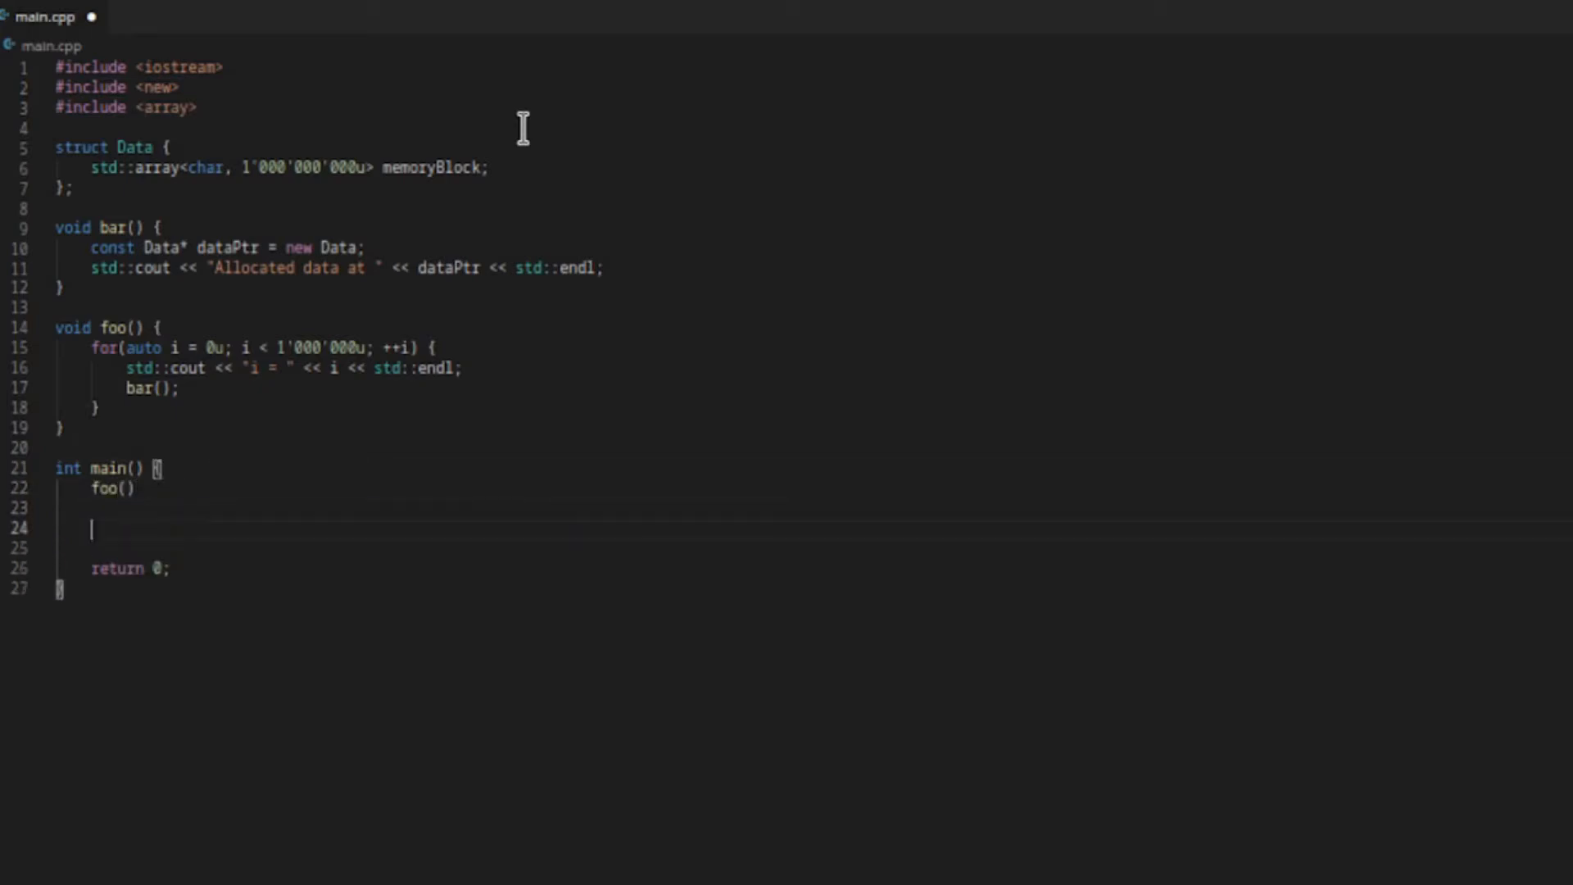
Add std::cout << "Done" << std::endl; in main after foo().
{"action": "type", "text": "std"}
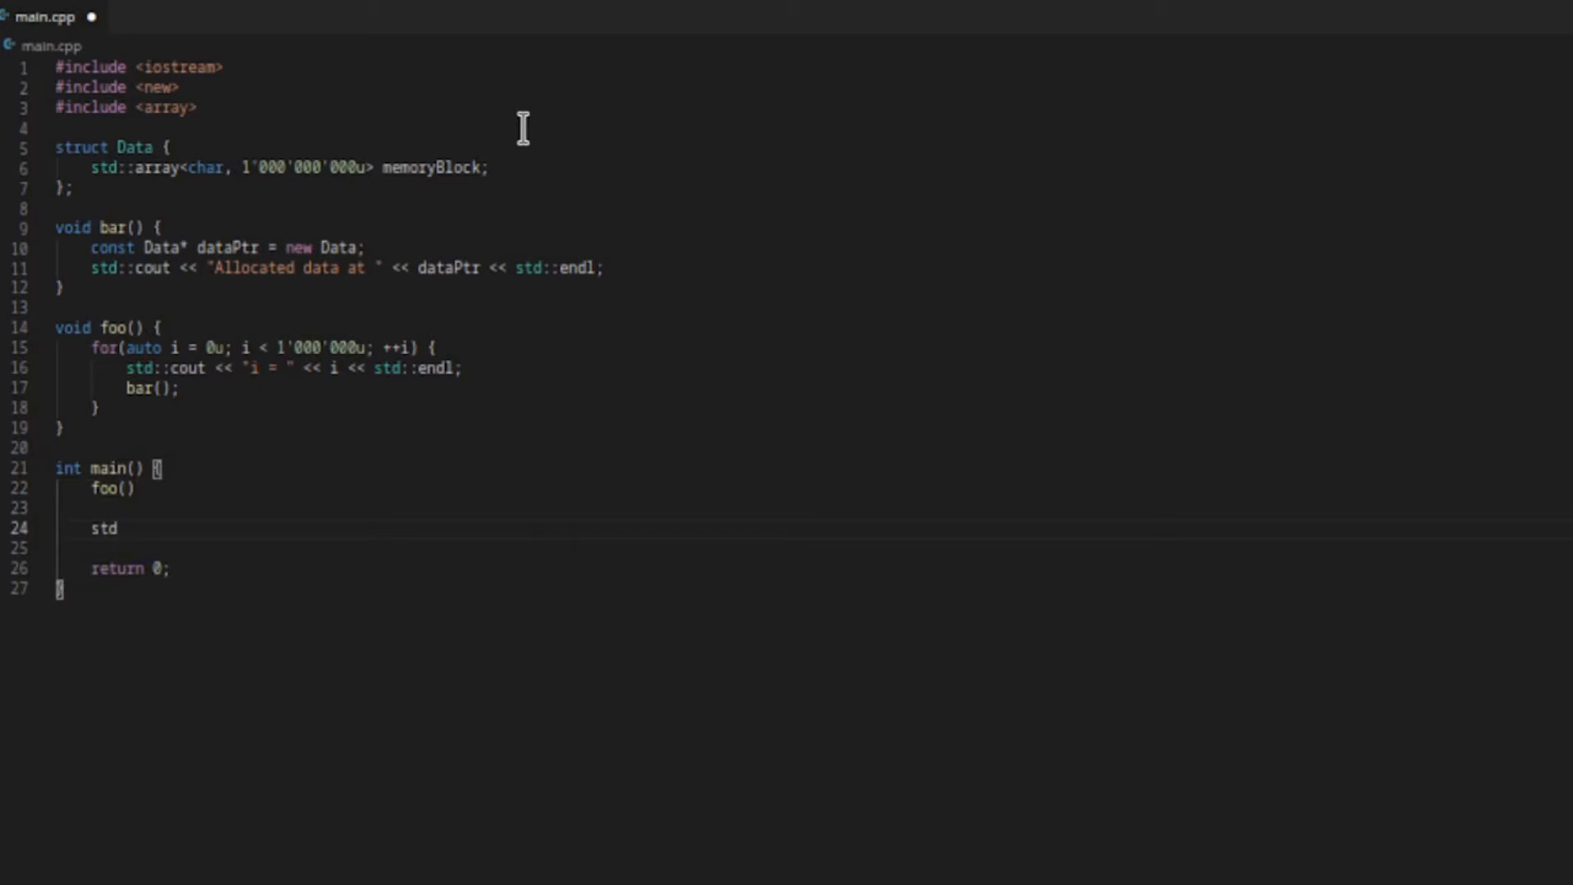
{"action": "type", "text": "::cout <<"}
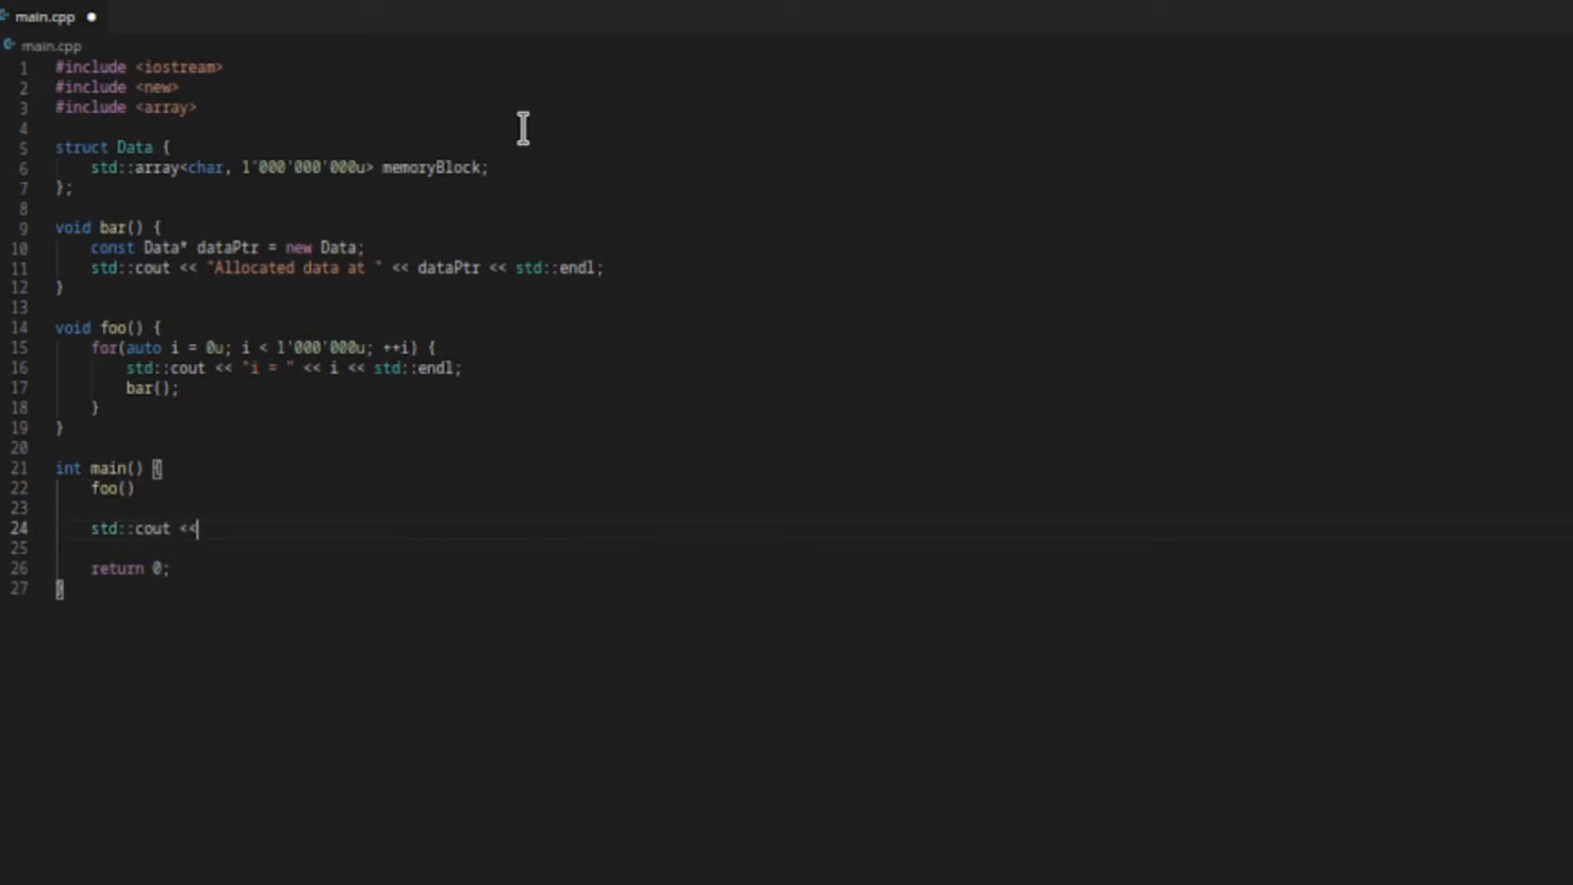
{"action": "type", "text": "\"Done\""}
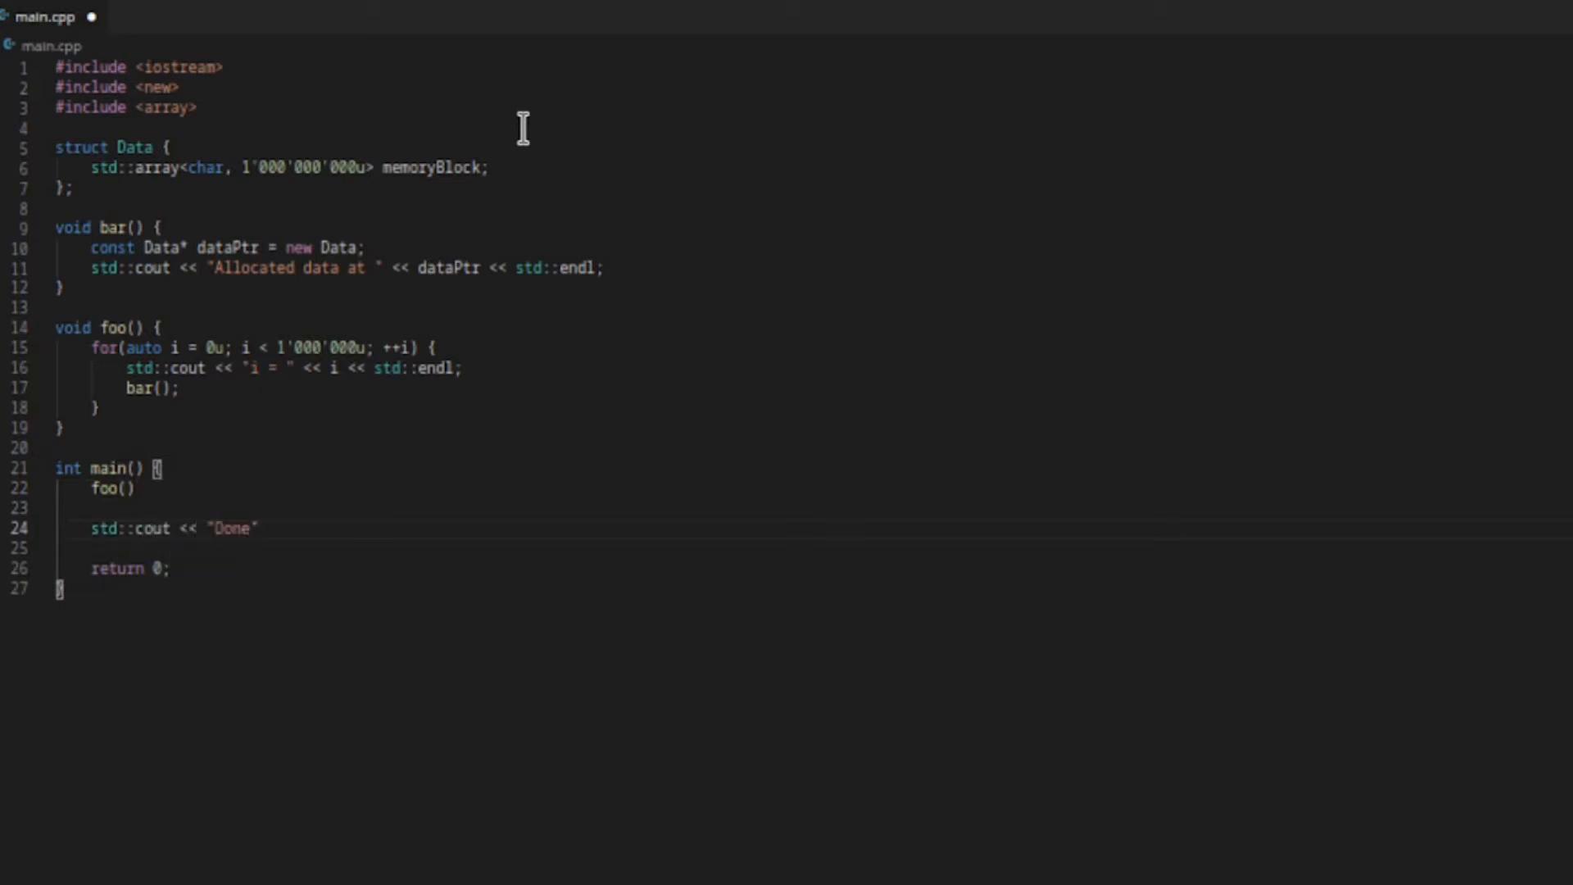
{"action": "type", "text": "<<"}
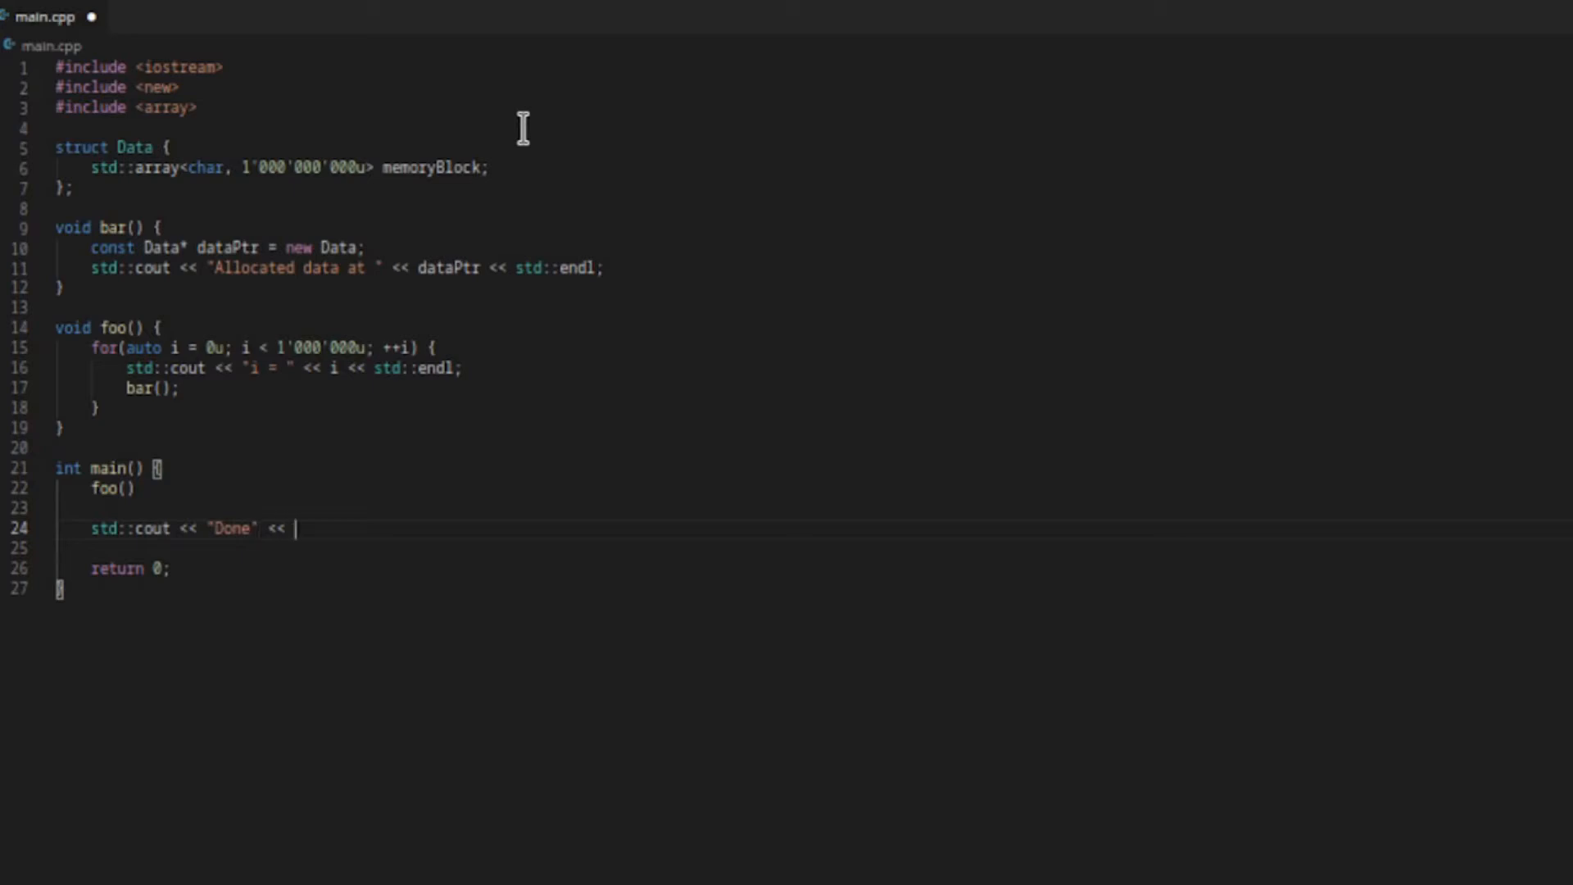
{"action": "type", "text": "std::en"}
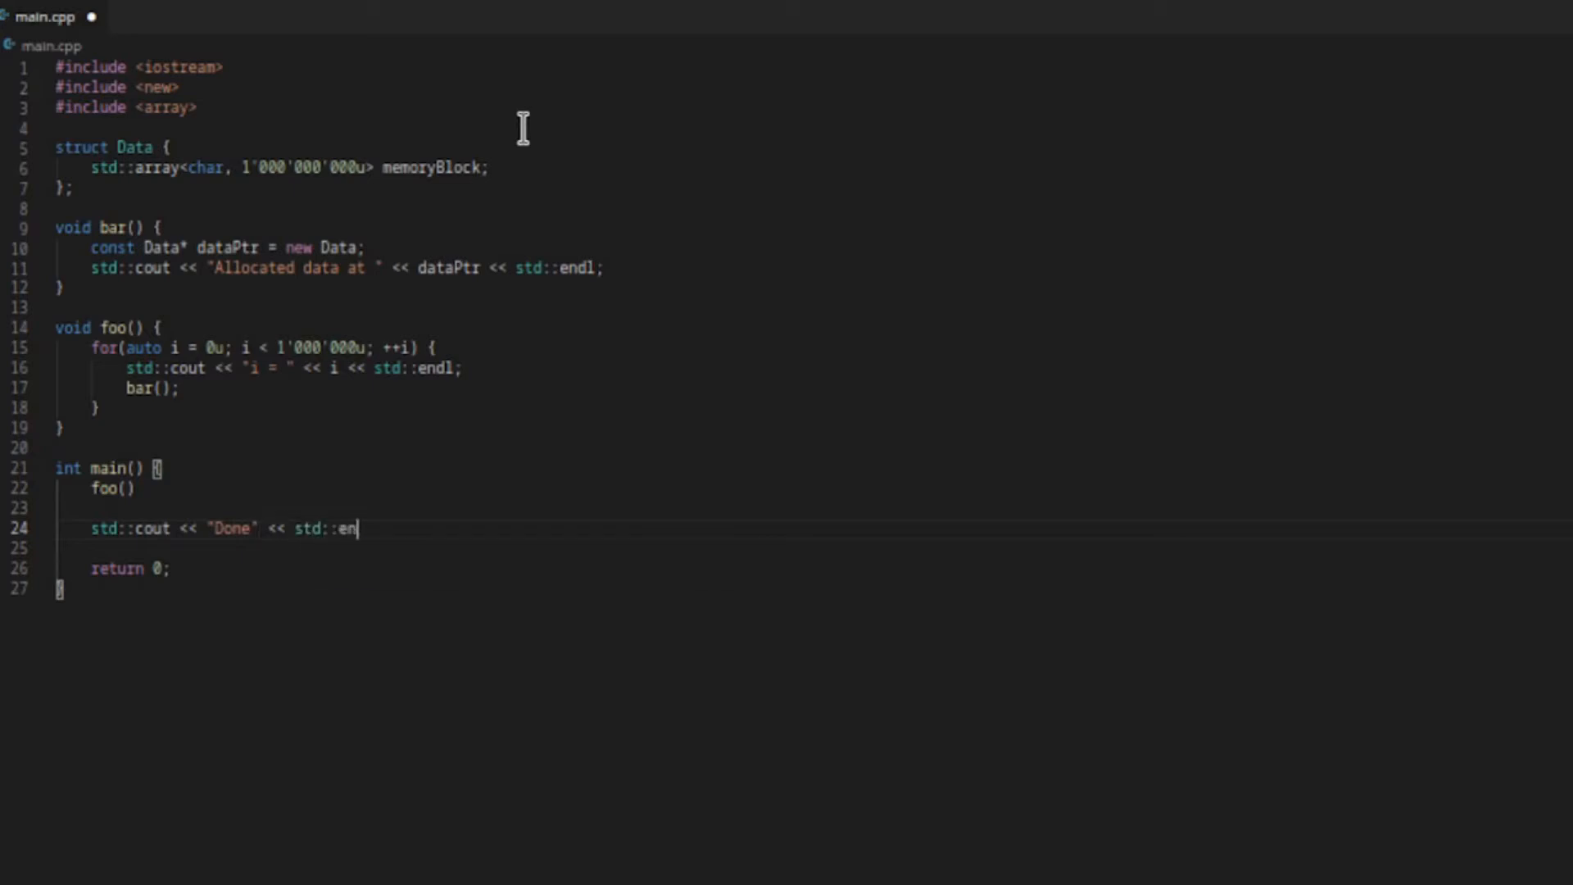
{"action": "type", "text": "dl;"}
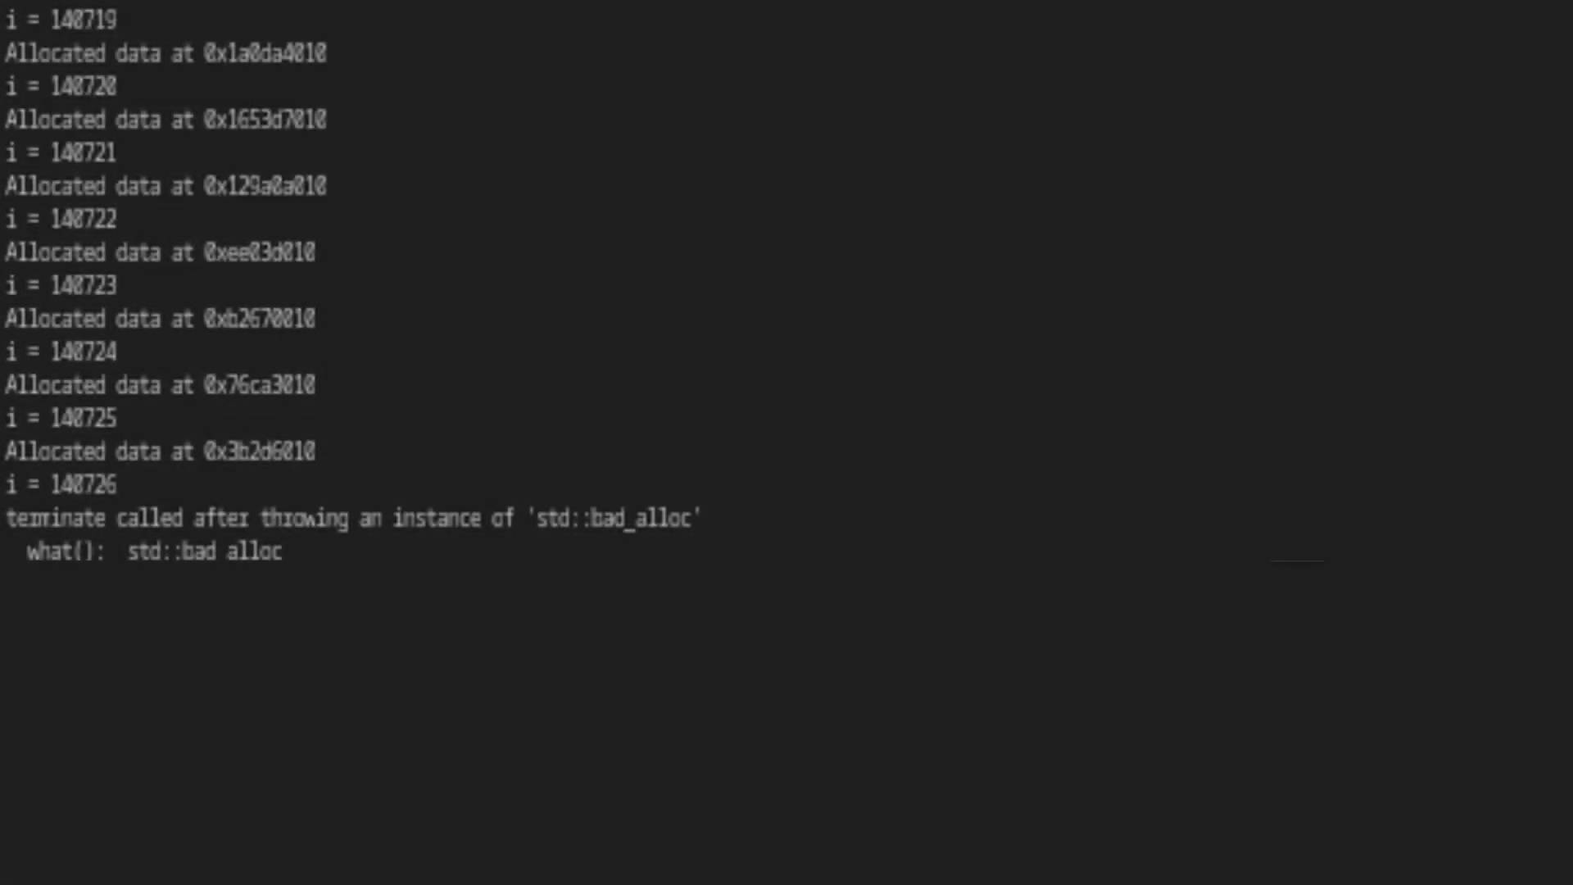
{"action": "mouse_move", "coordinate": [796, 754]}
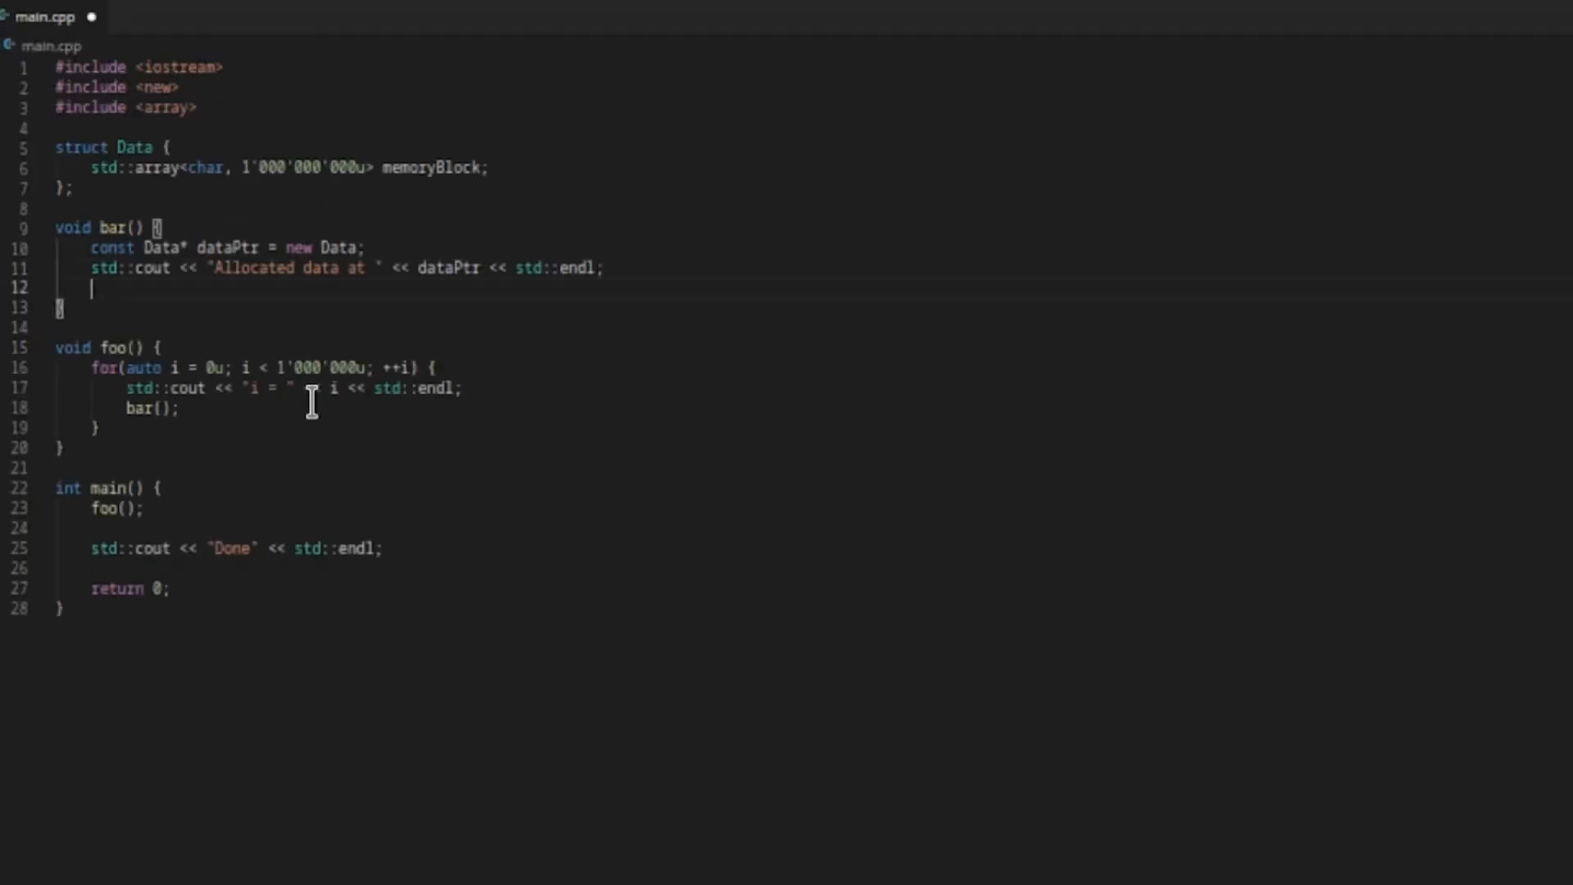
{"action": "type", "text": "delete d"}
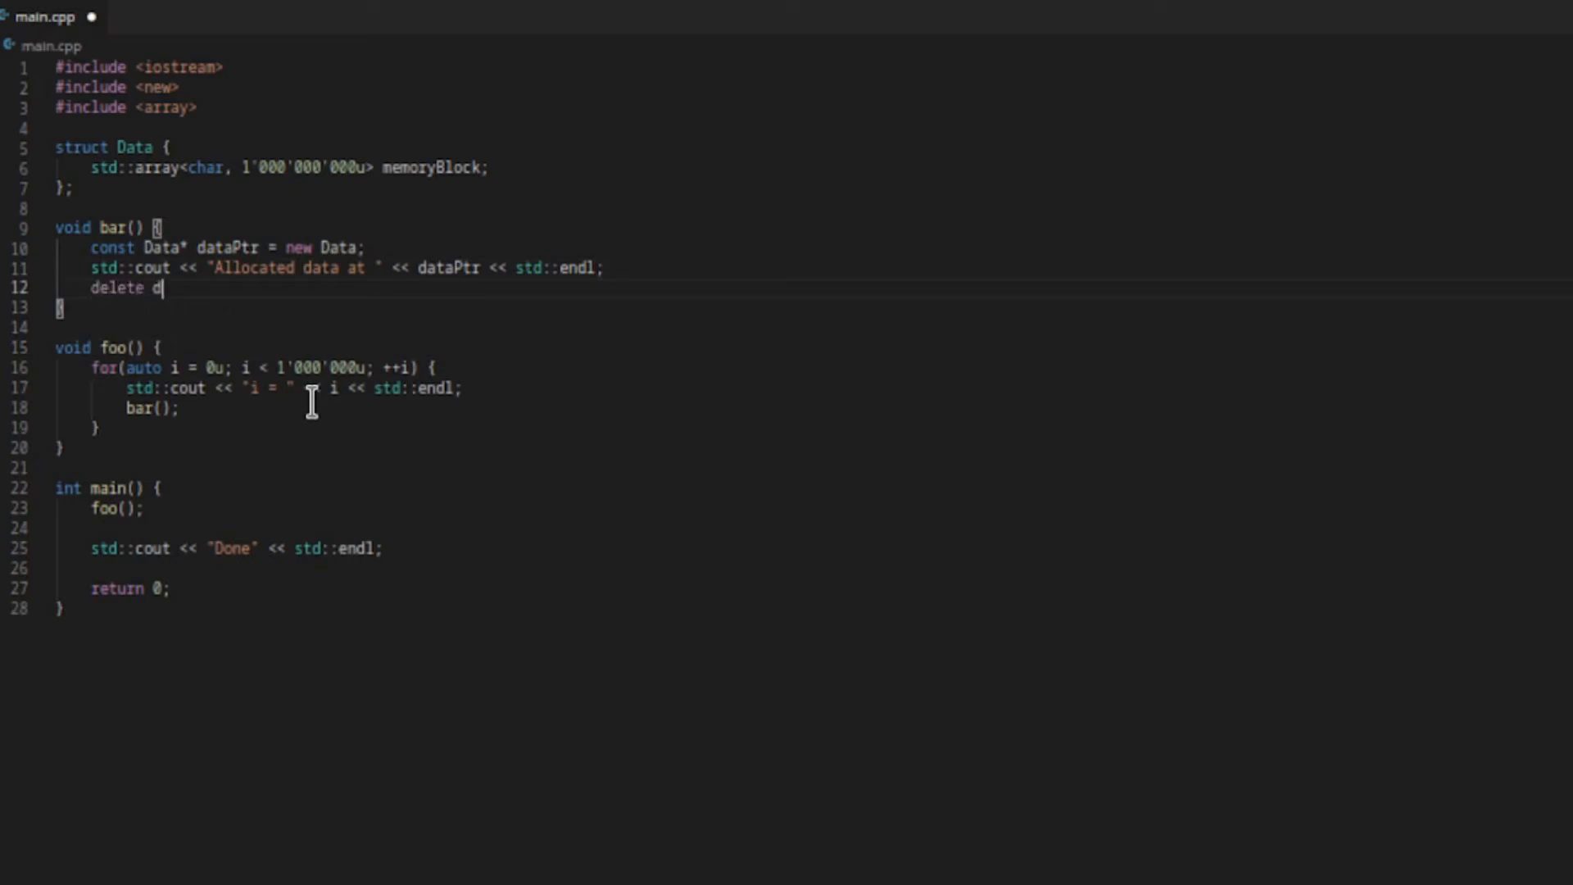
{"action": "type", "text": "ataPtr"}
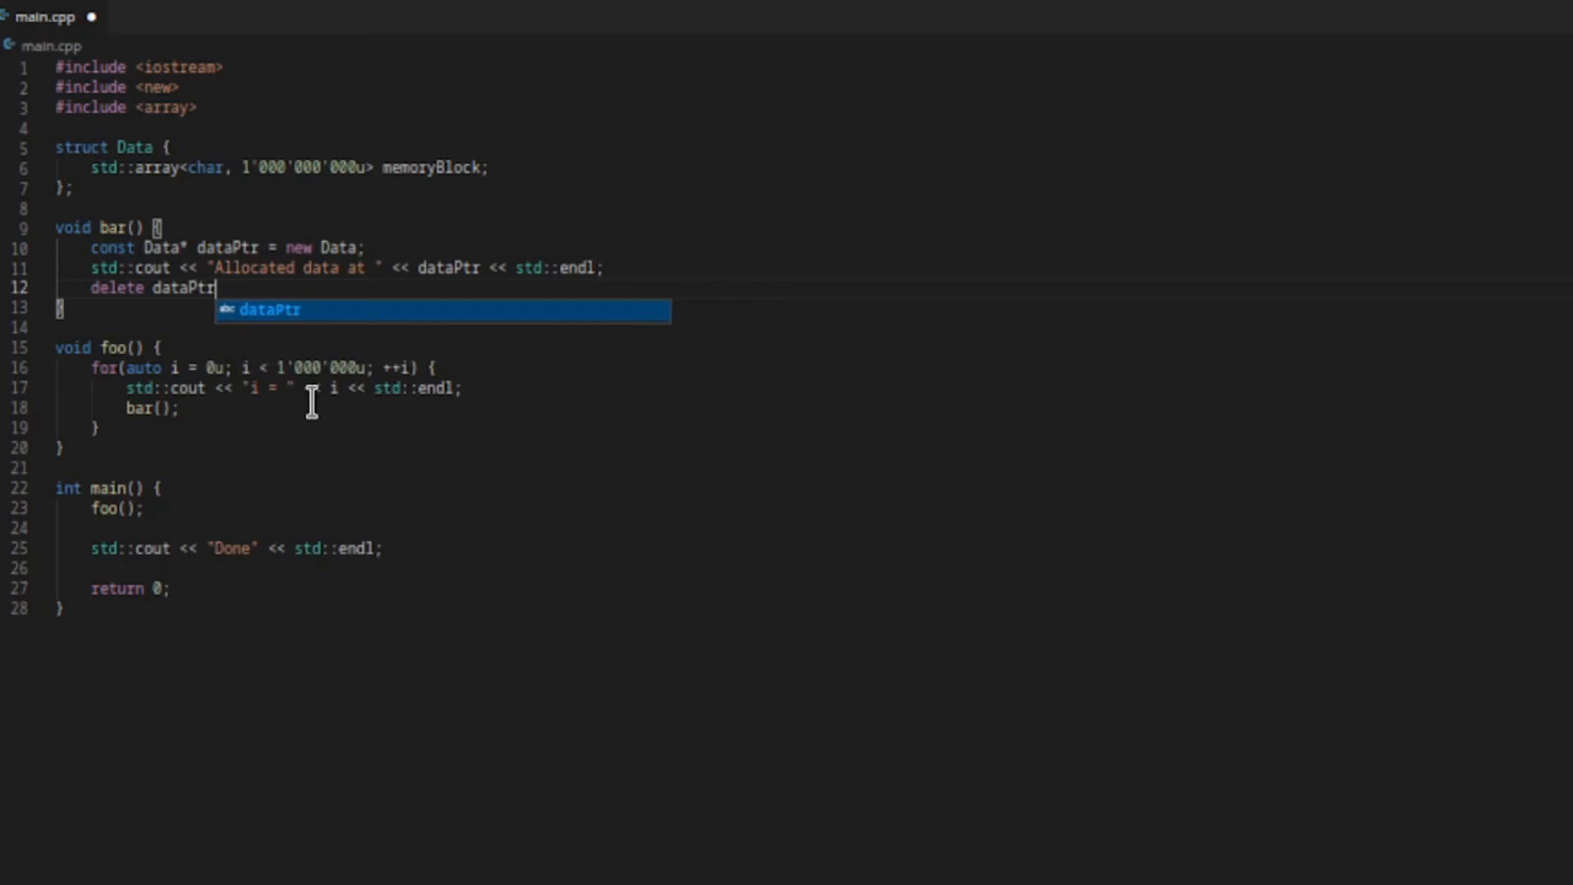
{"action": "type", "text": ";"}
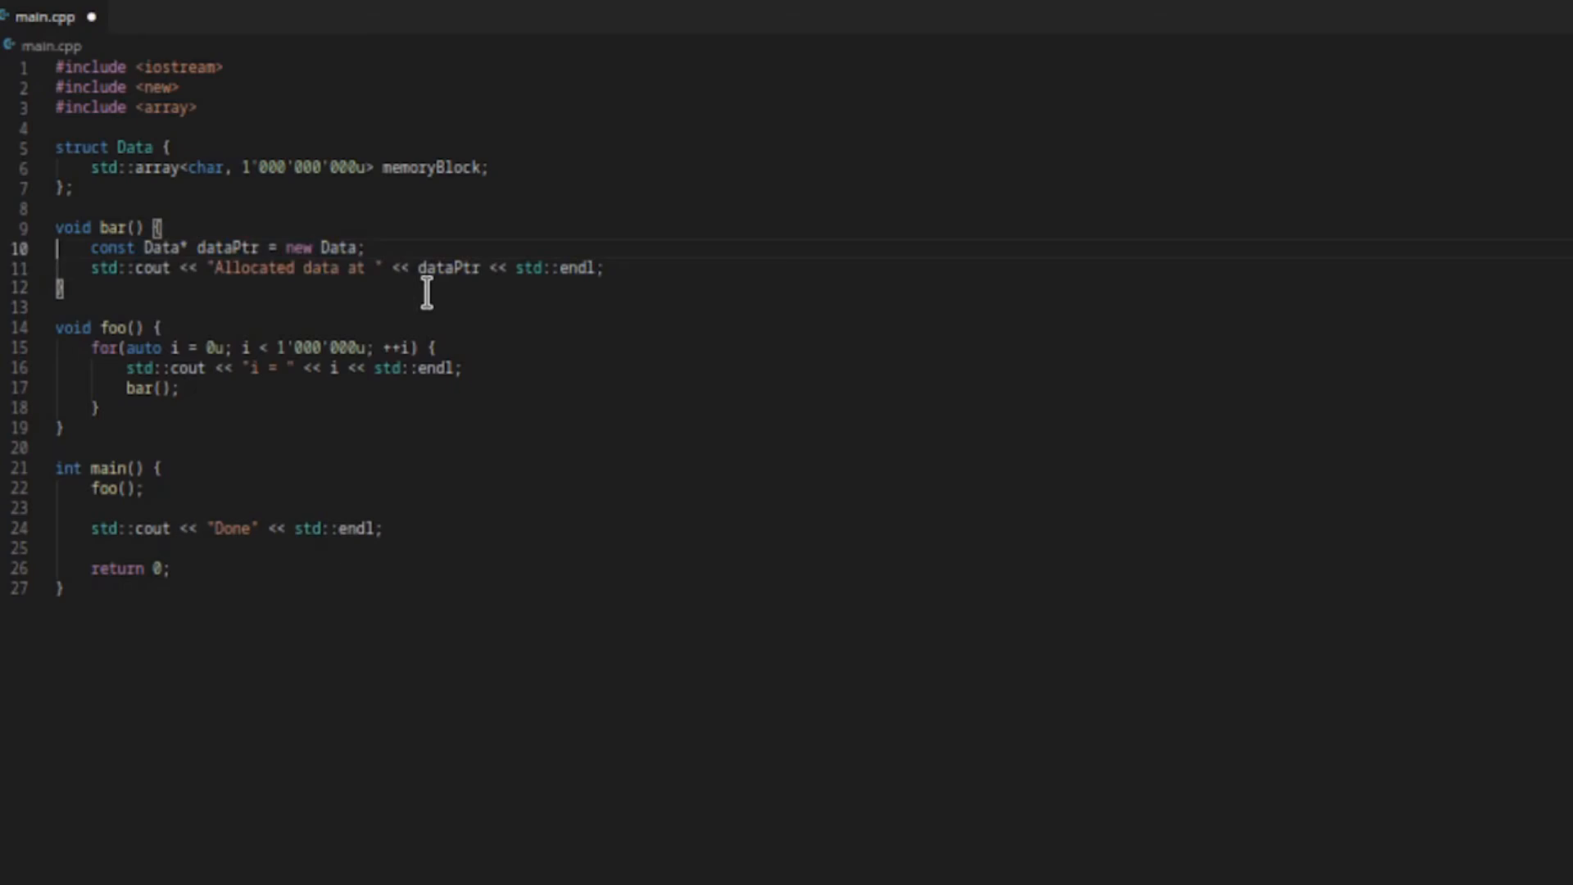
Rewrite the allocation as const auto dataPtr = std::make_unique<Data>();.
{"action": "key", "text": "Backspace"}
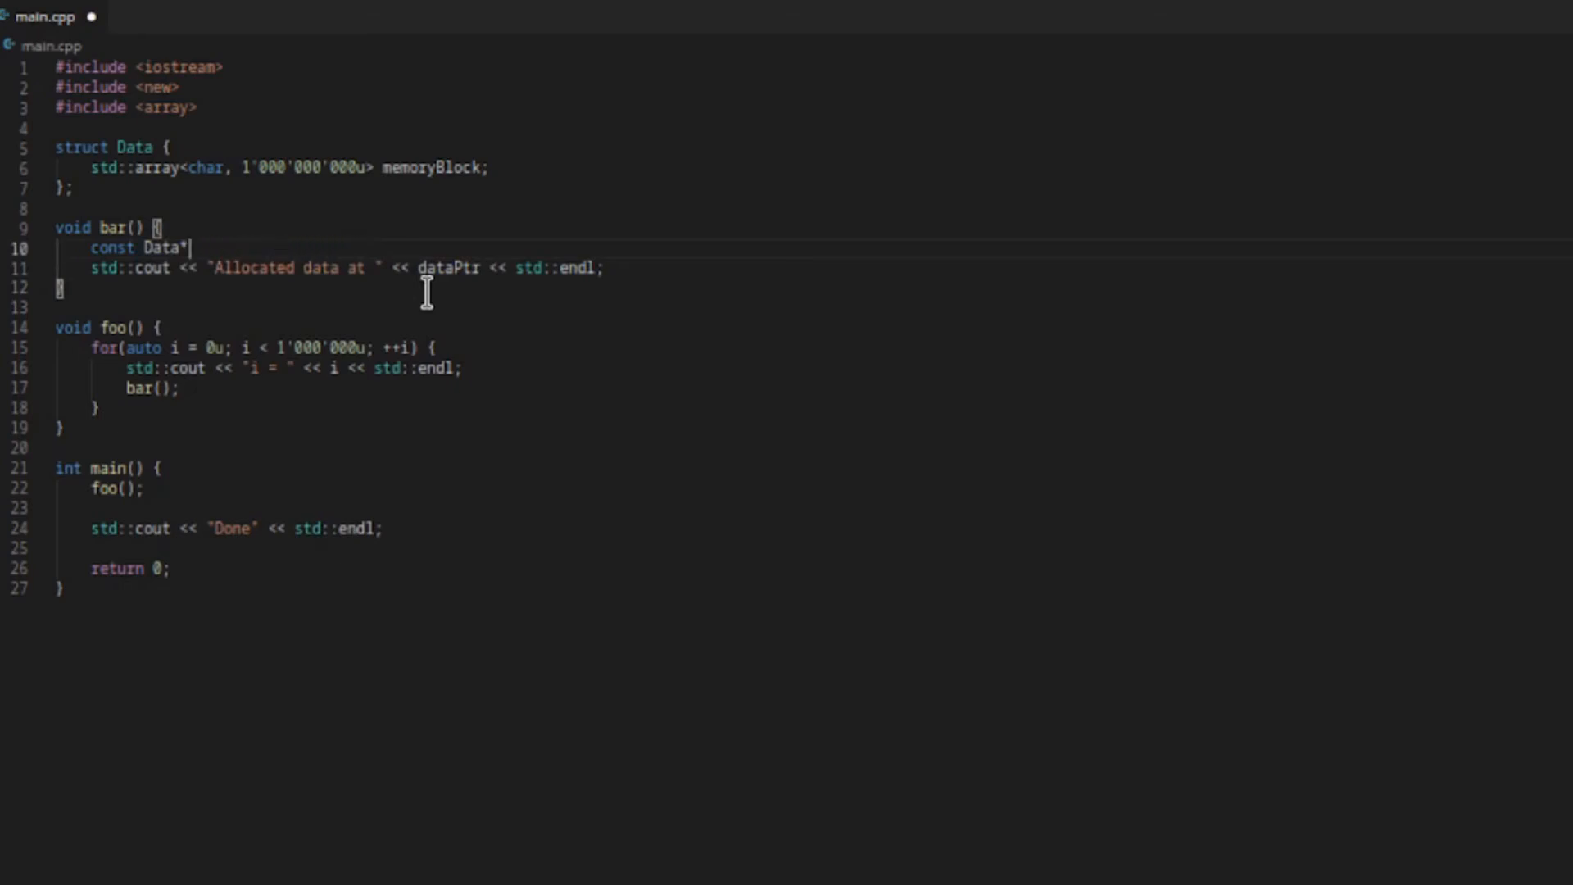
{"action": "type", "text": "auto"}
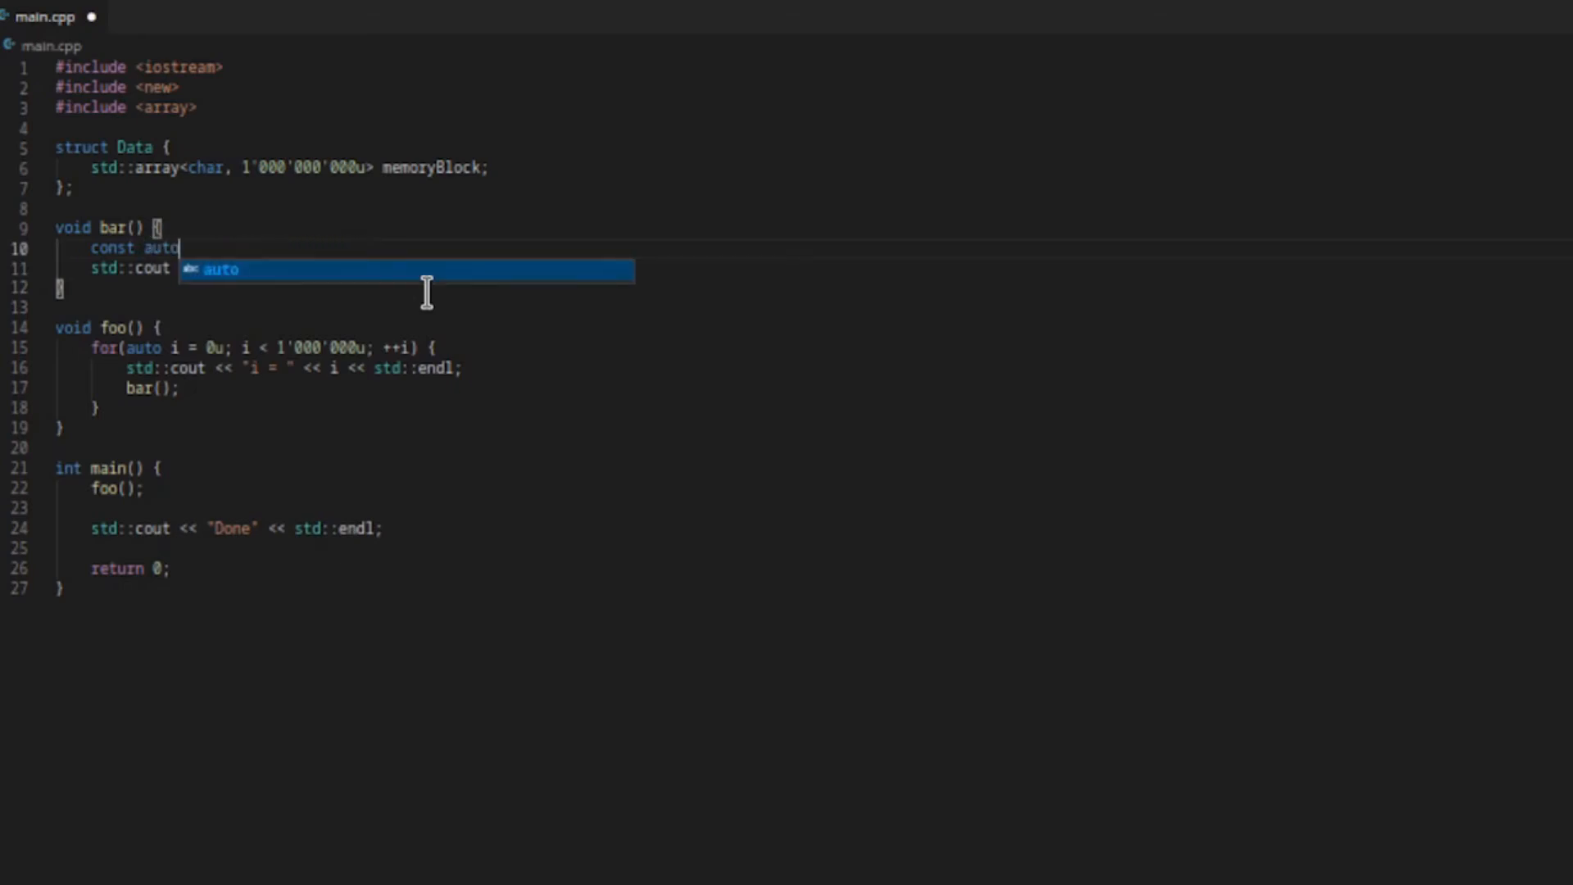
{"action": "type", "text": "dataPtr = std"}
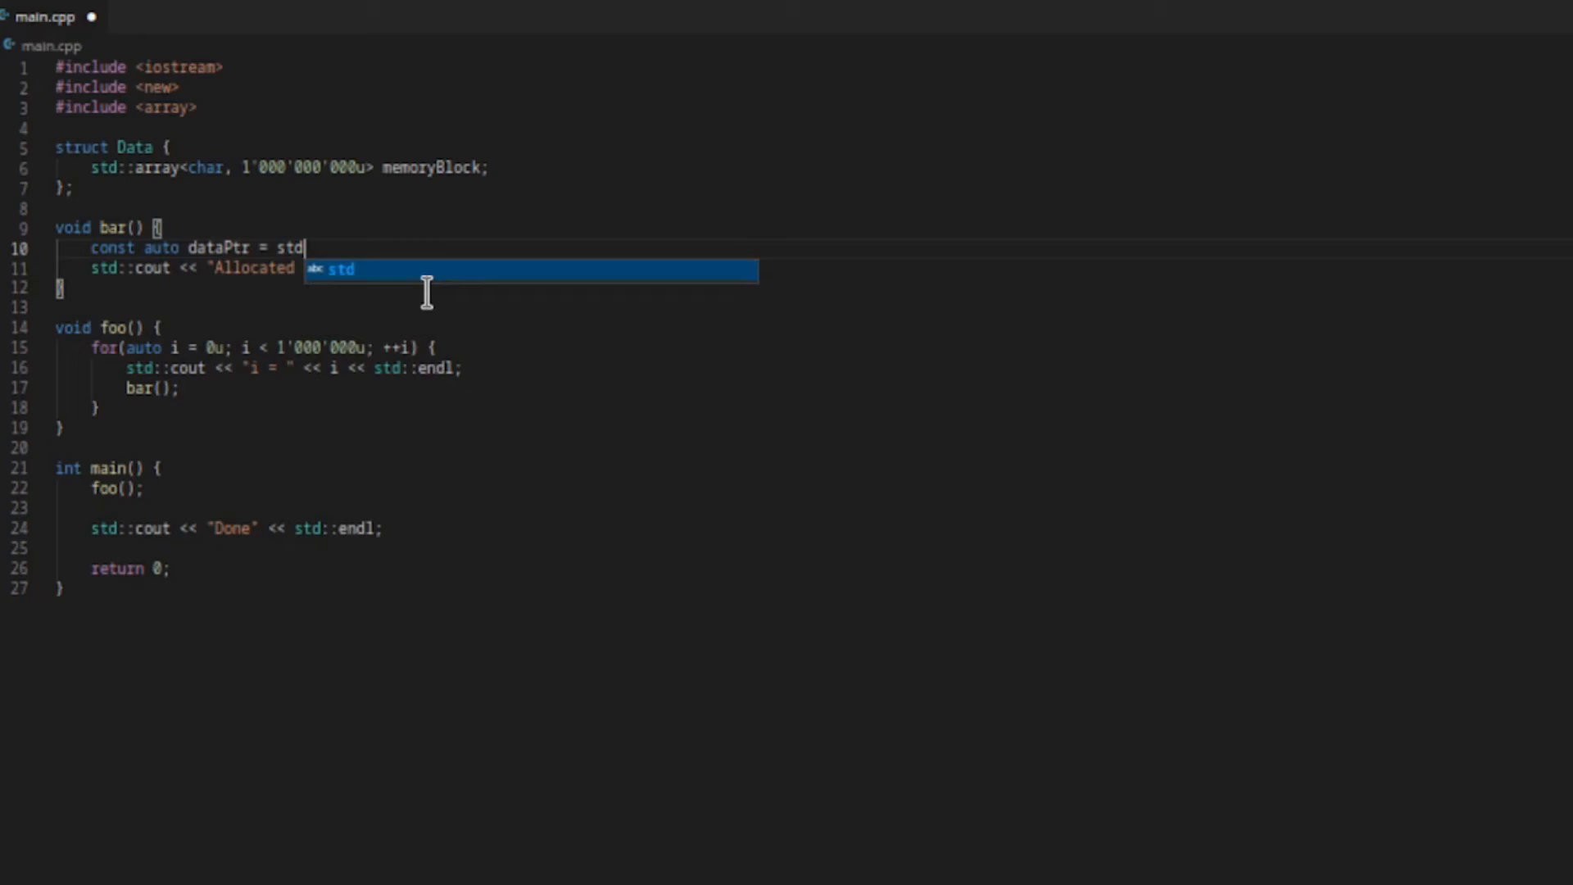
{"action": "type", "text": "::make_uni"}
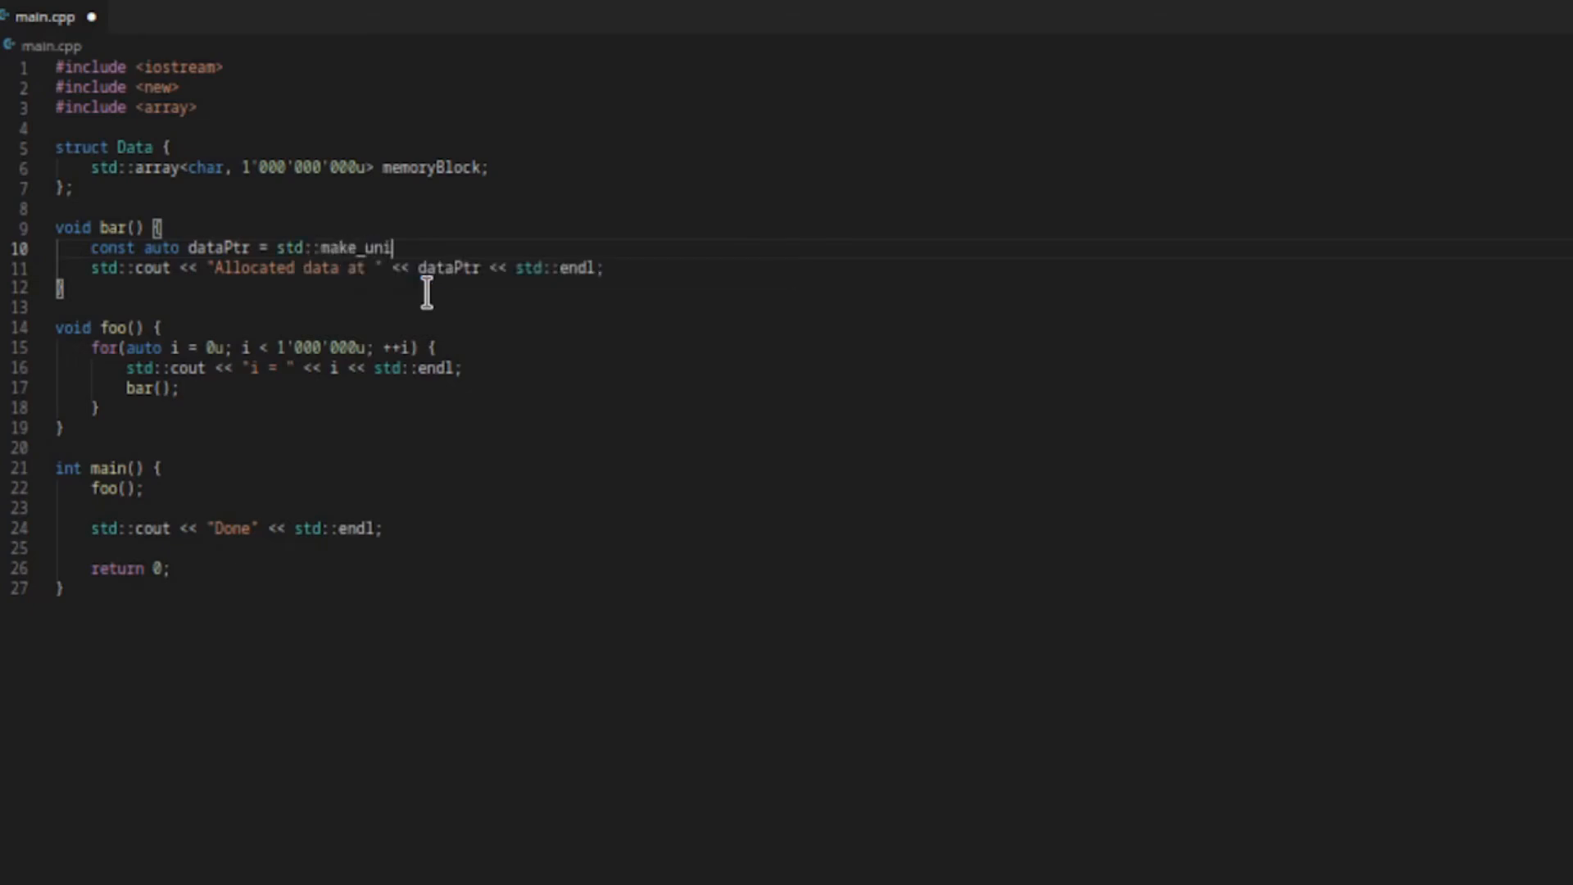
{"action": "type", "text": "que"}
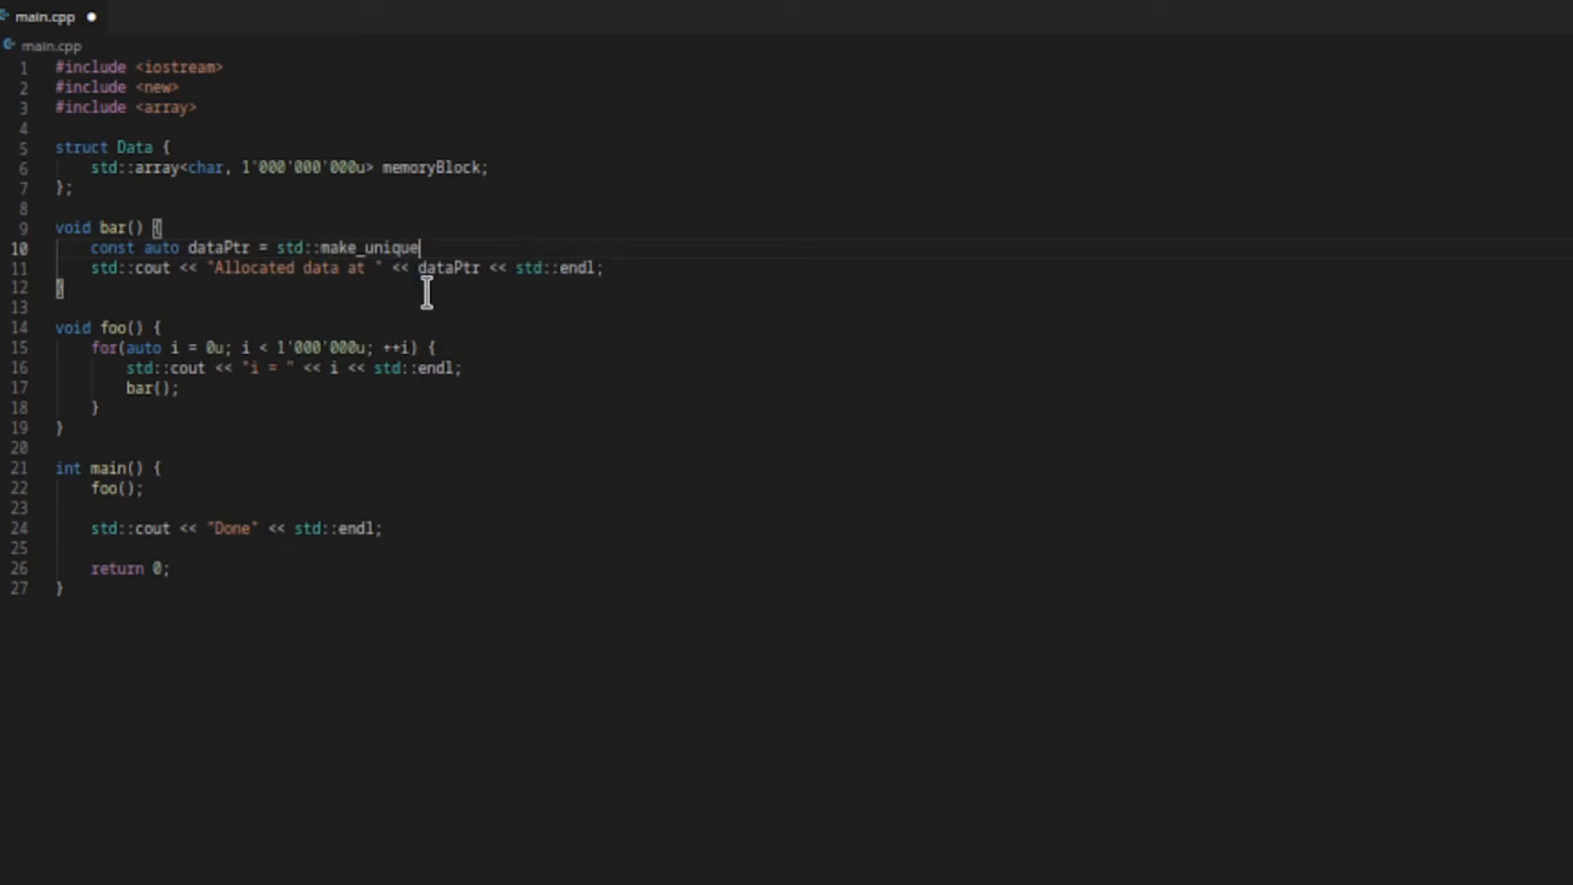
{"action": "type", "text": "<Da"}
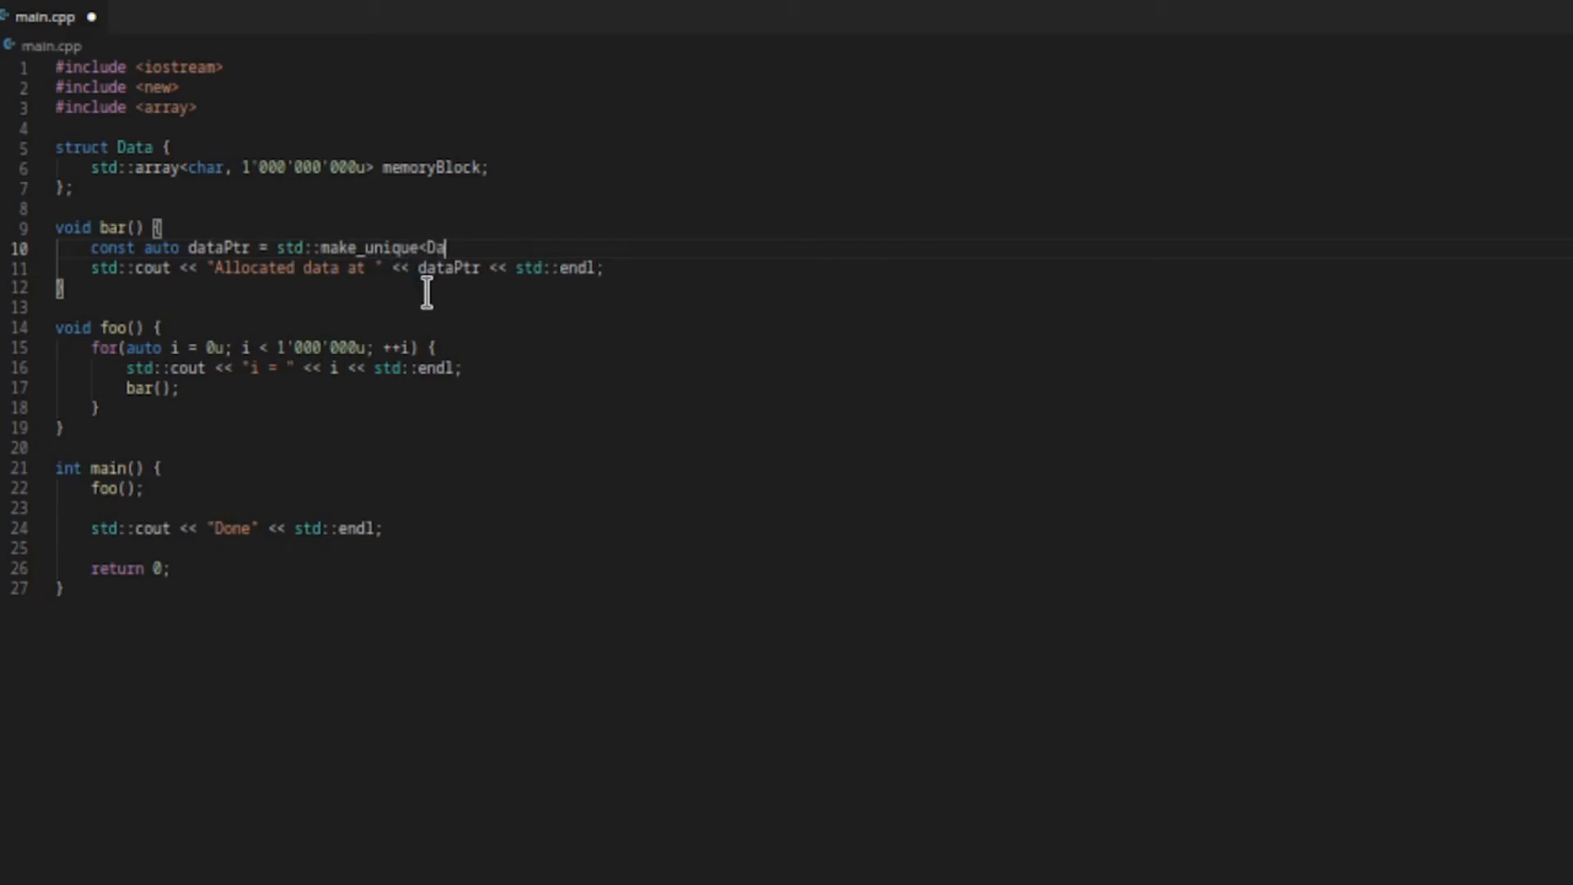
{"action": "type", "text": "ta>"}
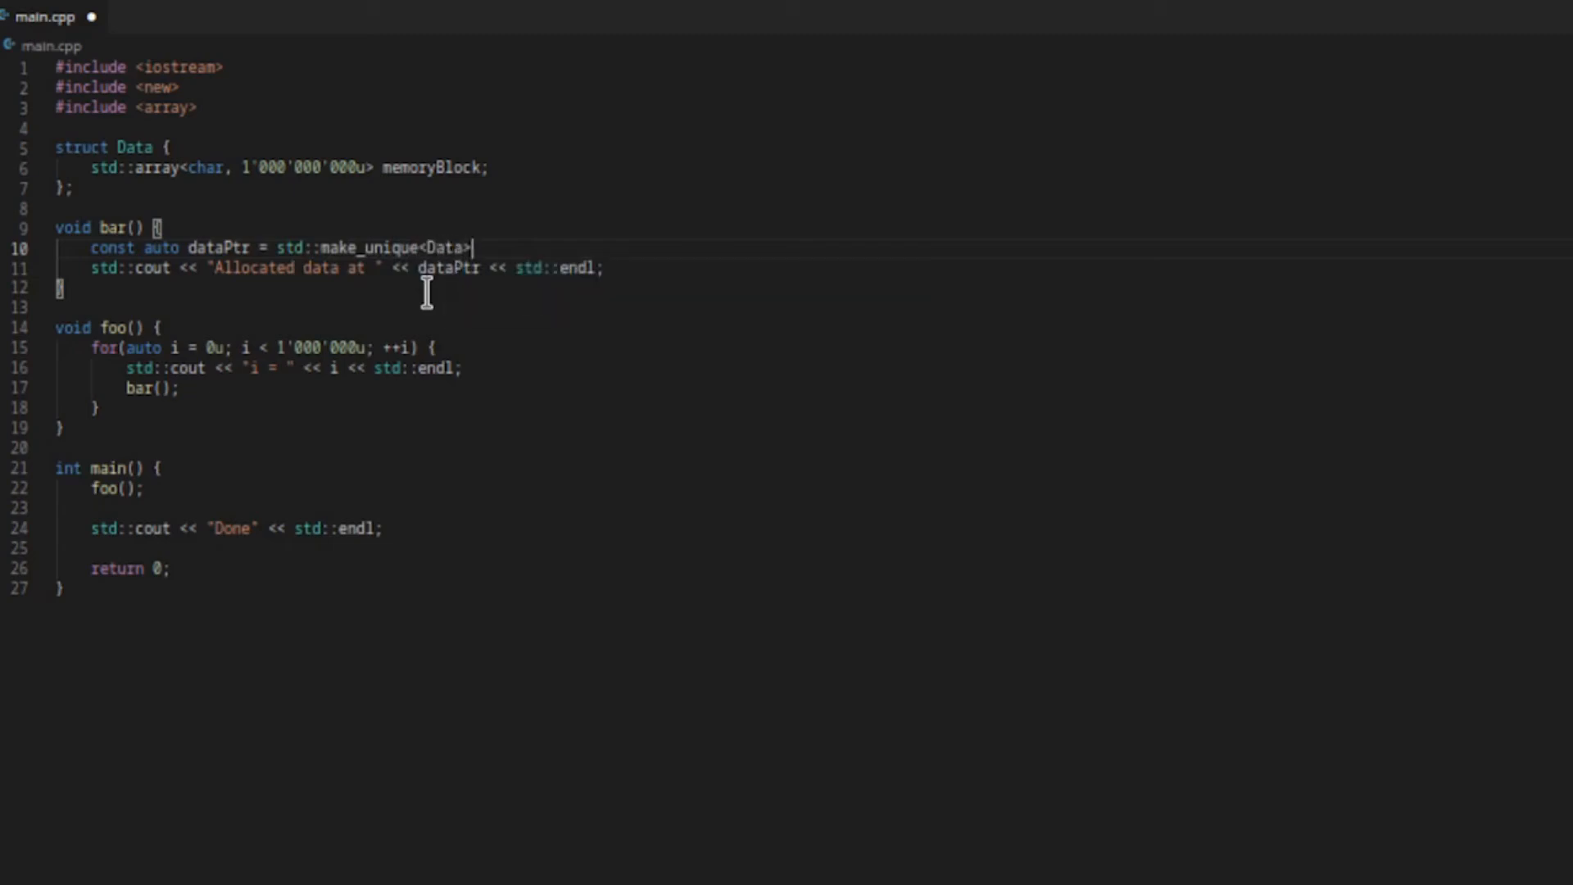
{"action": "type", "text": "()"}
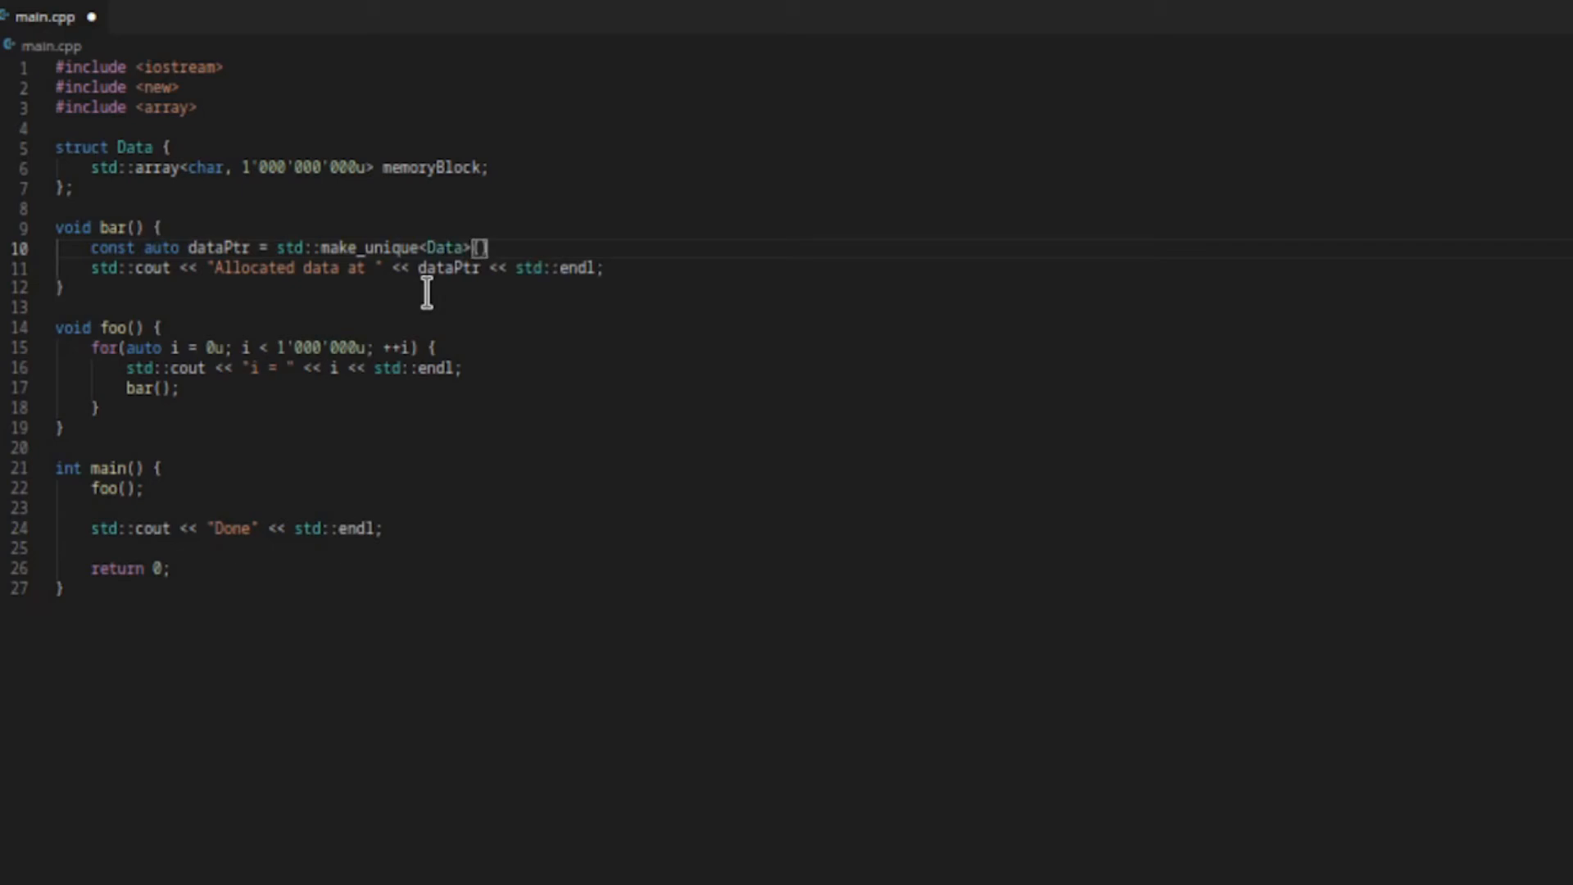
{"action": "type", "text": "()"}
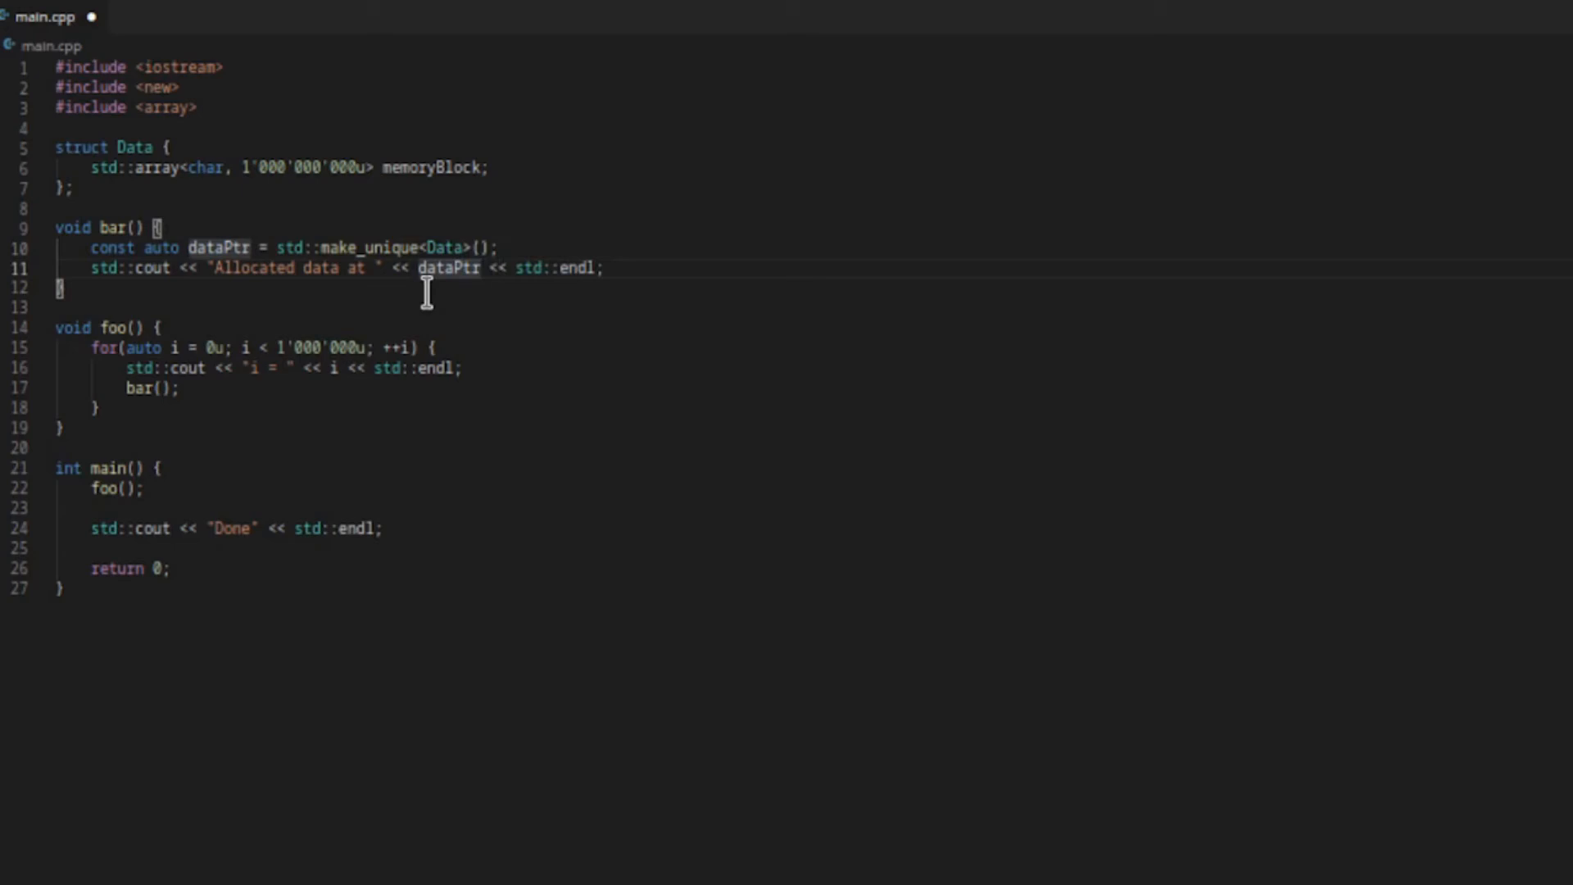
Print dataPtr.get() in the cout line and add #include <memory>.
{"action": "type", "text": ".get"}
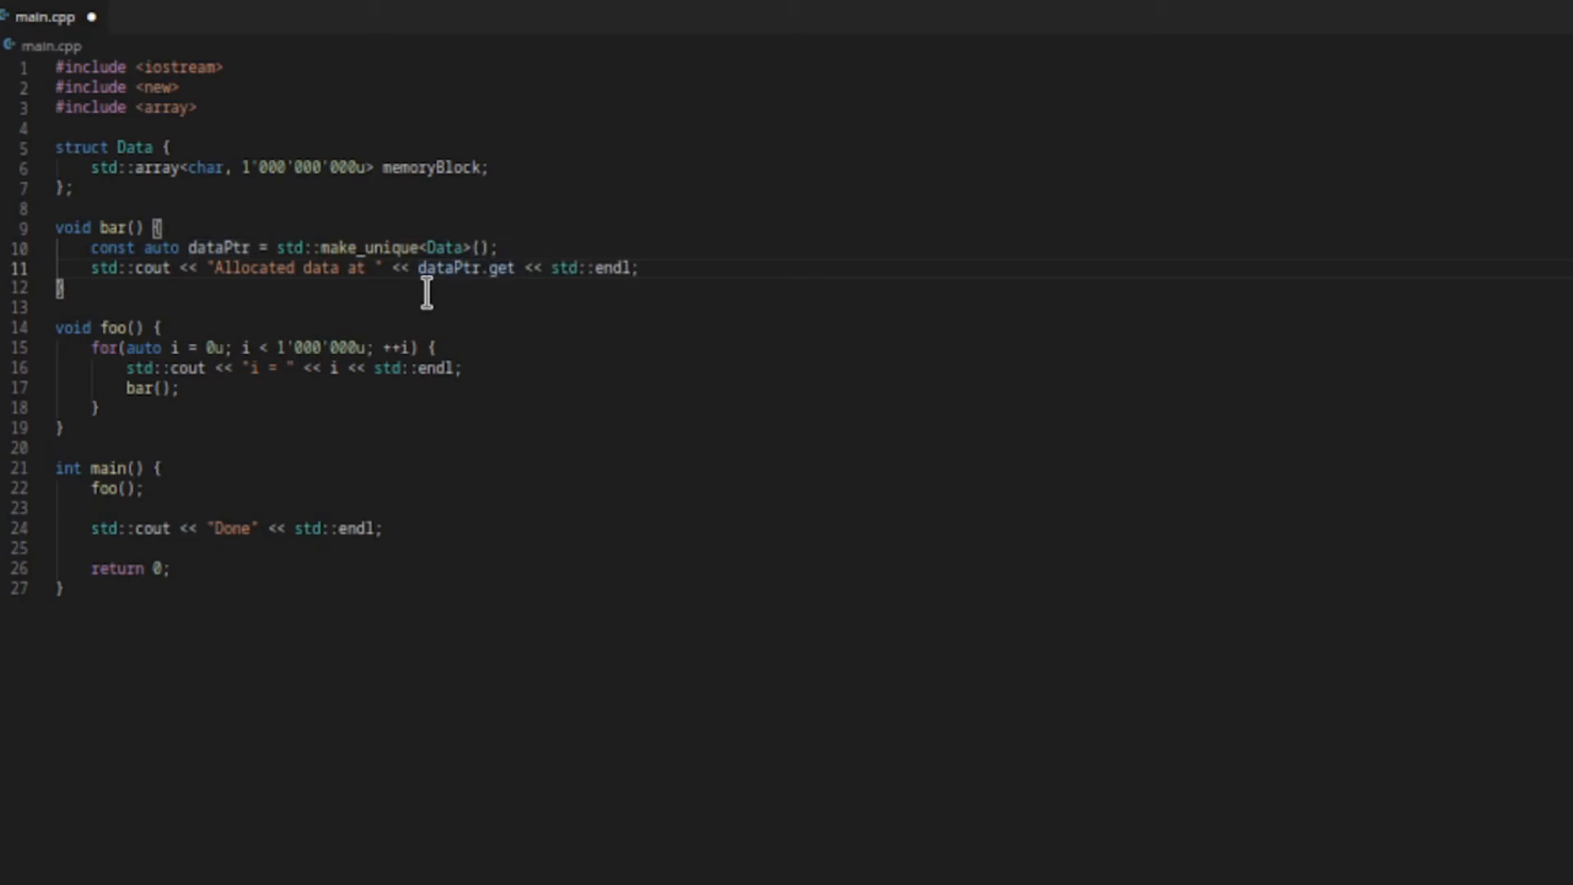
{"action": "type", "text": "()"}
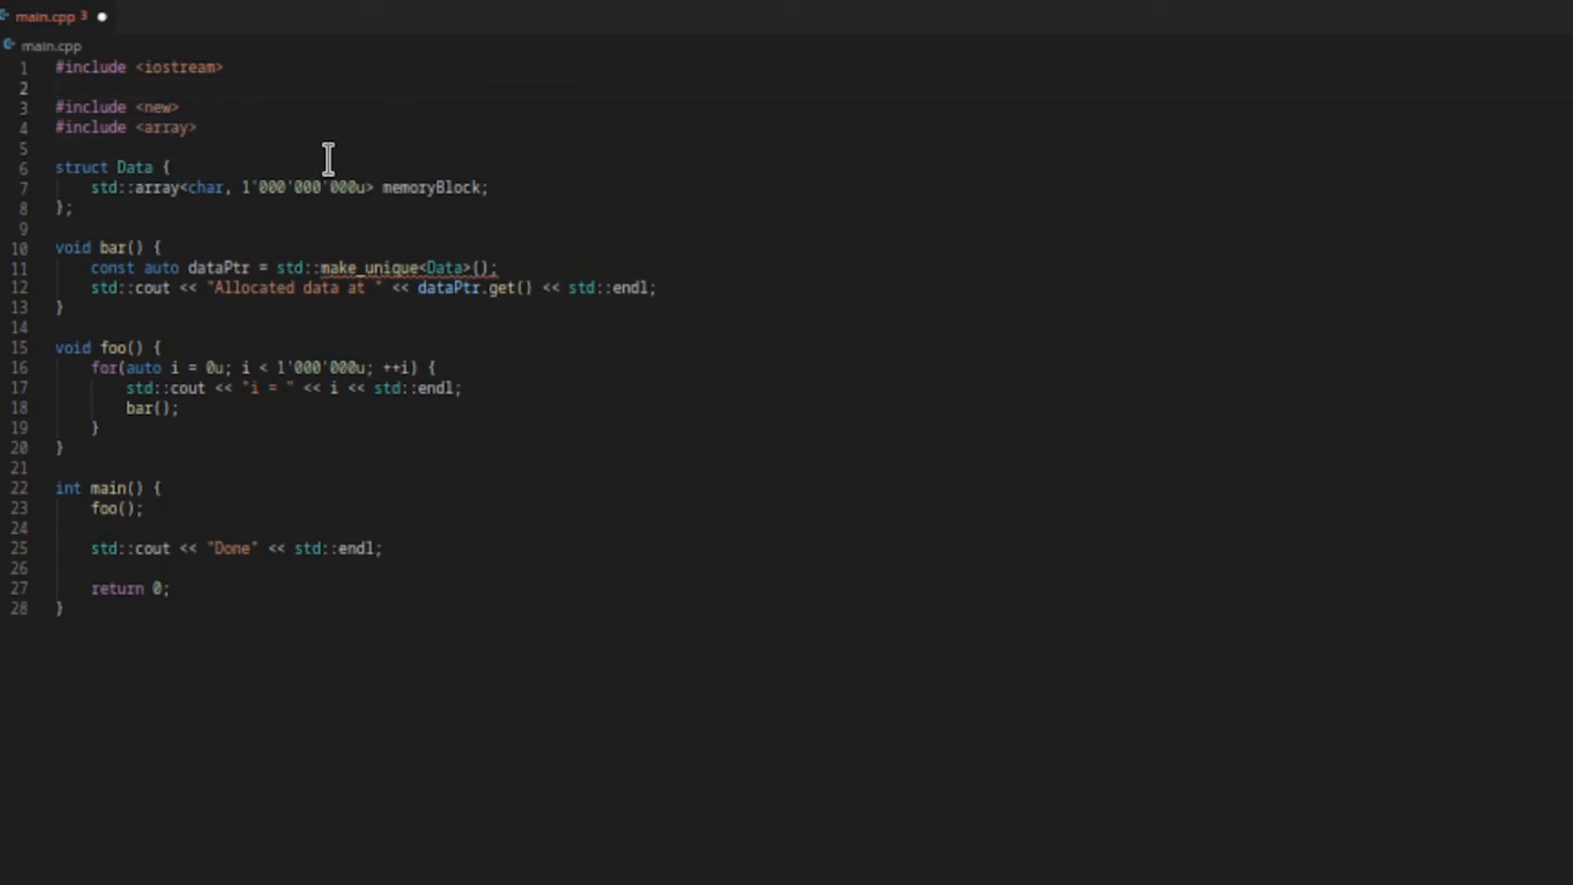
{"action": "type", "text": "#include <memory>"}
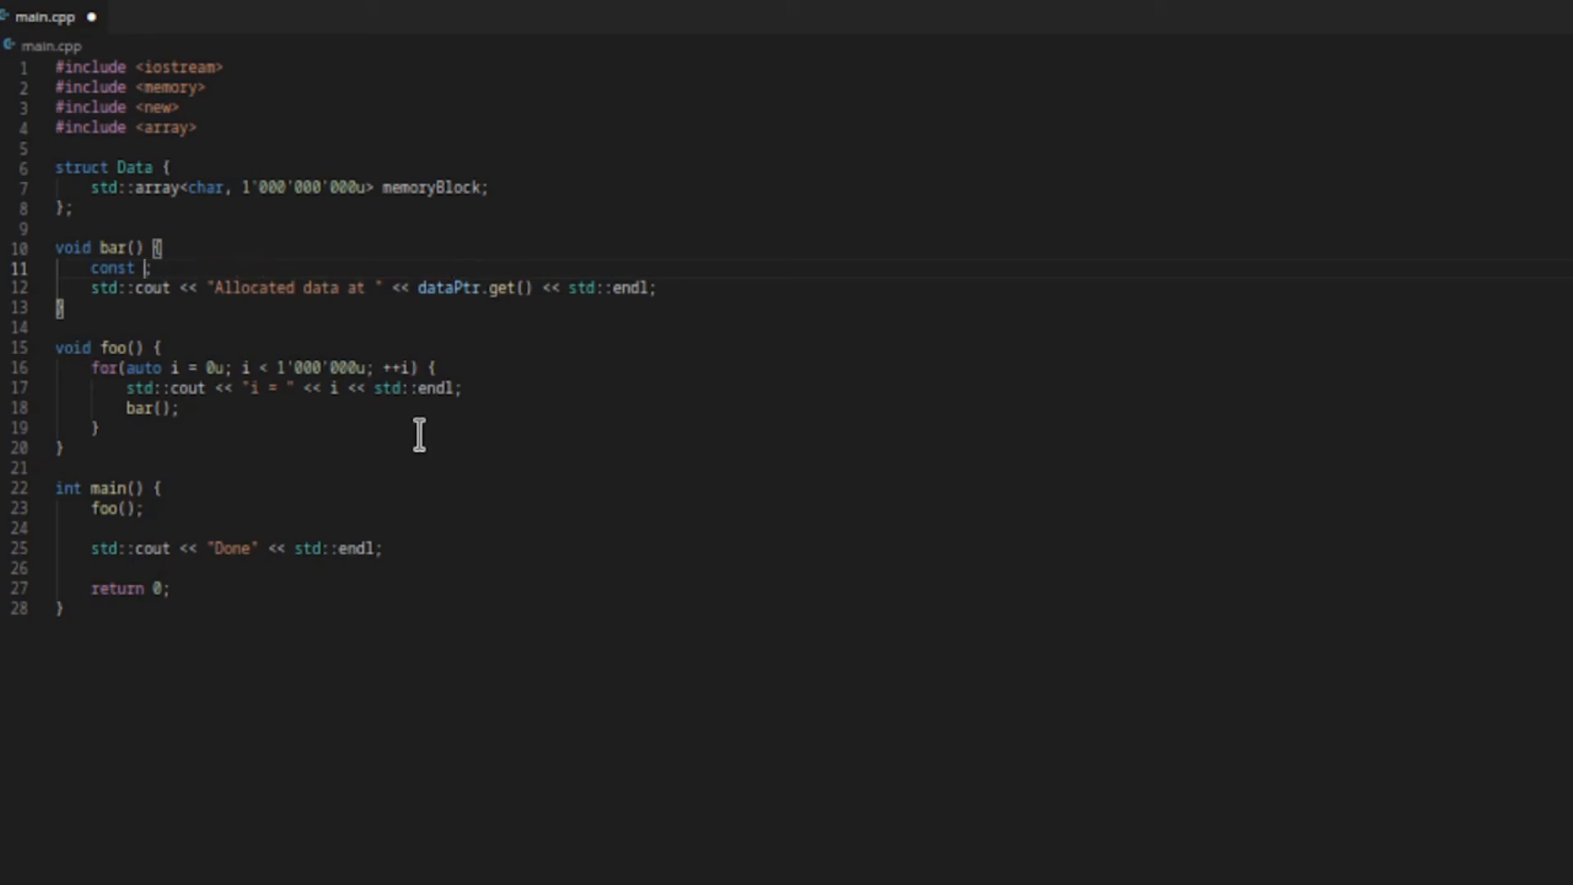
{"action": "type", "text": "std::unique"}
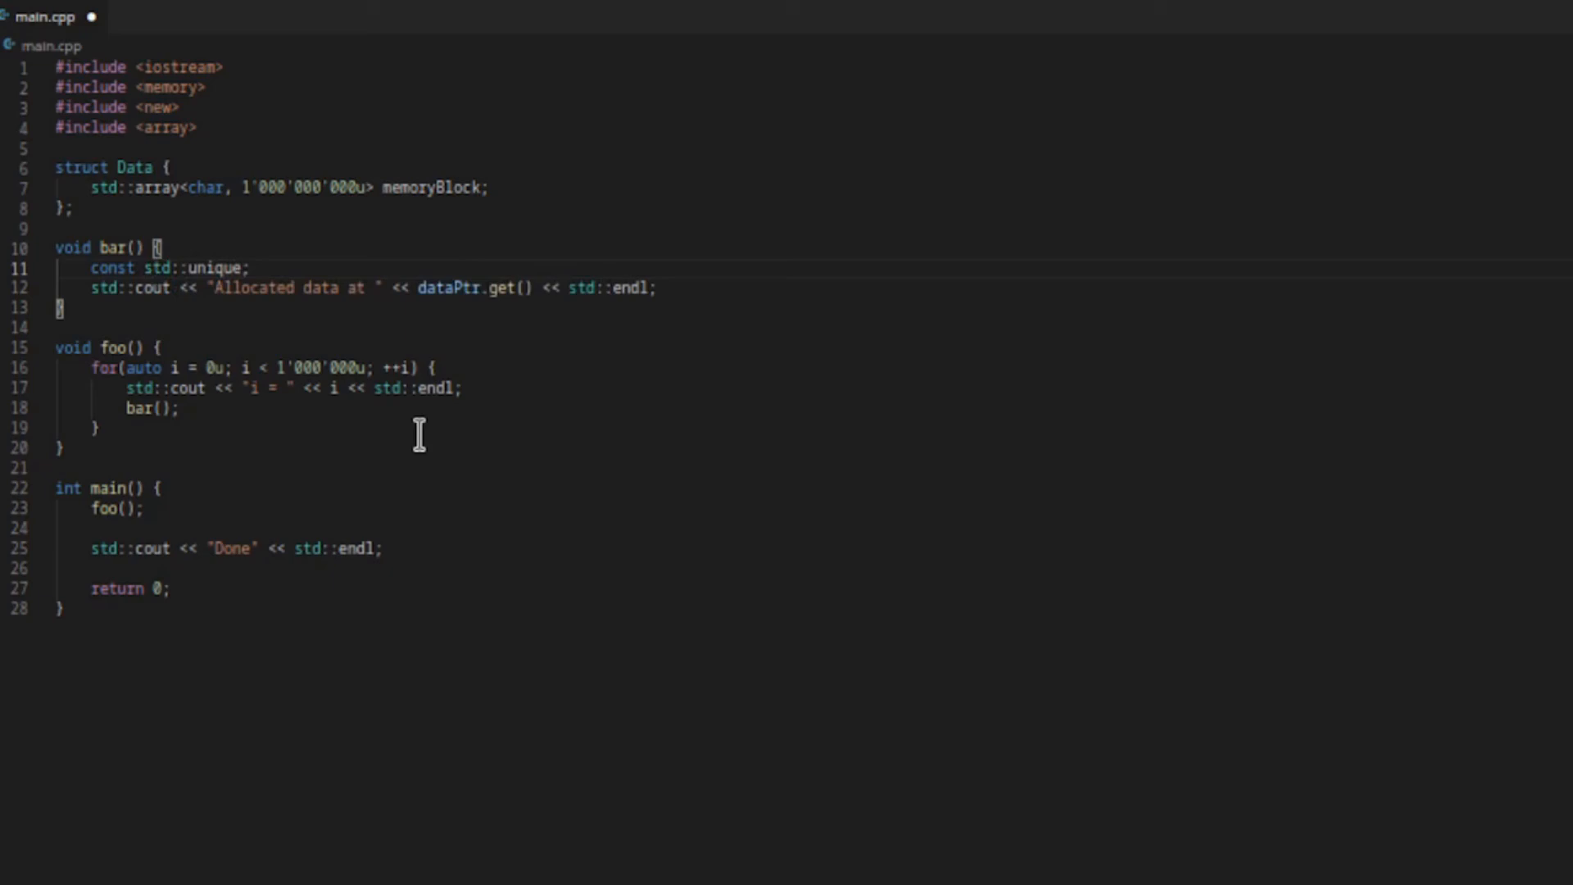
{"action": "type", "text": "_ptr"}
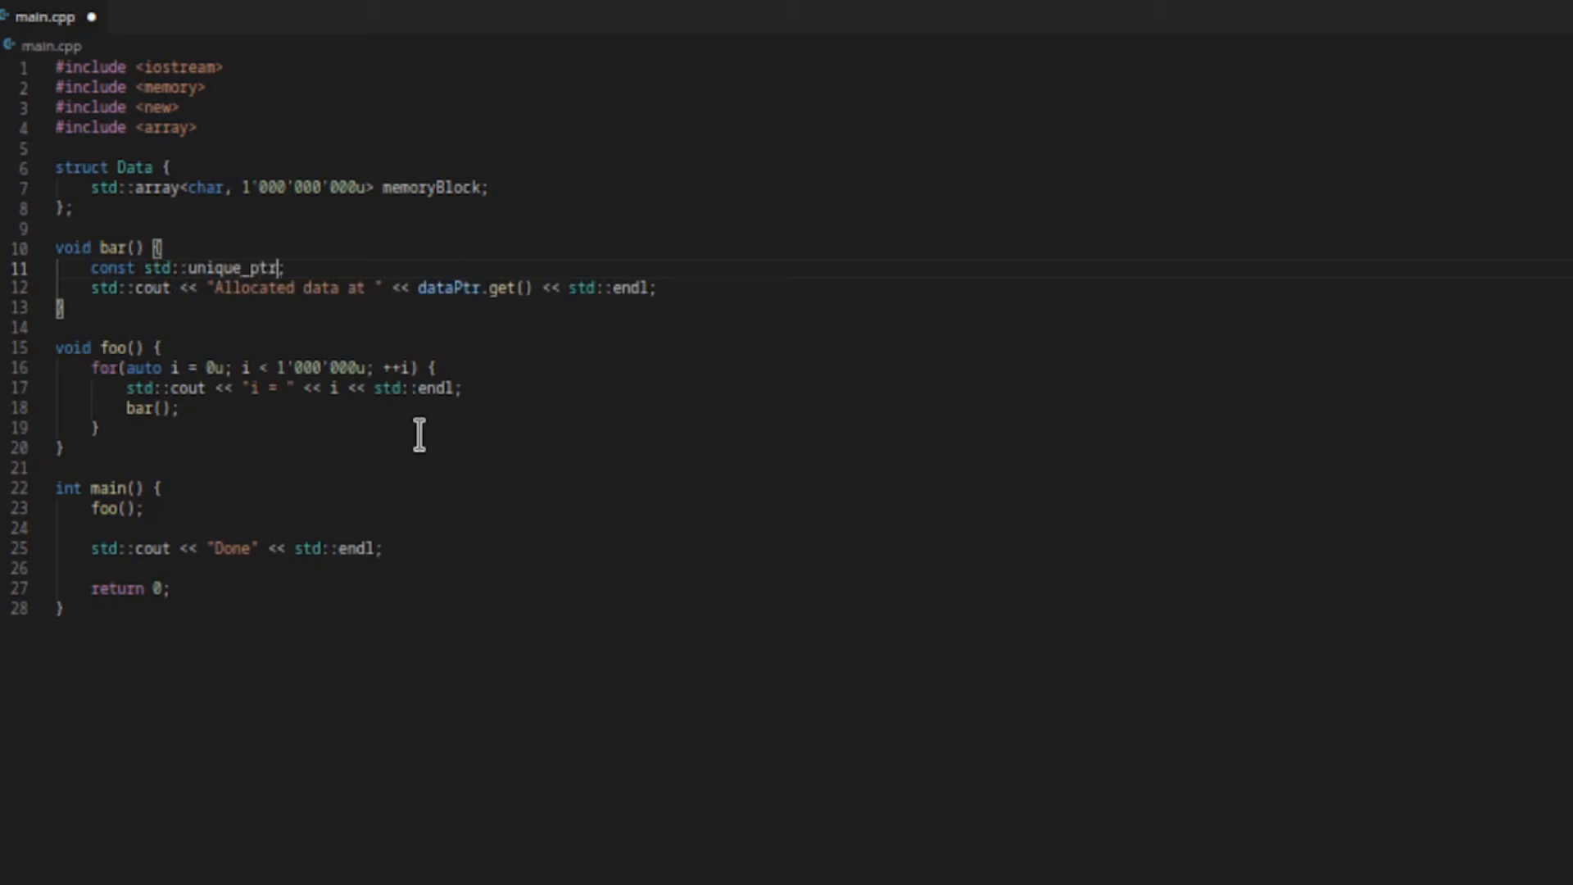
{"action": "type", "text": "\" \""}
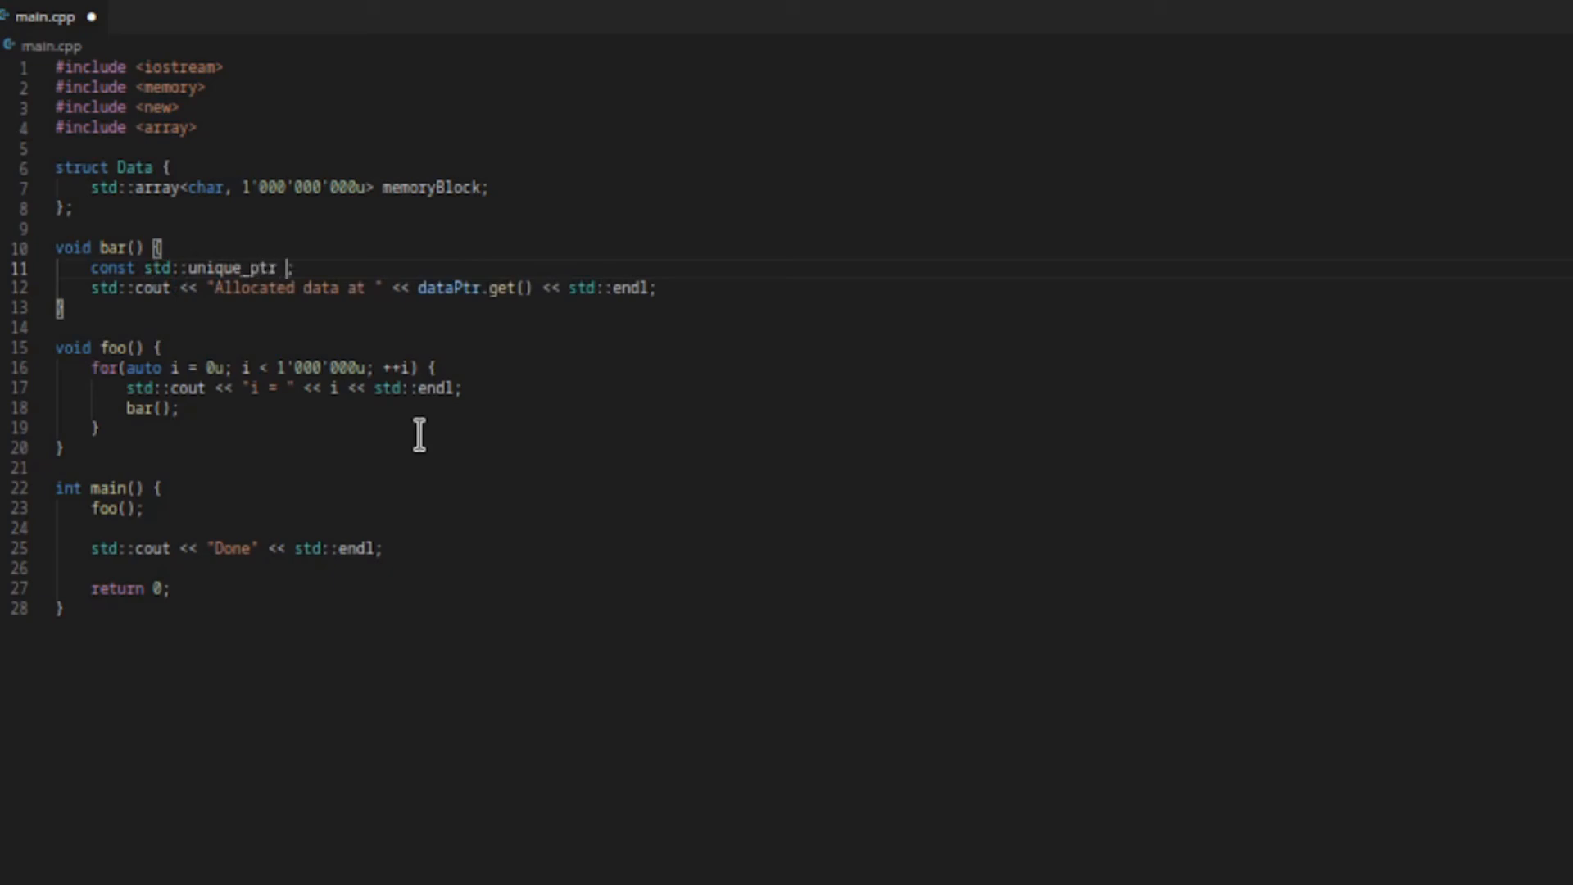
{"action": "type", "text": "dataPtr {"}
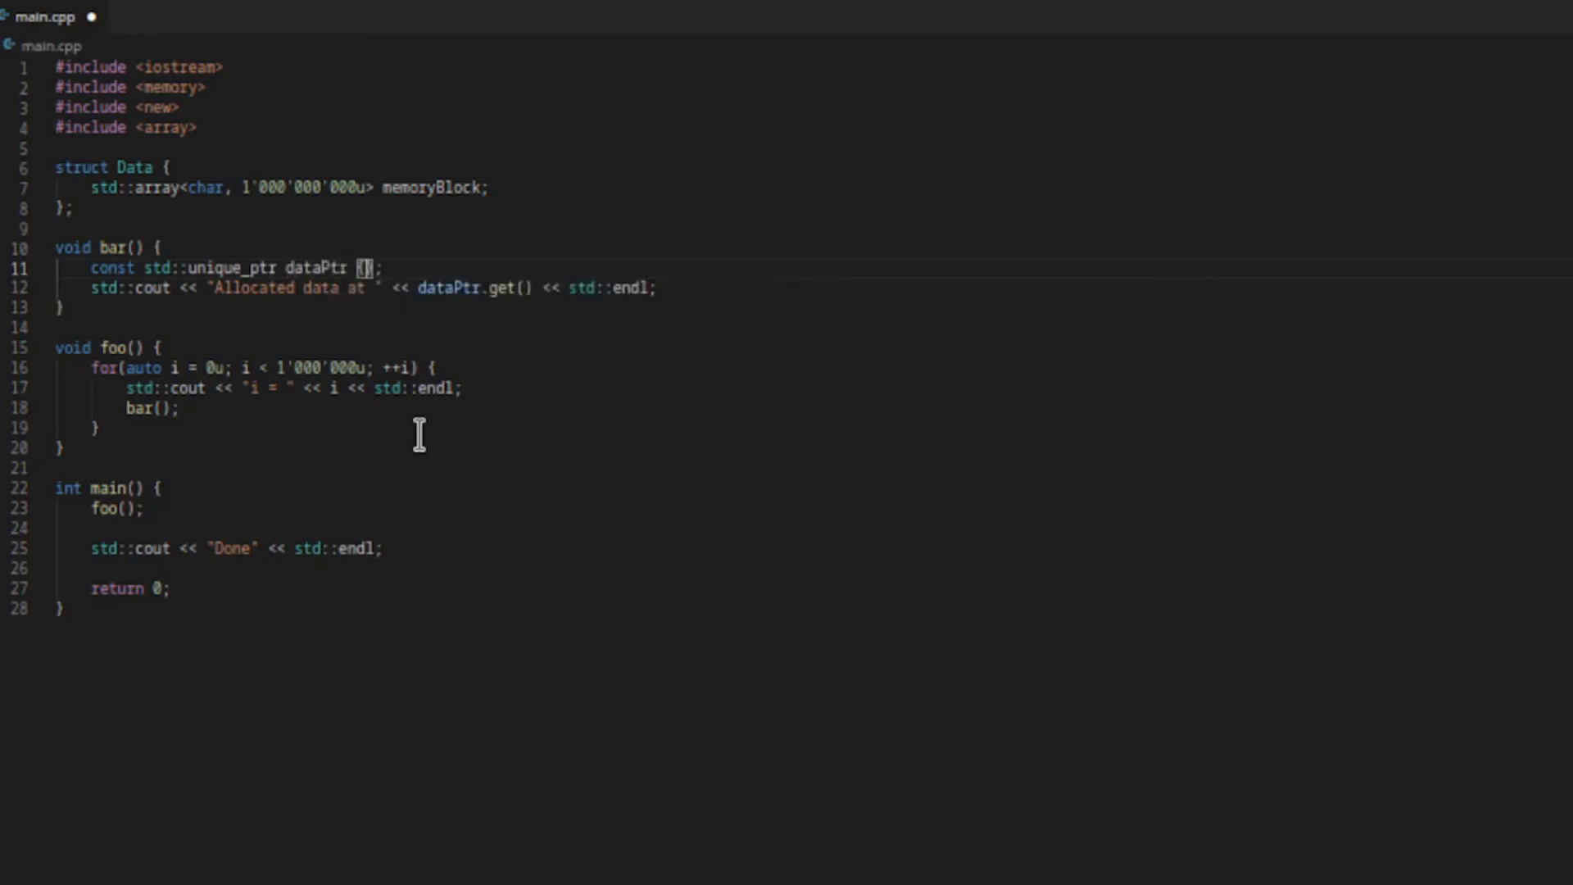
{"action": "type", "text": "new Data"}
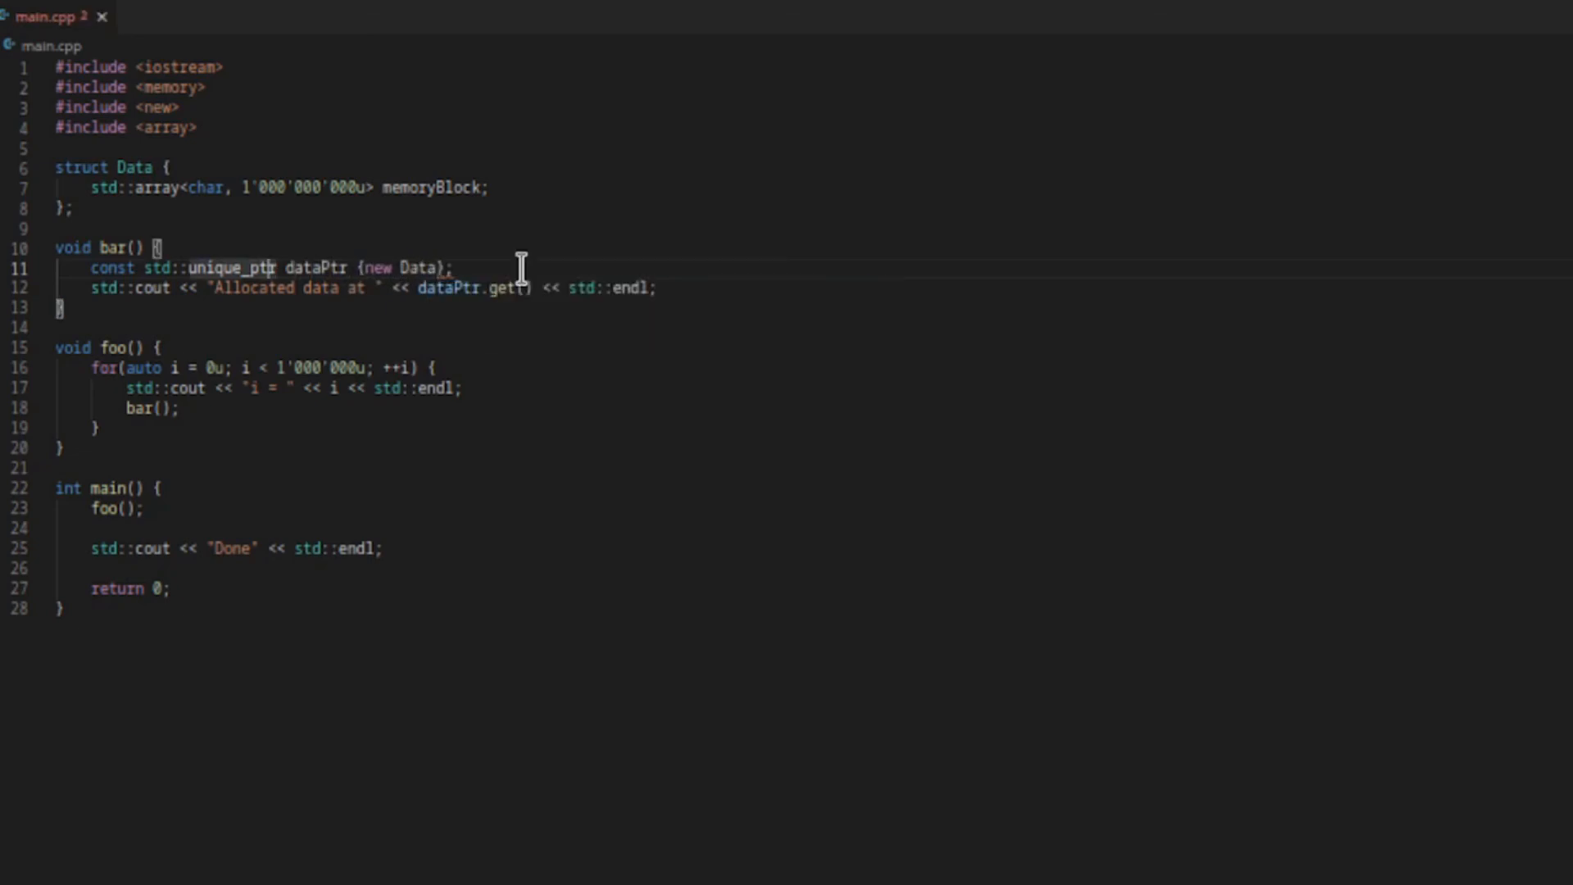
{"action": "type", "text": "<Data"}
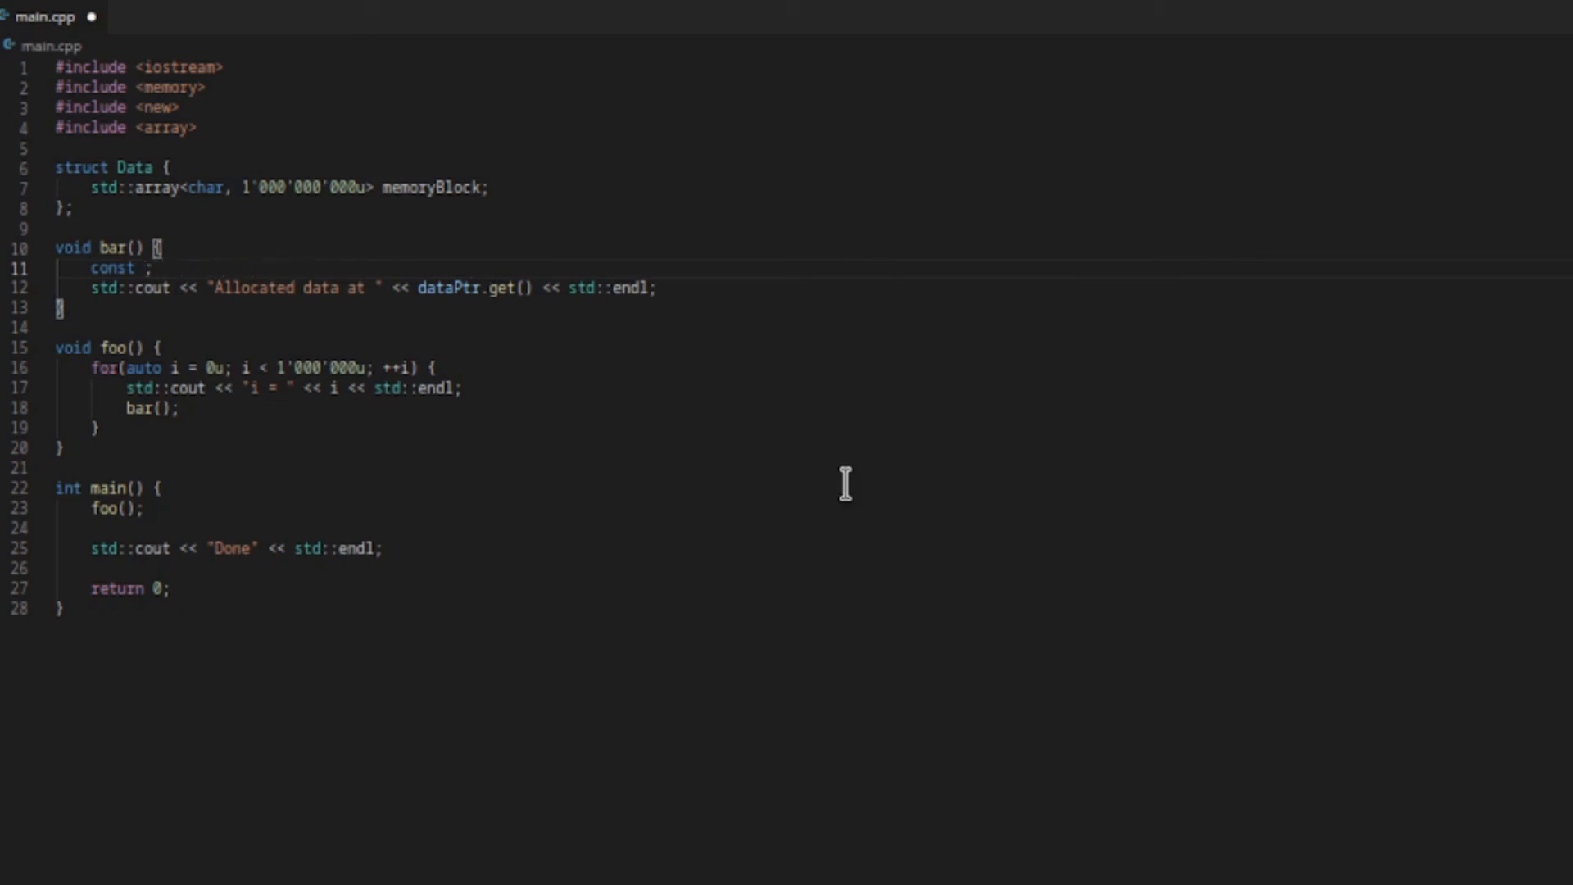
Declare a stack object const Data data {}; in bar.
{"action": "type", "text": "Data"}
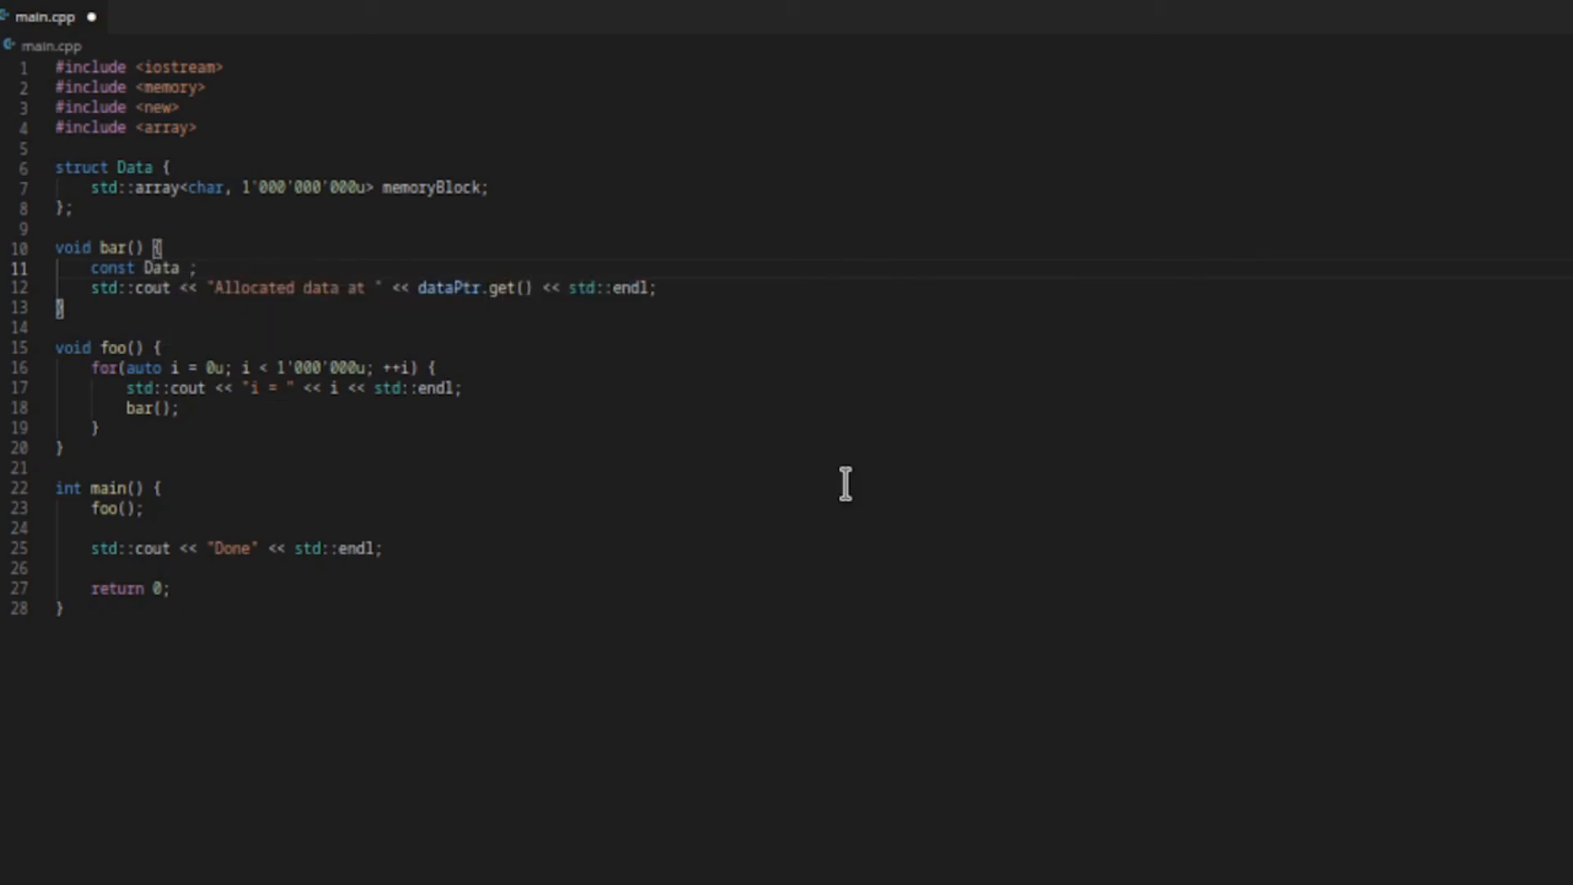
{"action": "type", "text": "data {}"}
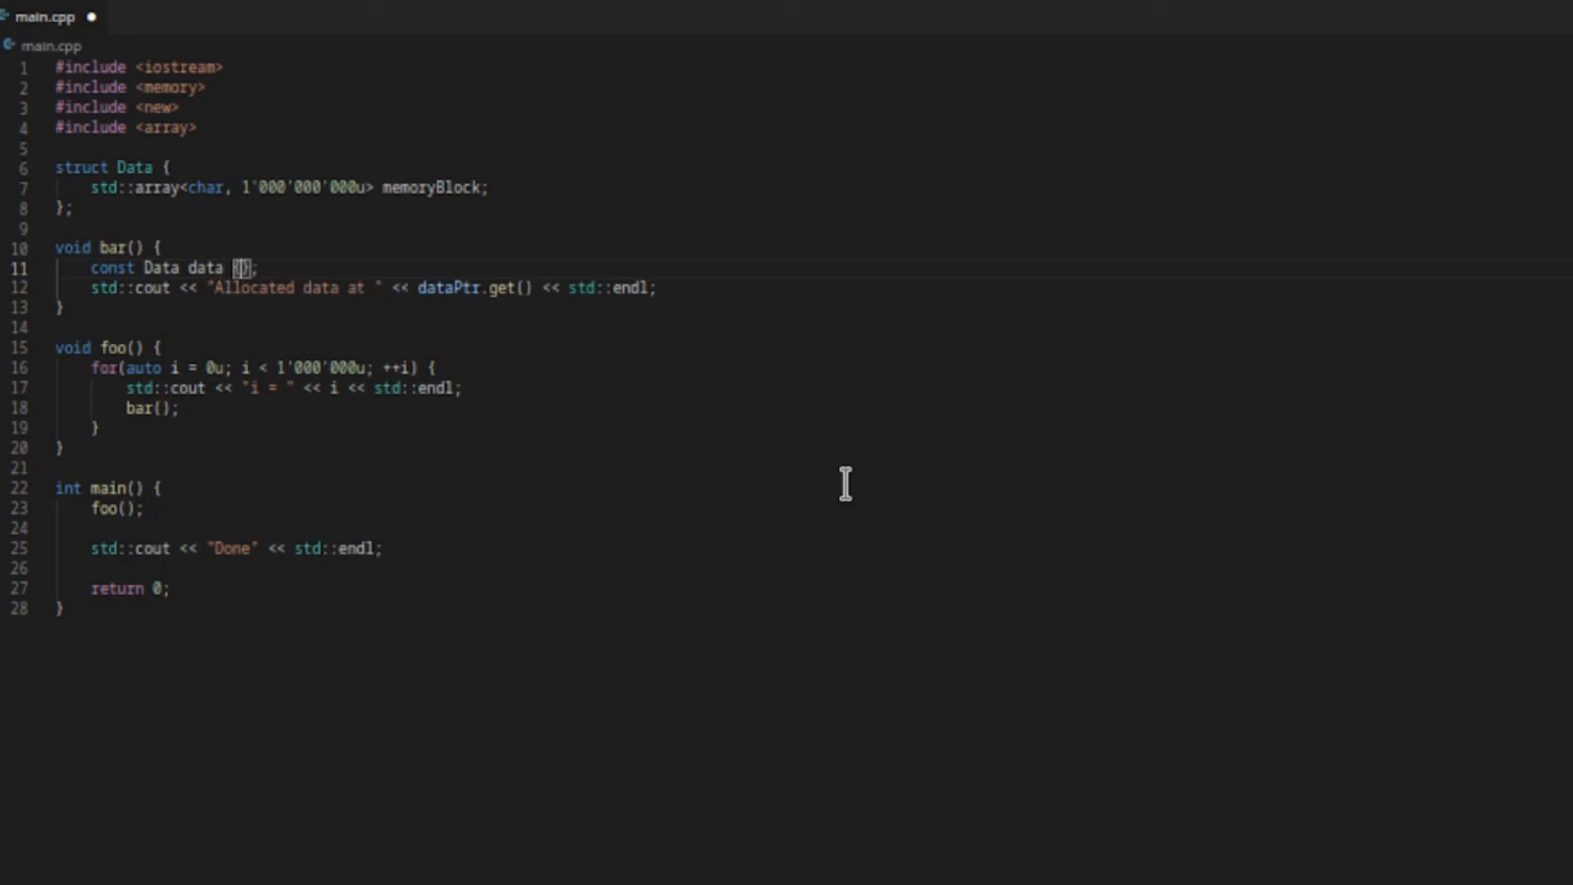
{"action": "key", "text": "Enter"}
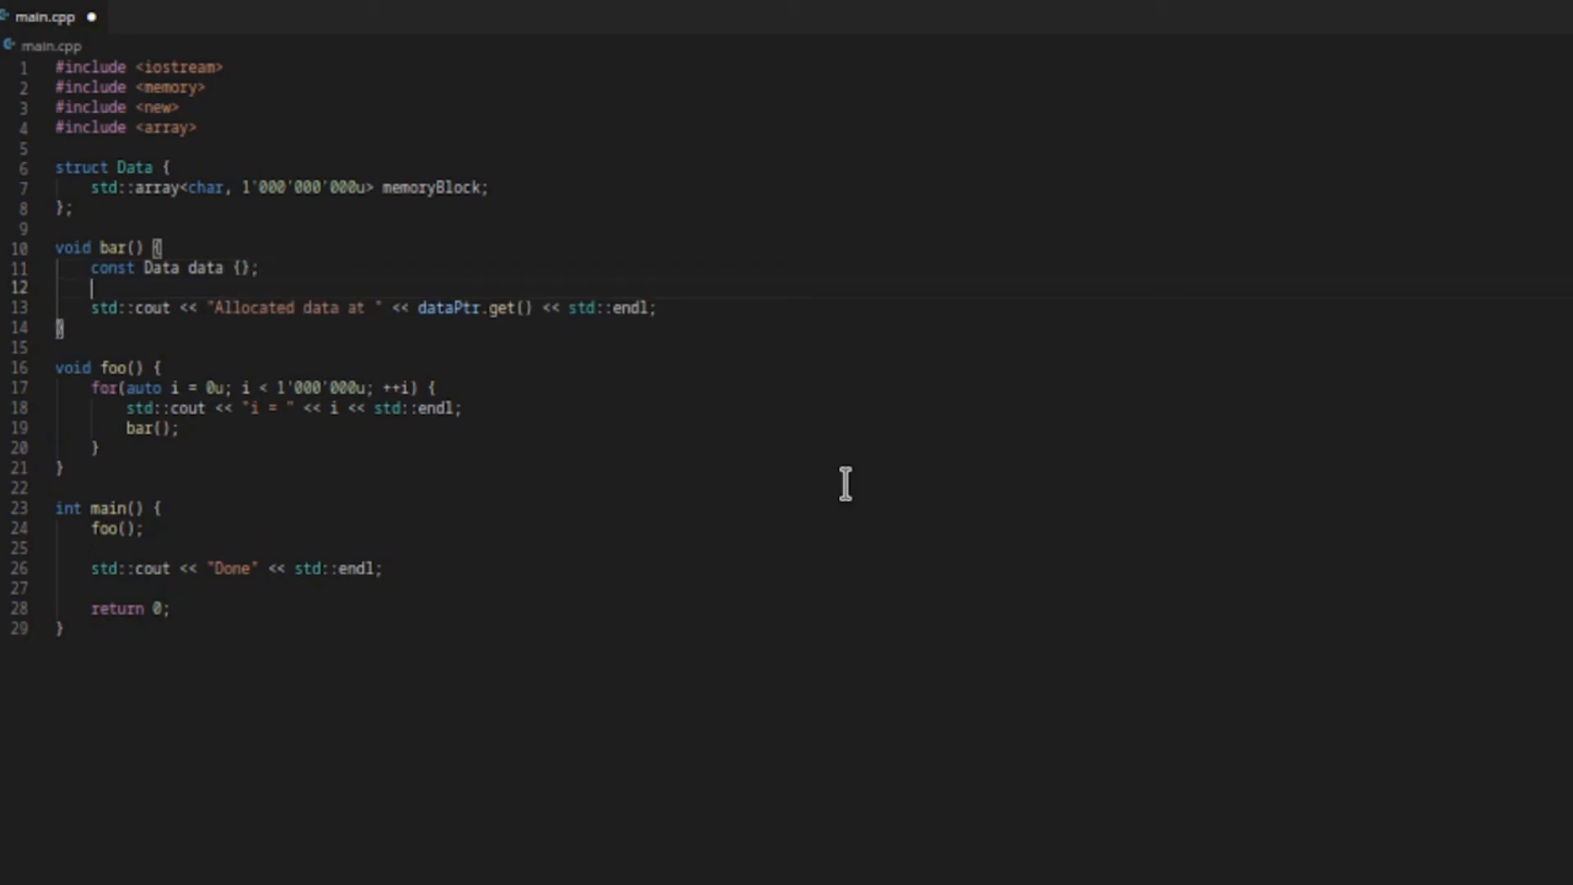
Declare const Data* dataPtr = &data pointing at the stack object.
{"action": "type", "text": "const"}
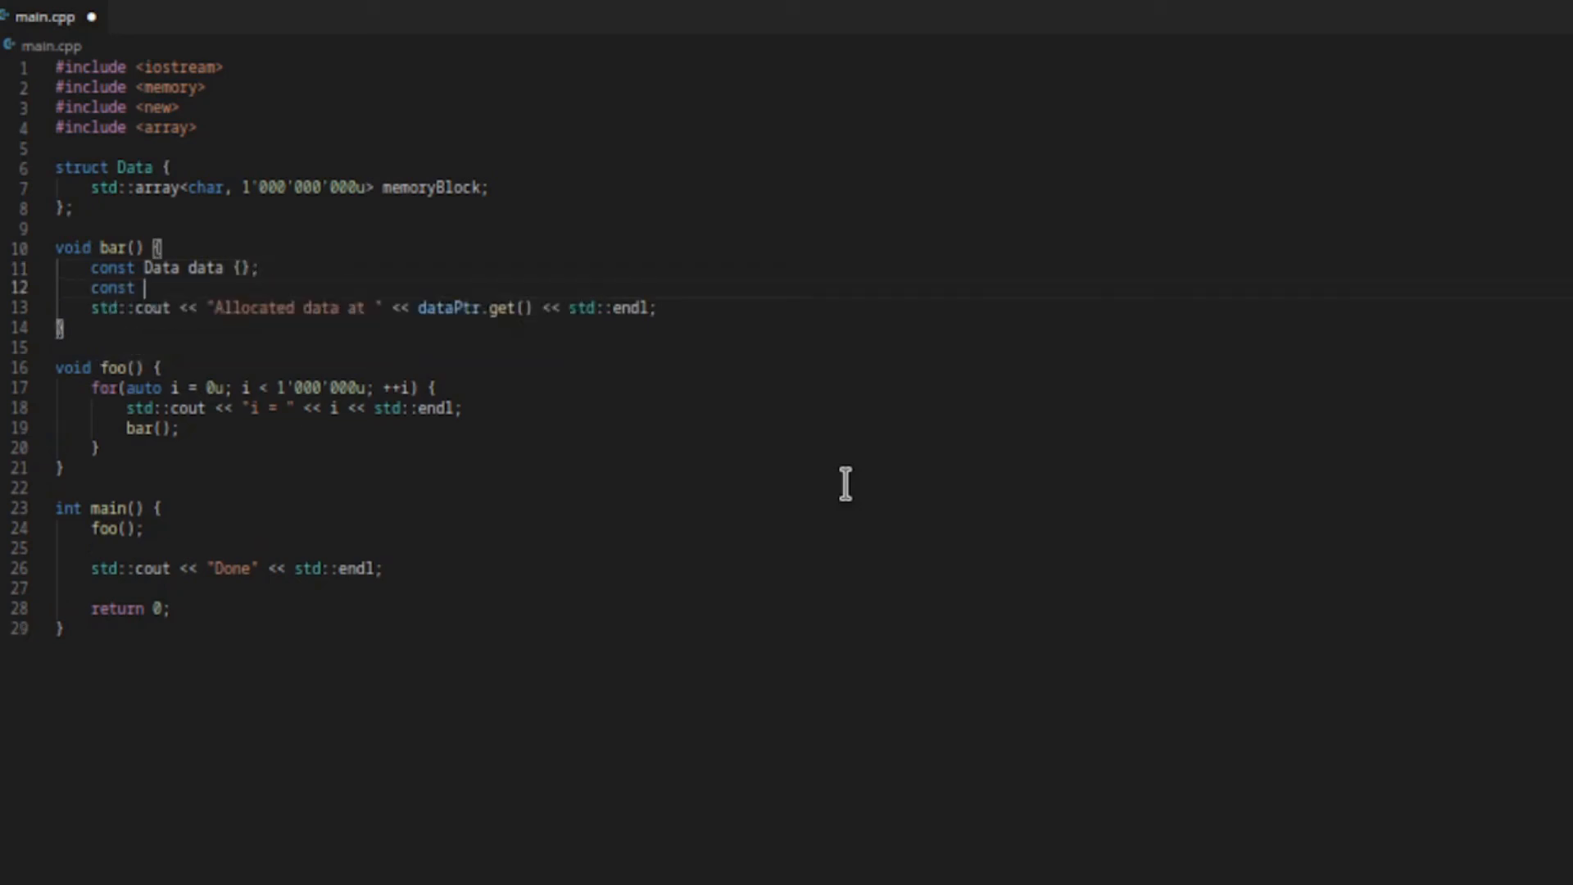
{"action": "type", "text": "Data* da"}
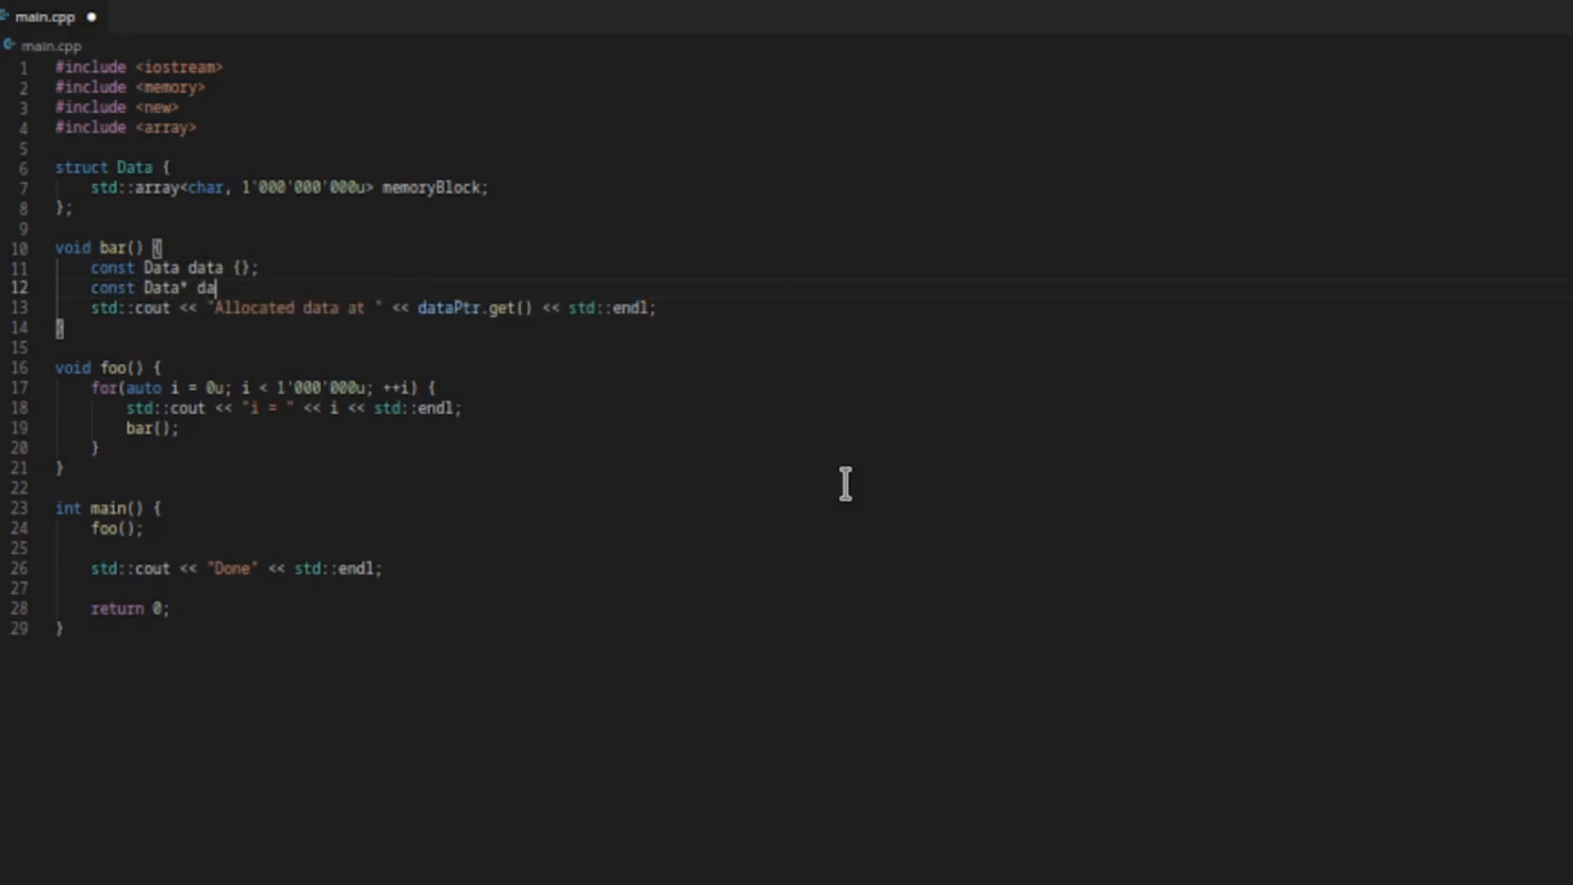
{"action": "type", "text": "taPtr ="}
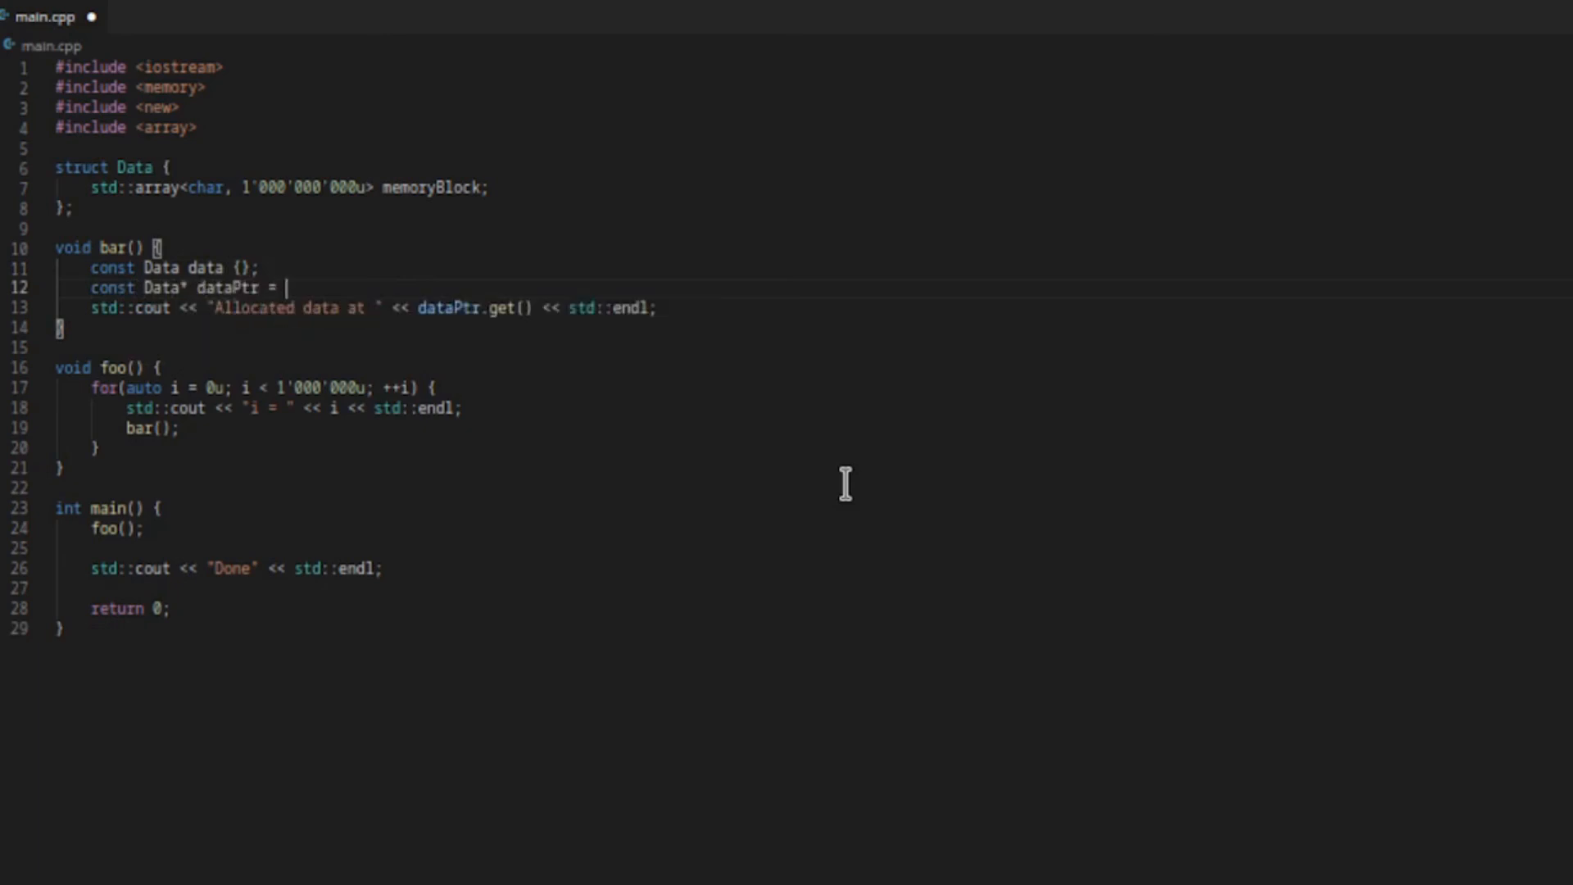
{"action": "type", "text": "&"}
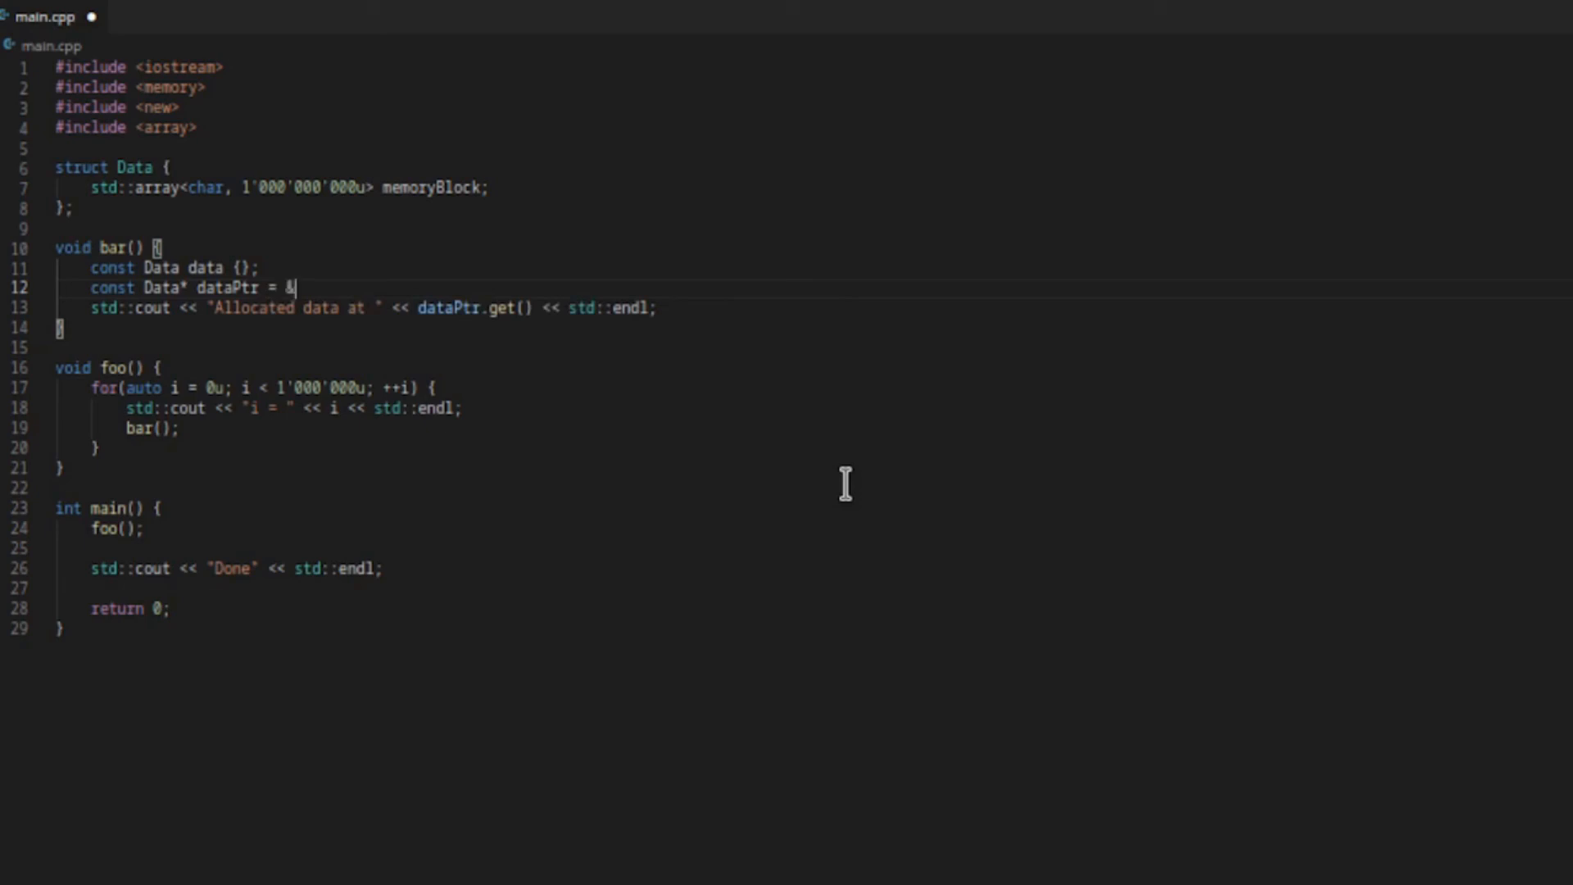
{"action": "type", "text": "dat"}
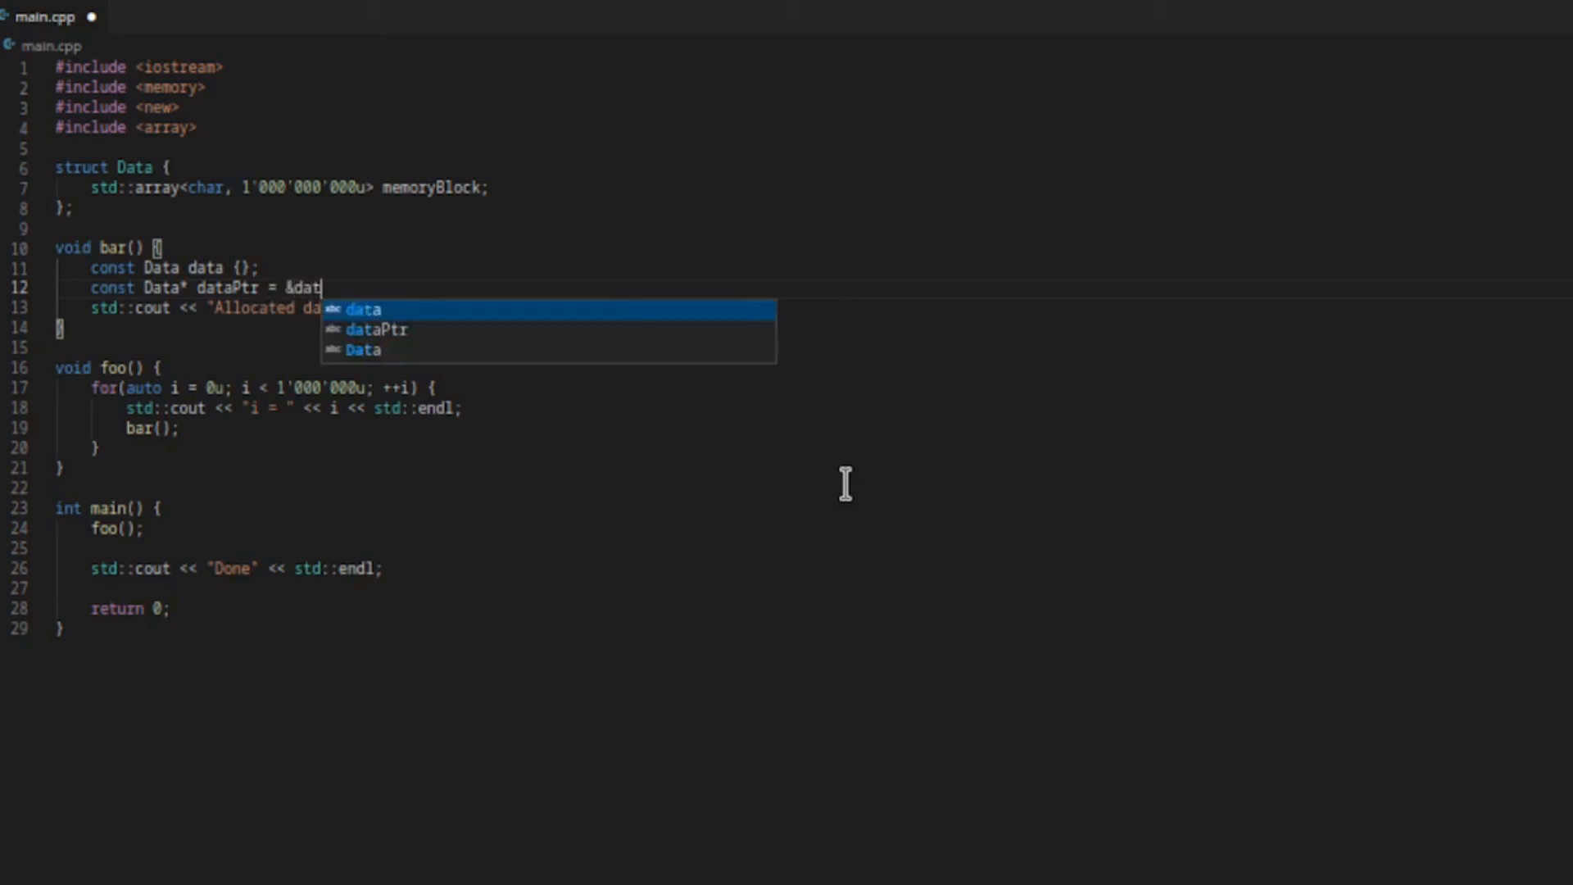